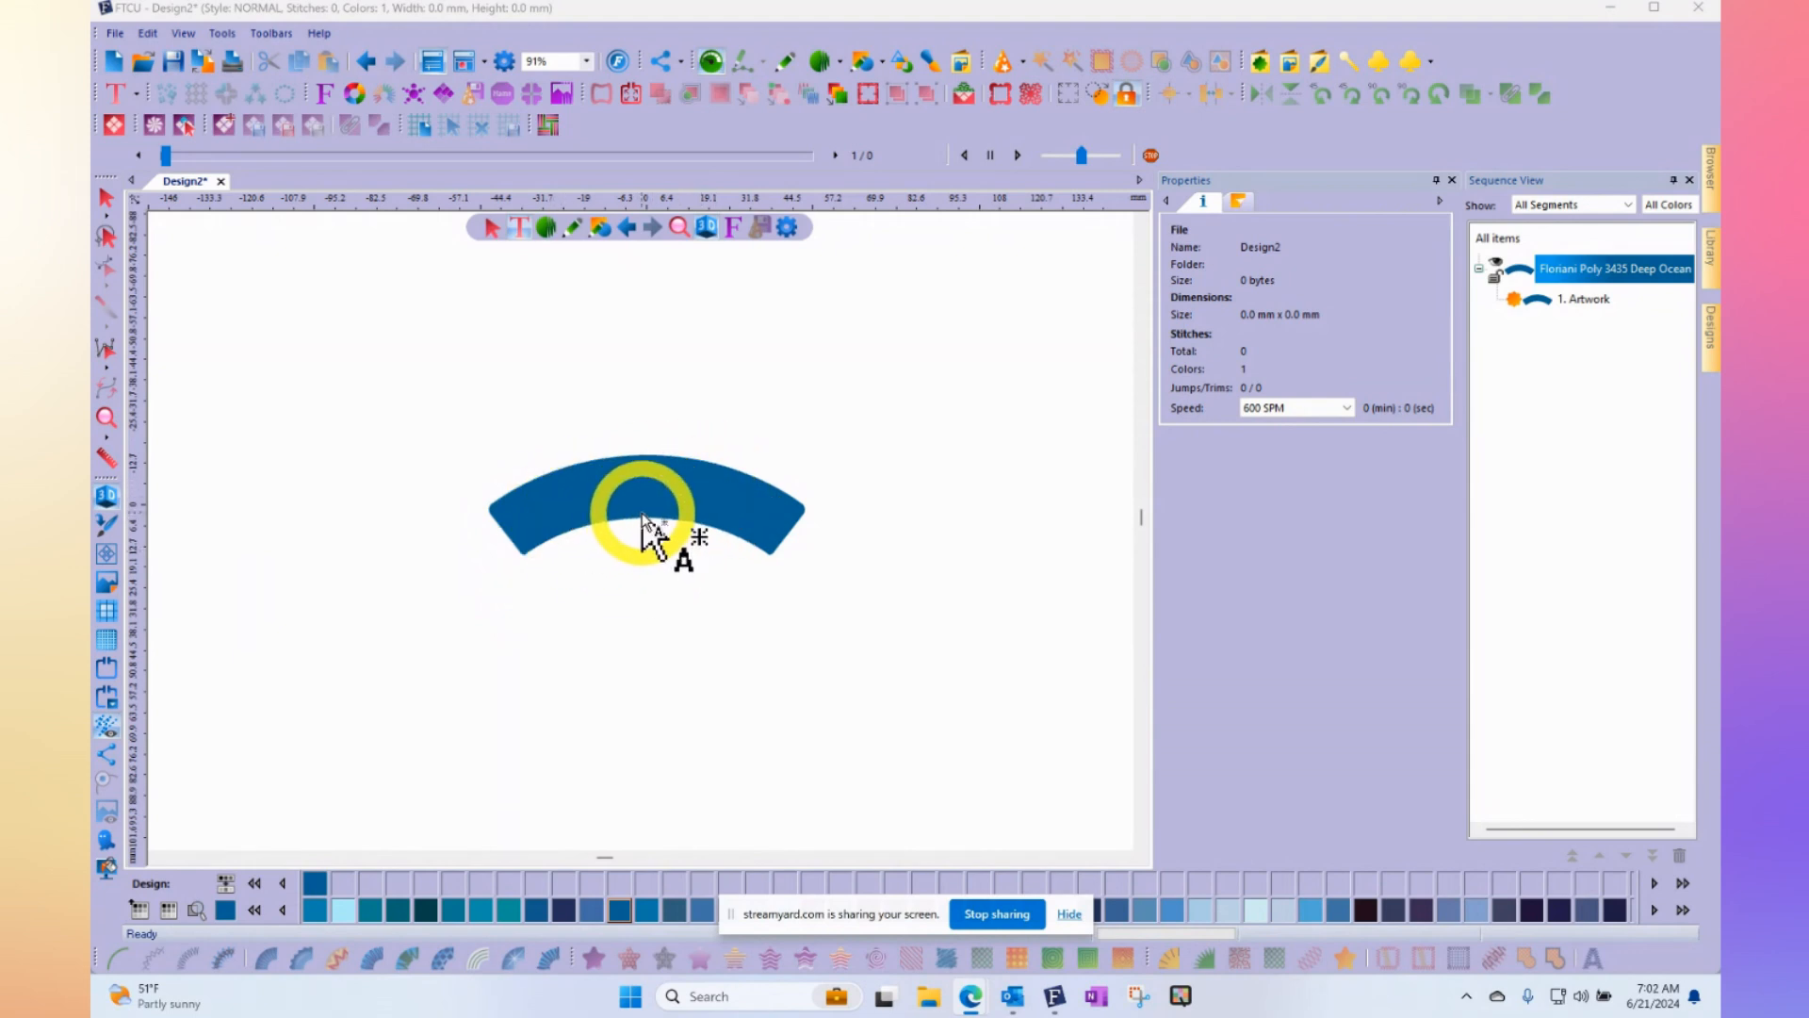
# Switch to the lettering tools and start the Path text tool to choose a text path
pyautogui.click(153, 124)
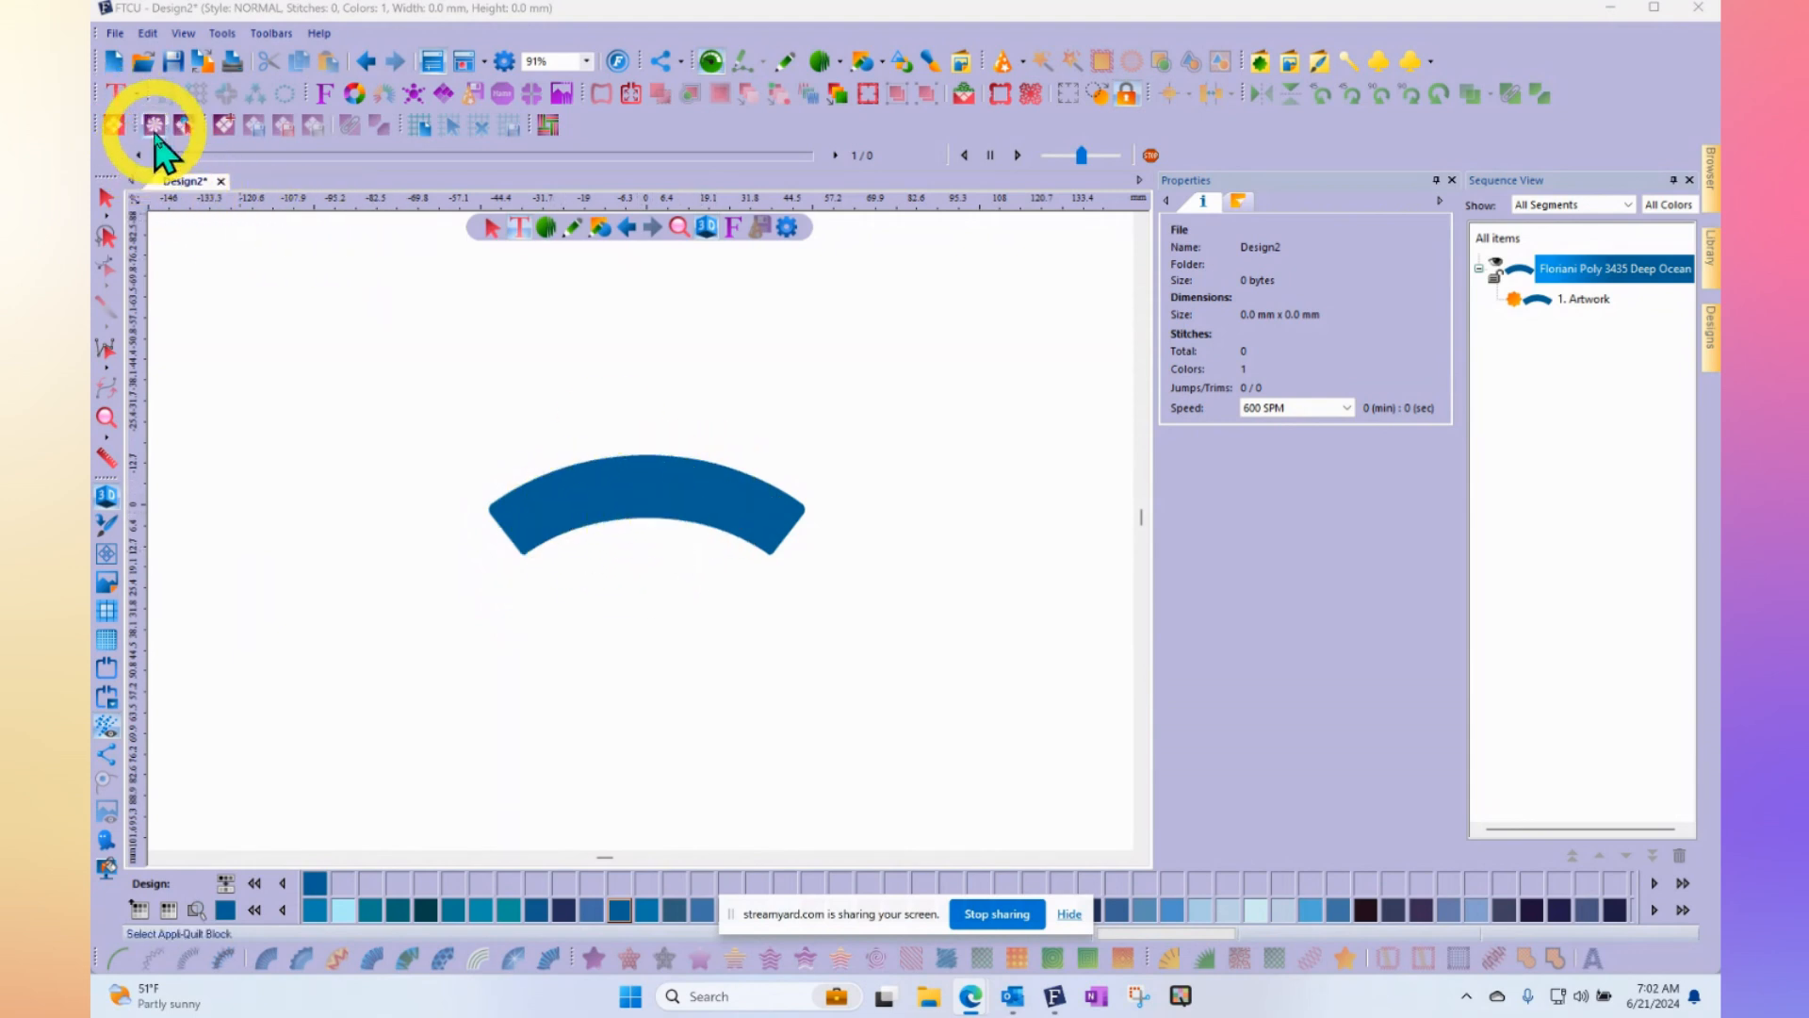
pyautogui.click(118, 94)
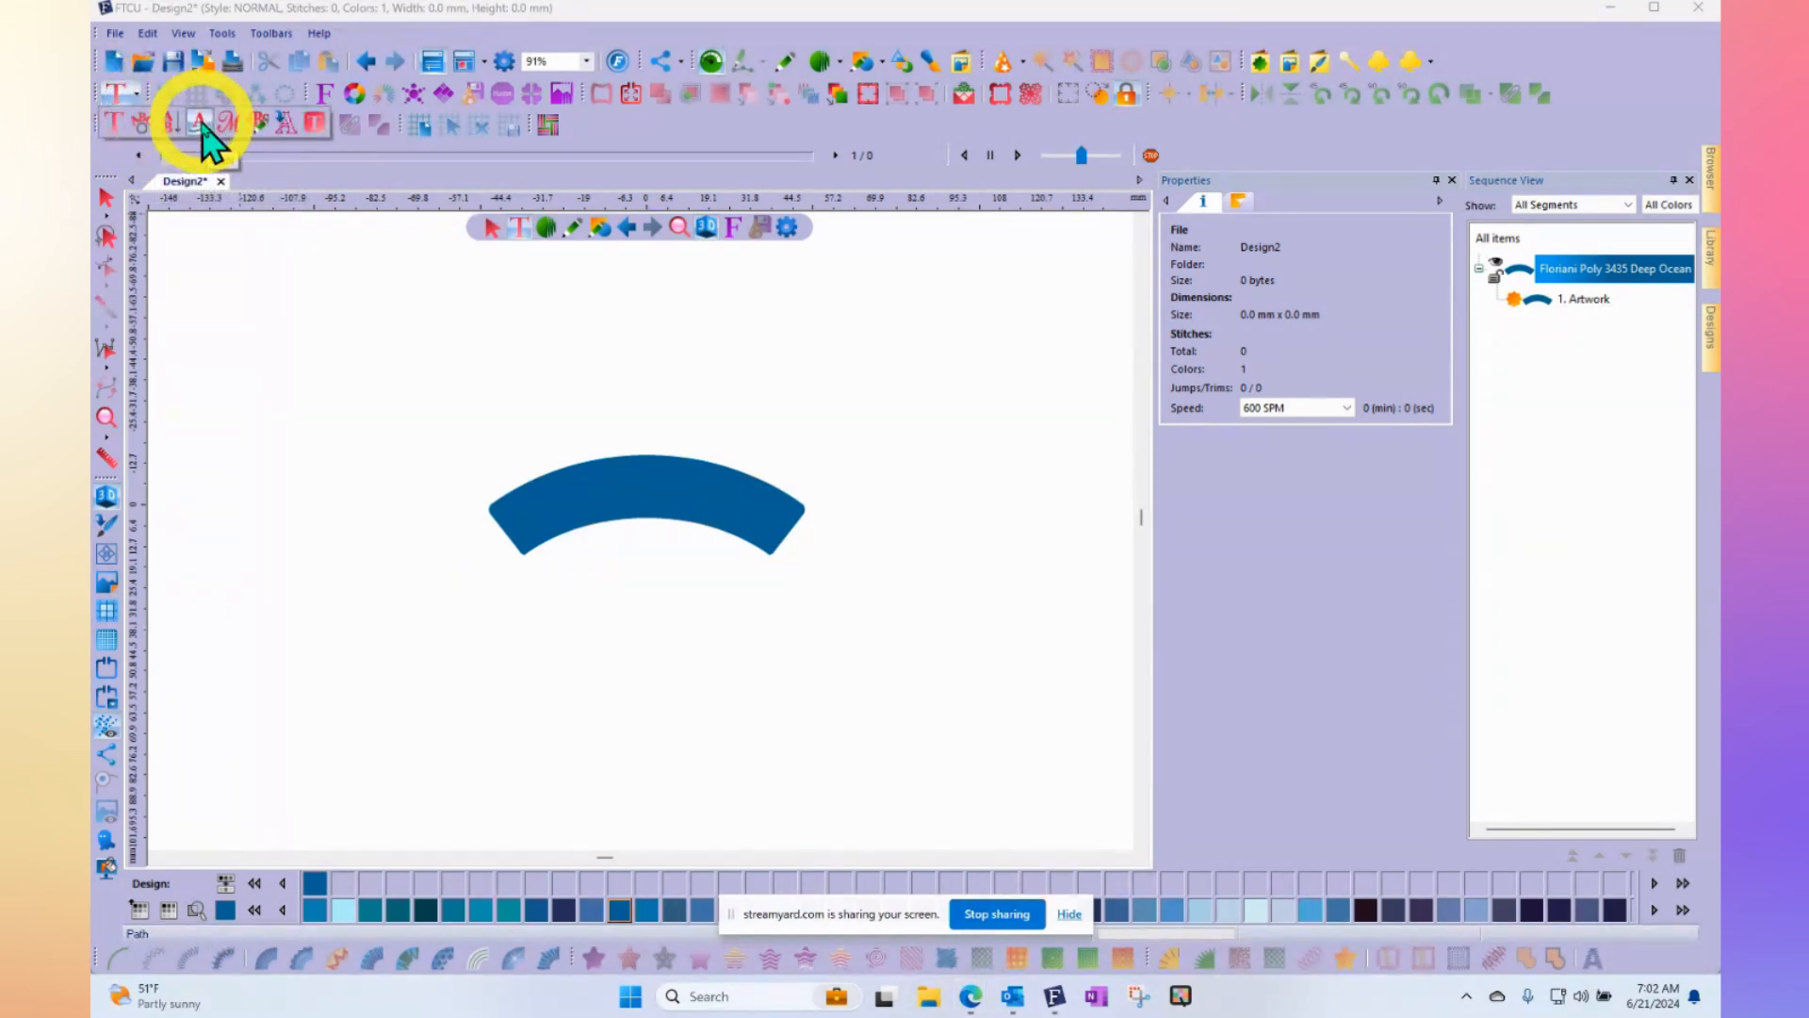
pyautogui.click(194, 123)
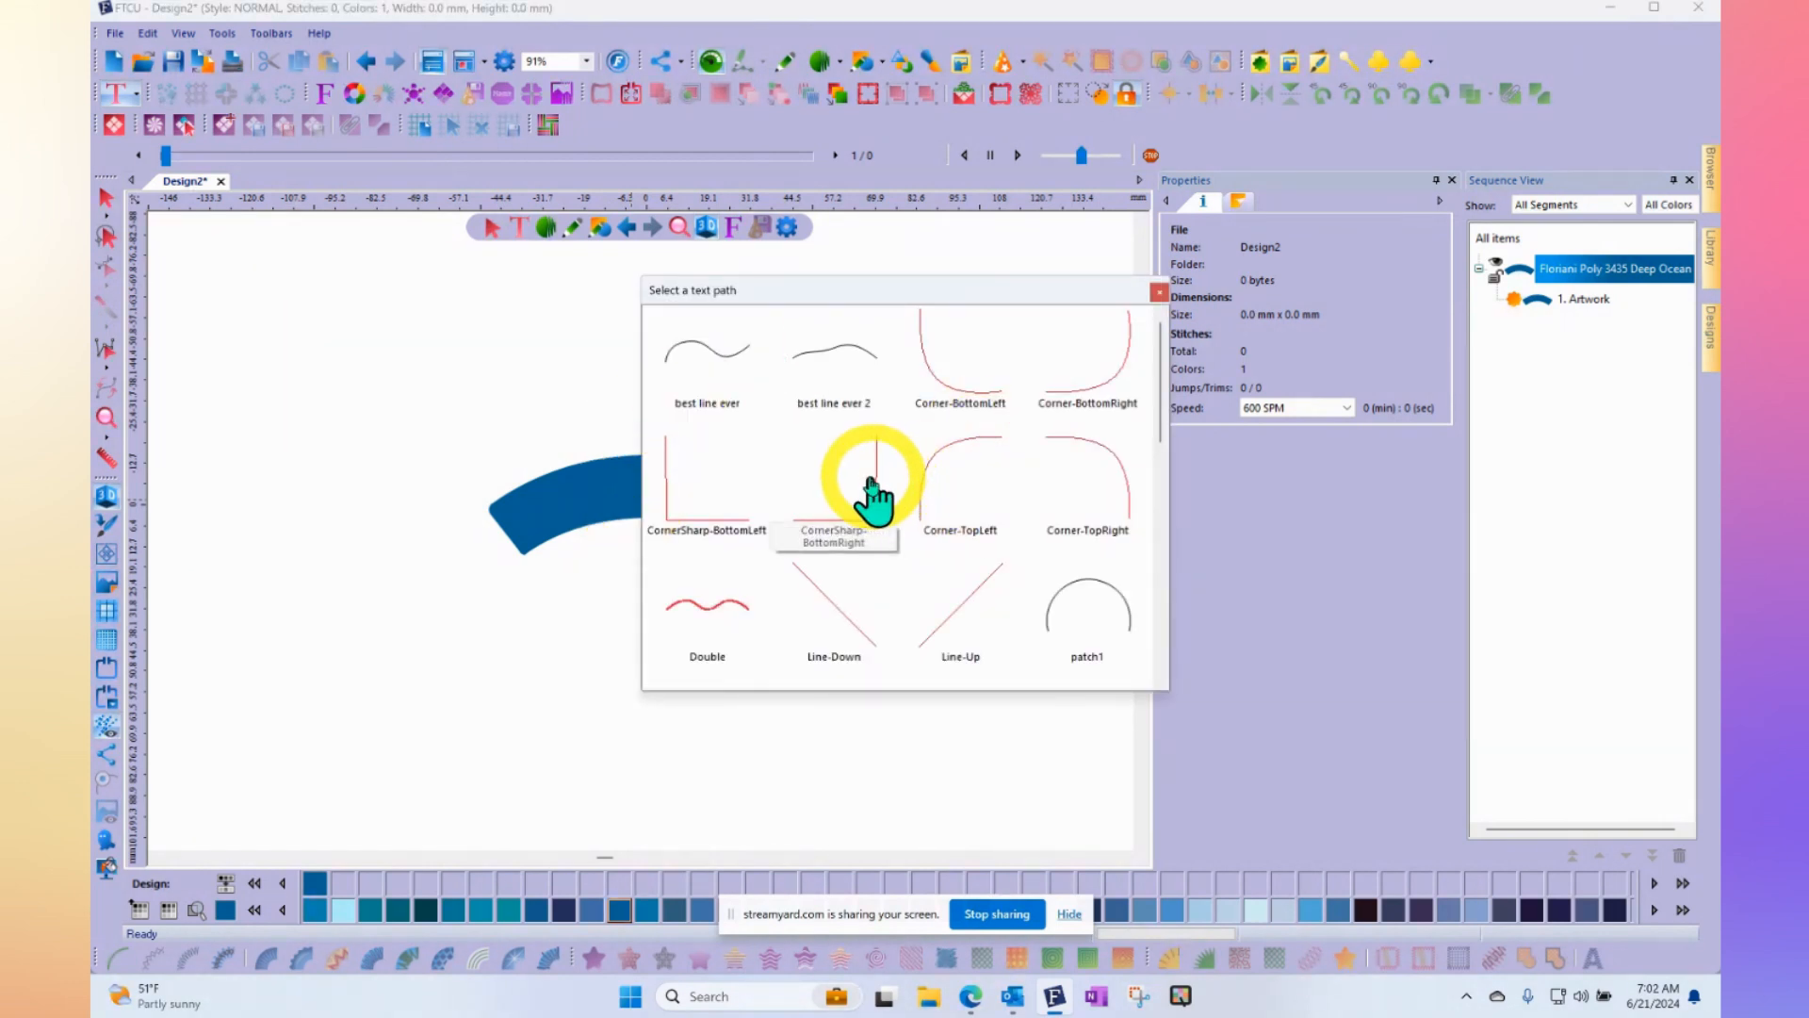
pyautogui.moveTo(1084, 490)
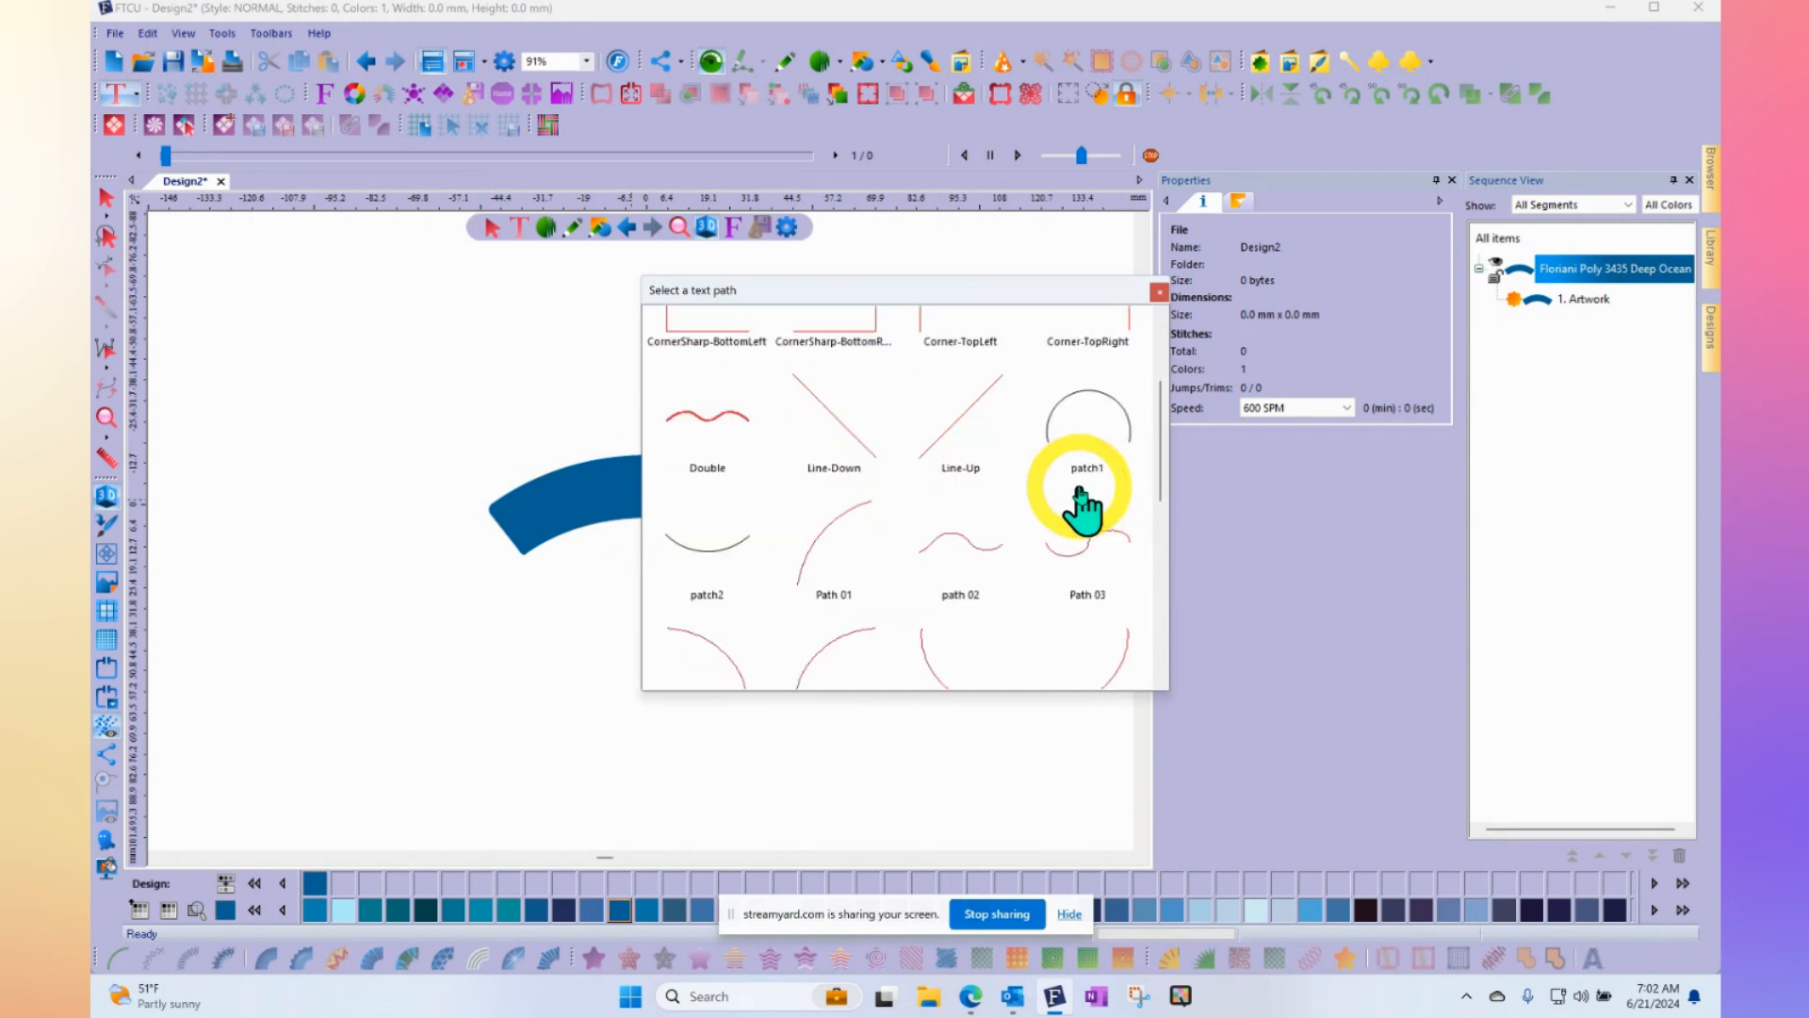
# Scroll the text path list down to the numbered circle, spiral and arc presets
pyautogui.scroll(-3)
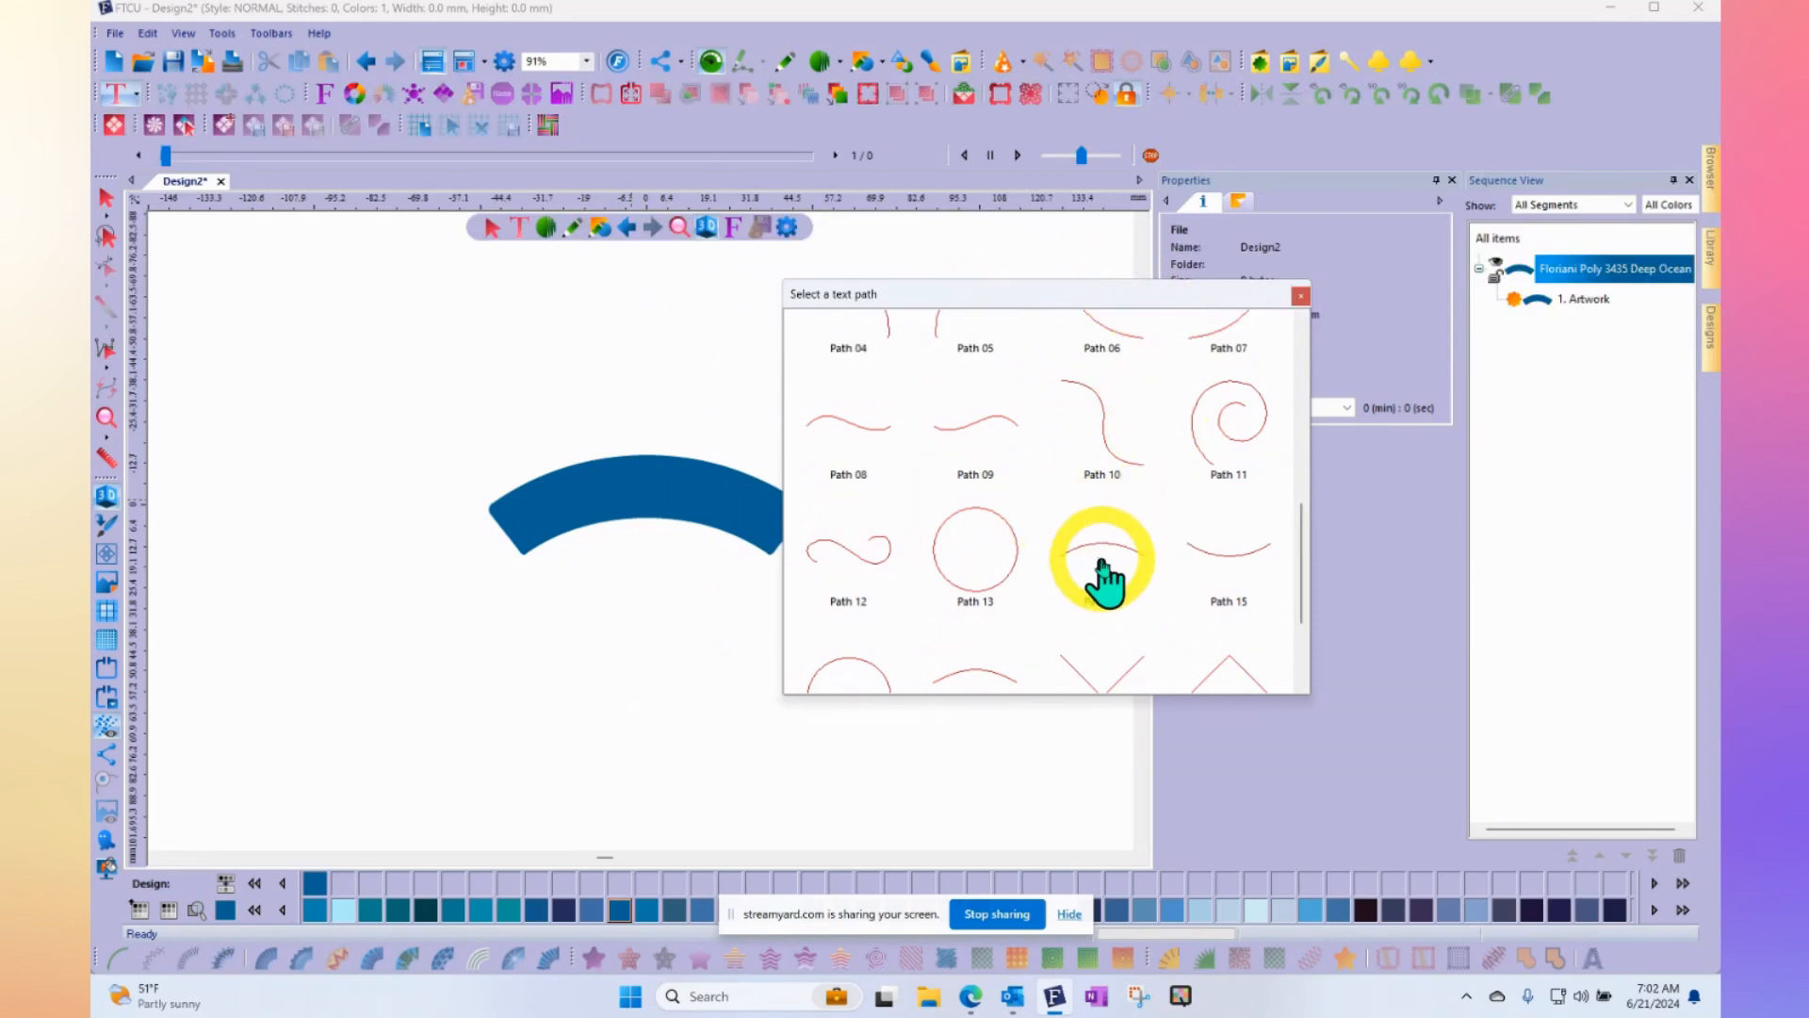
pyautogui.moveTo(1125, 606)
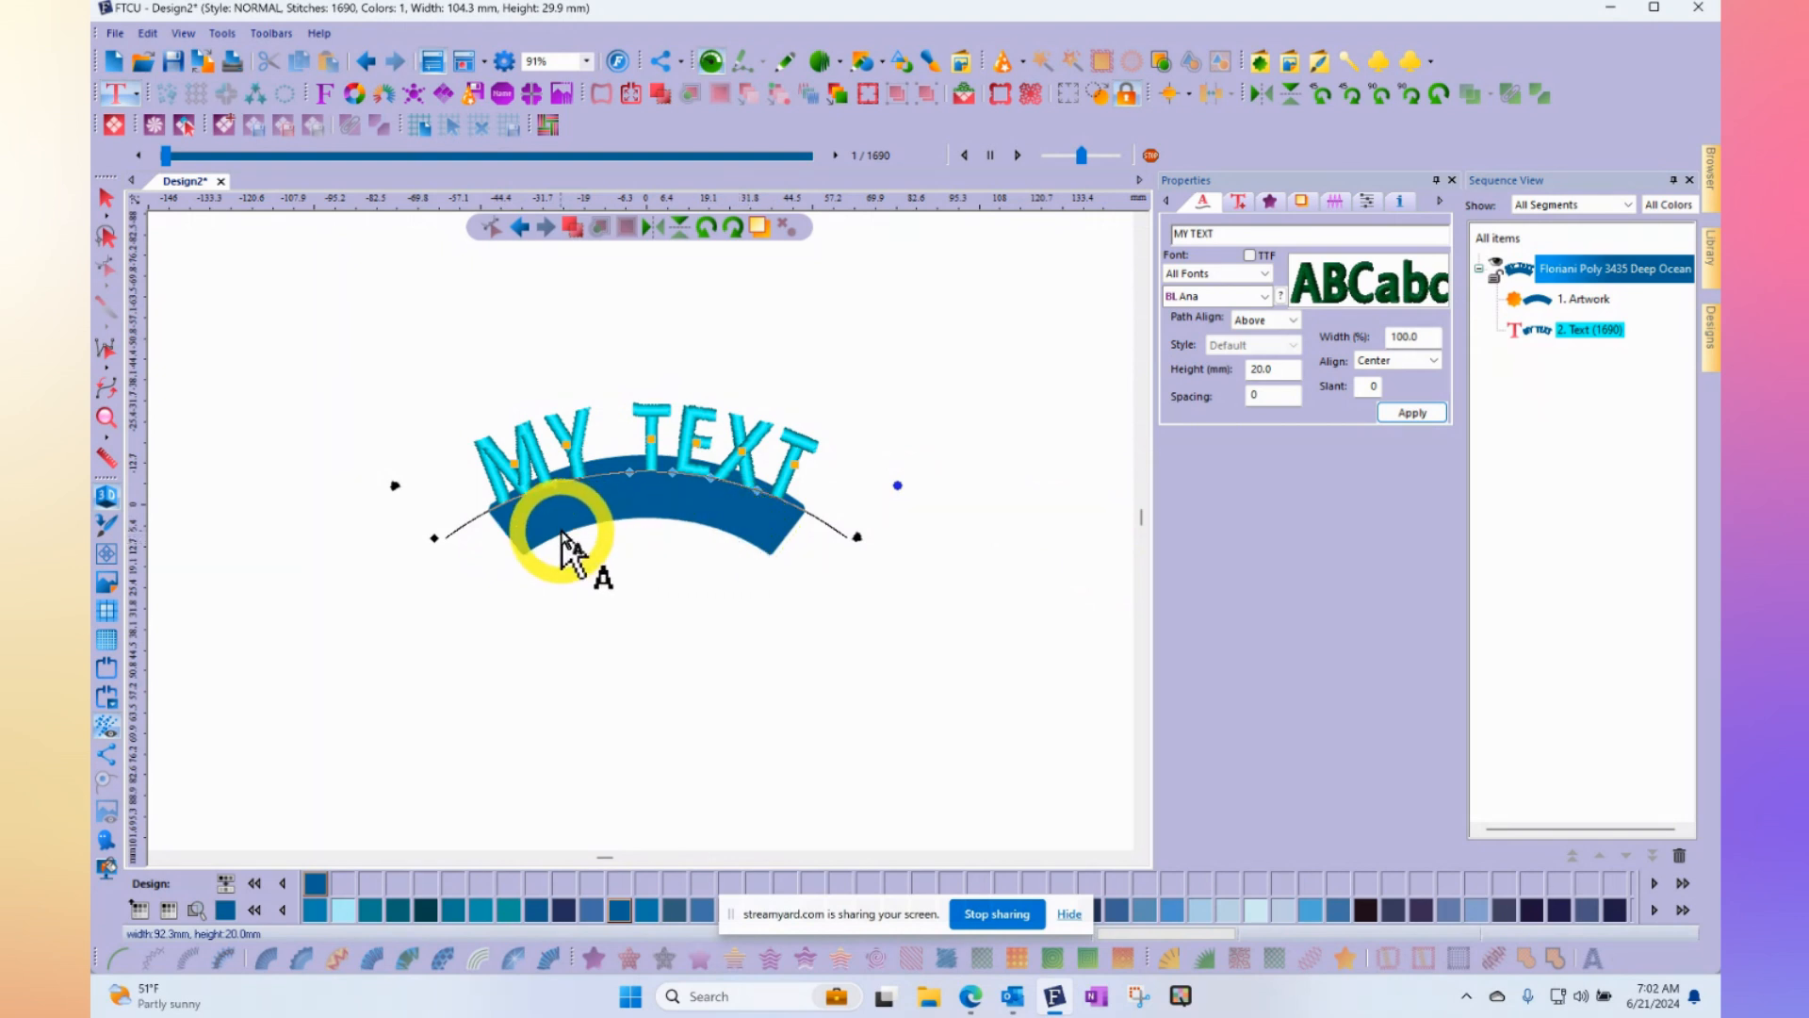
# Make the MY TEXT baseline editable via the frame's Edit base line option
pyautogui.moveTo(566, 542); pyautogui.dragTo(496, 497)
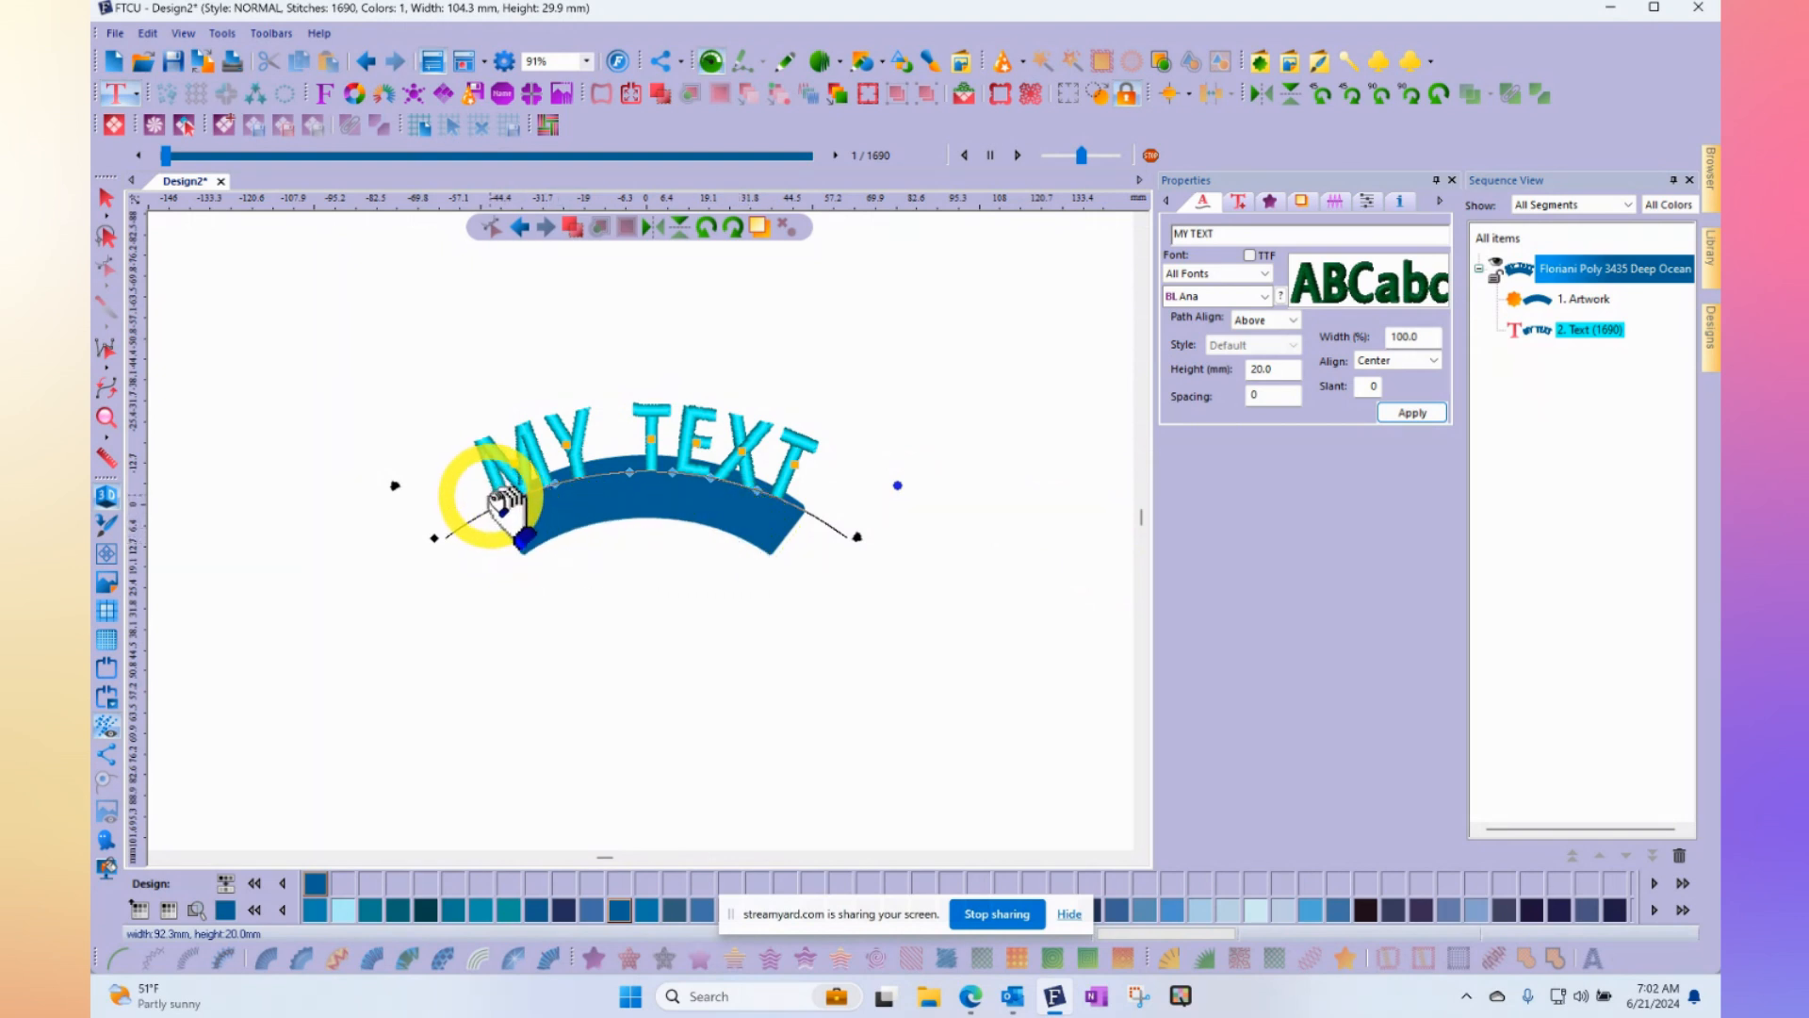
pyautogui.rightClick(497, 497)
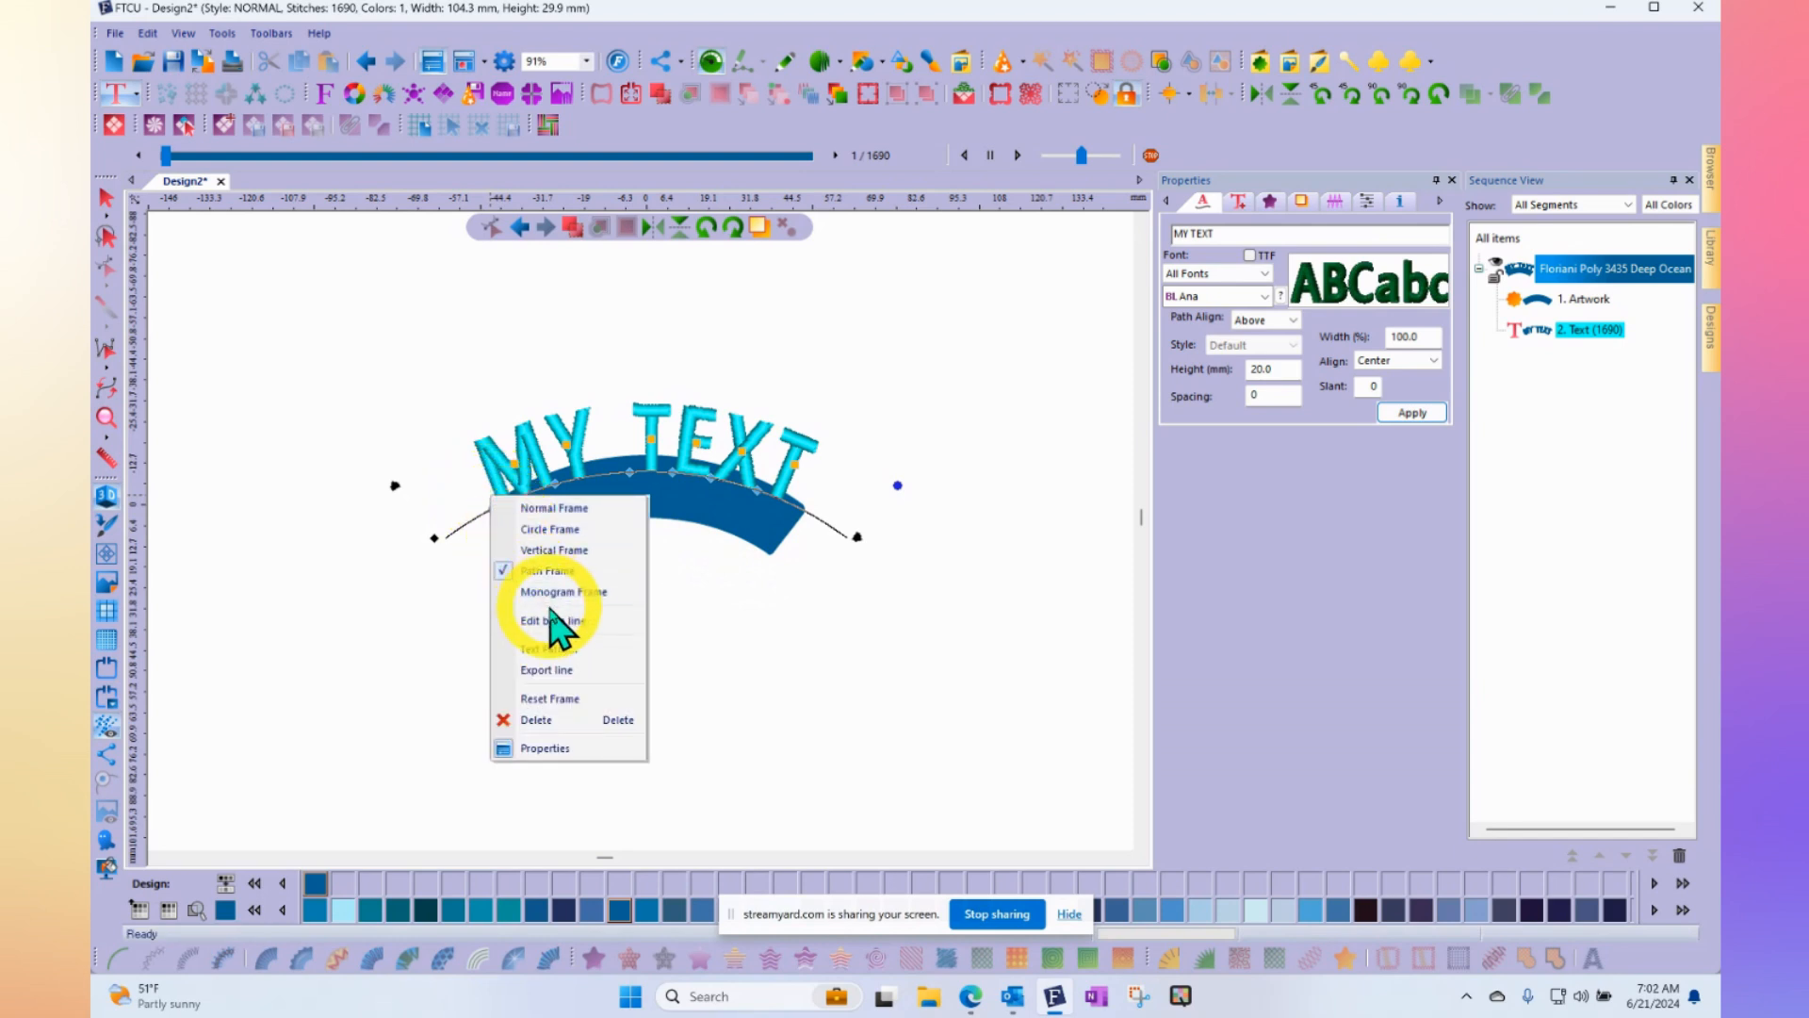
pyautogui.click(551, 621)
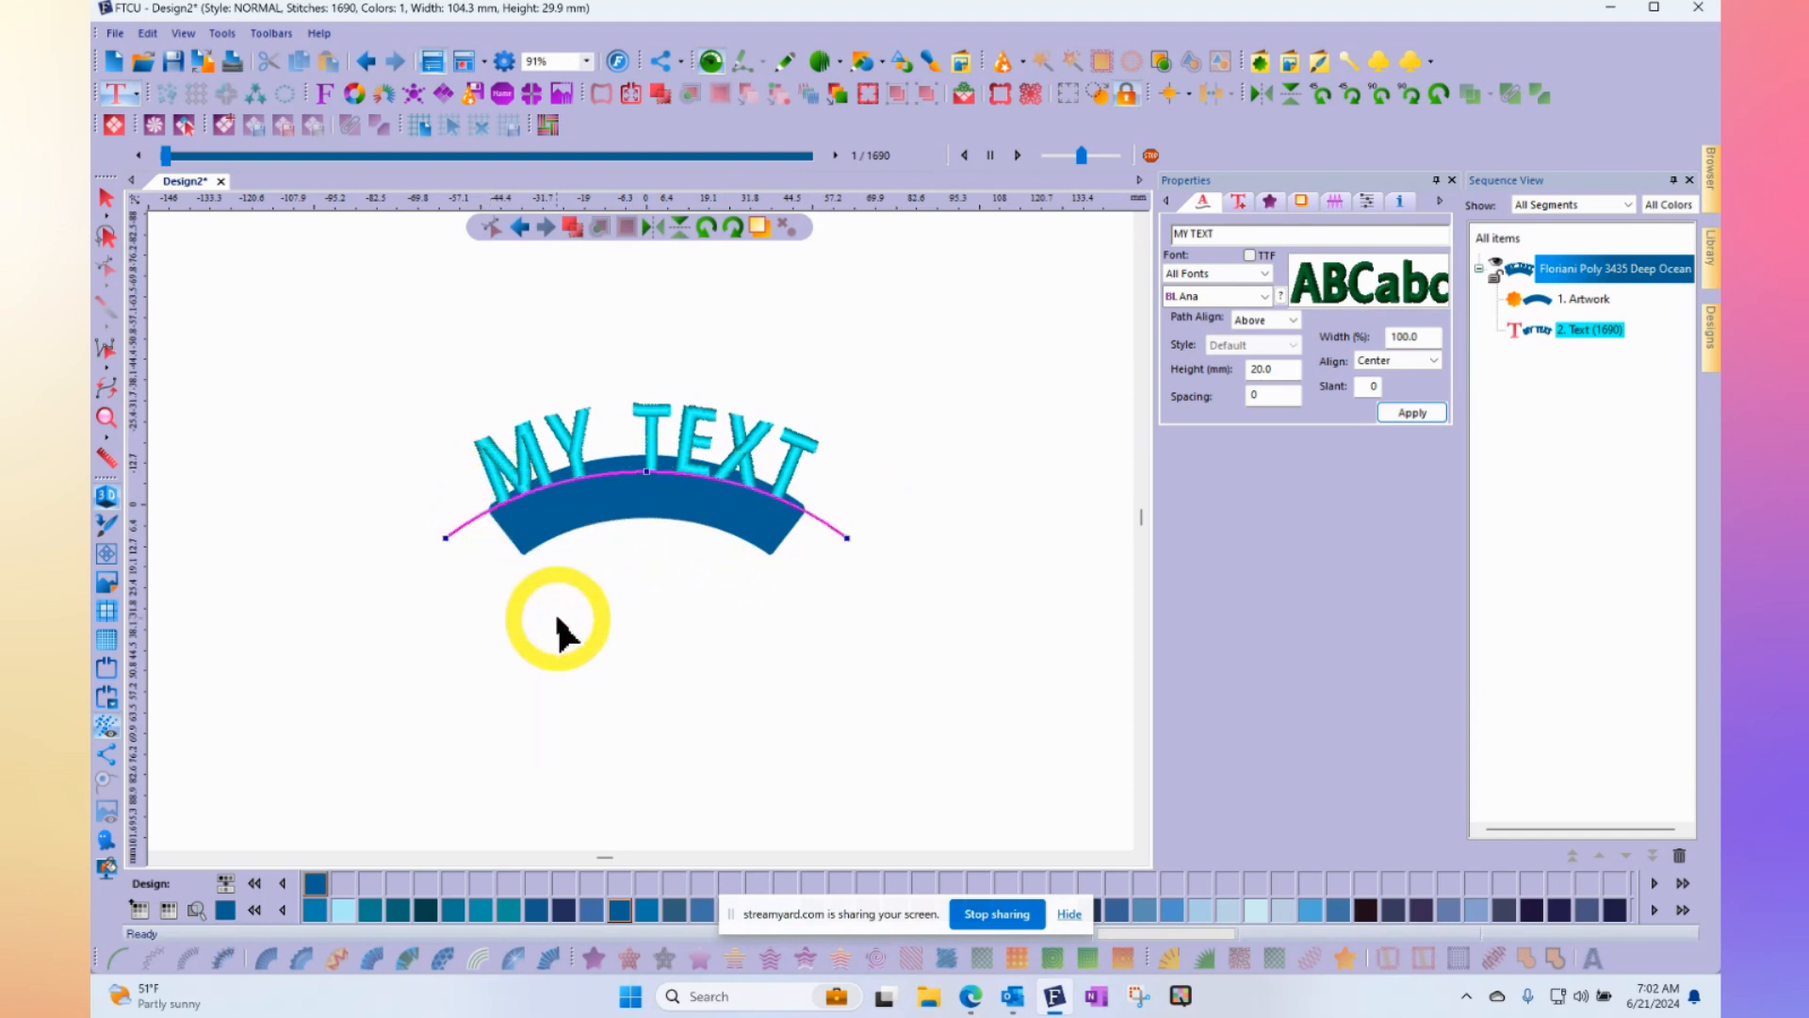
# Pull the baseline's left end lower toward the banner's left and finish editing
pyautogui.moveTo(559, 618); pyautogui.dragTo(450, 551)
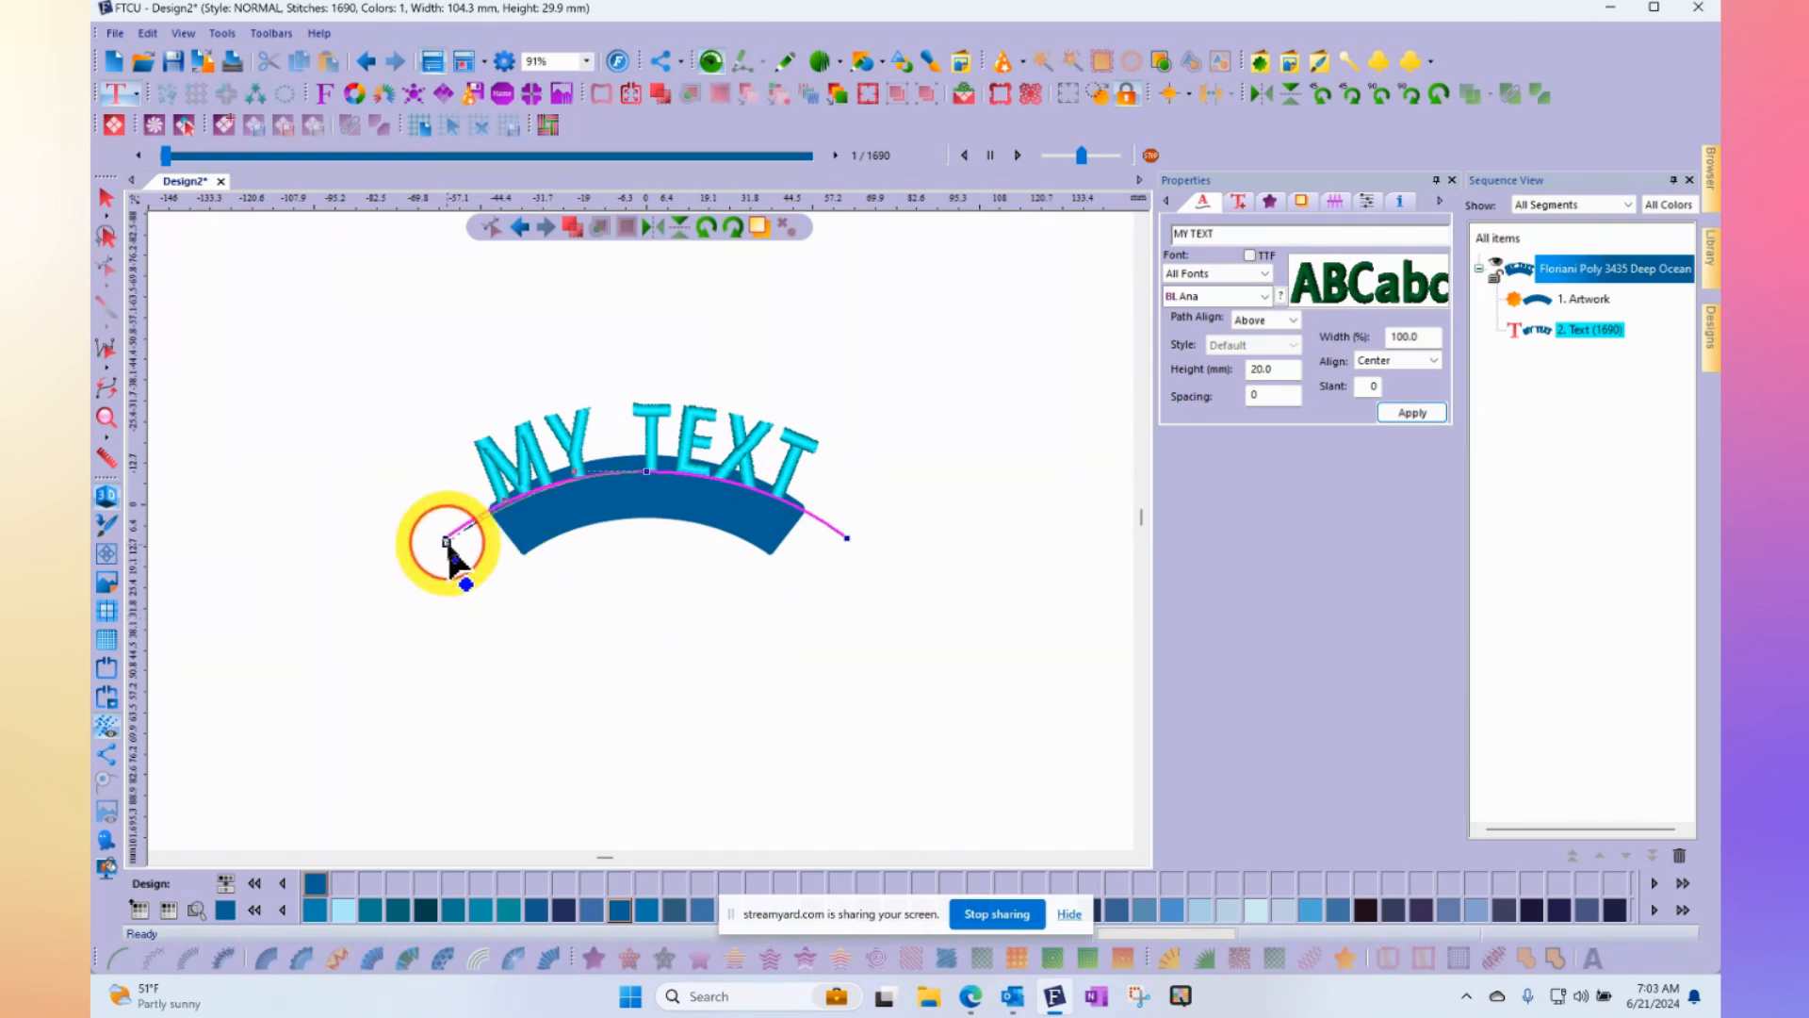
pyautogui.moveTo(444, 543); pyautogui.dragTo(468, 583)
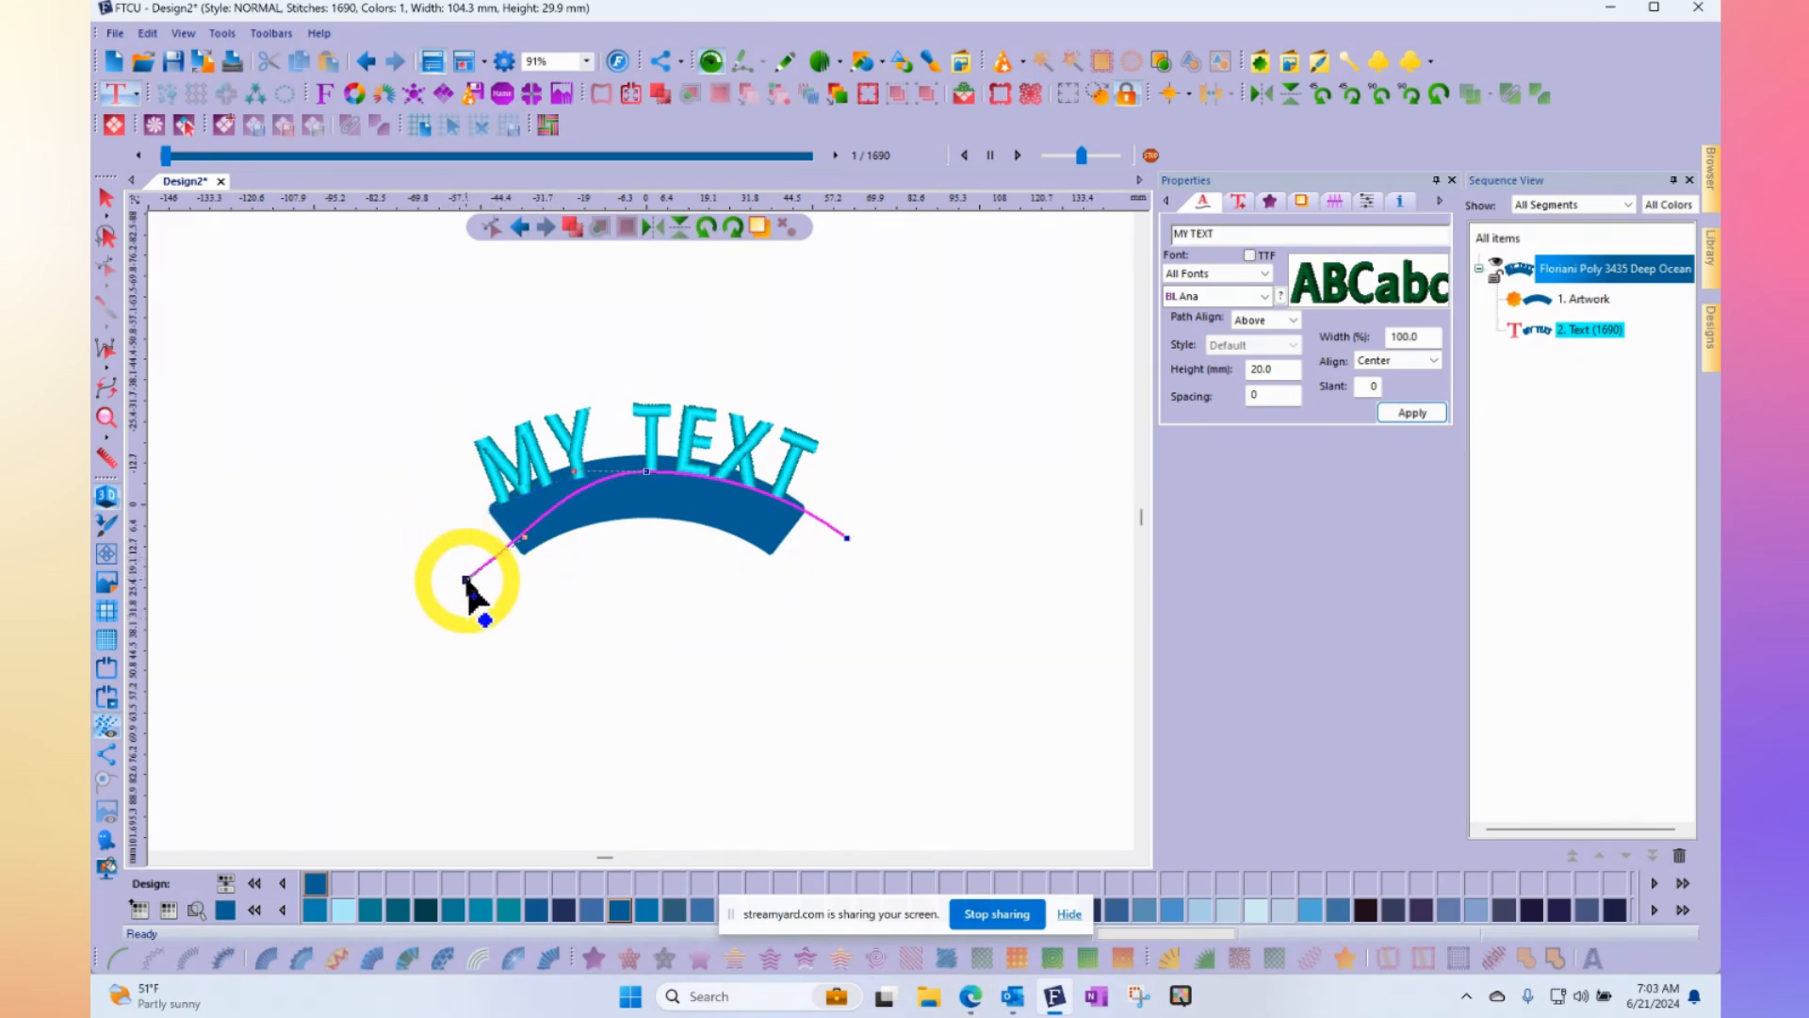
pyautogui.moveTo(467, 582); pyautogui.dragTo(588, 468)
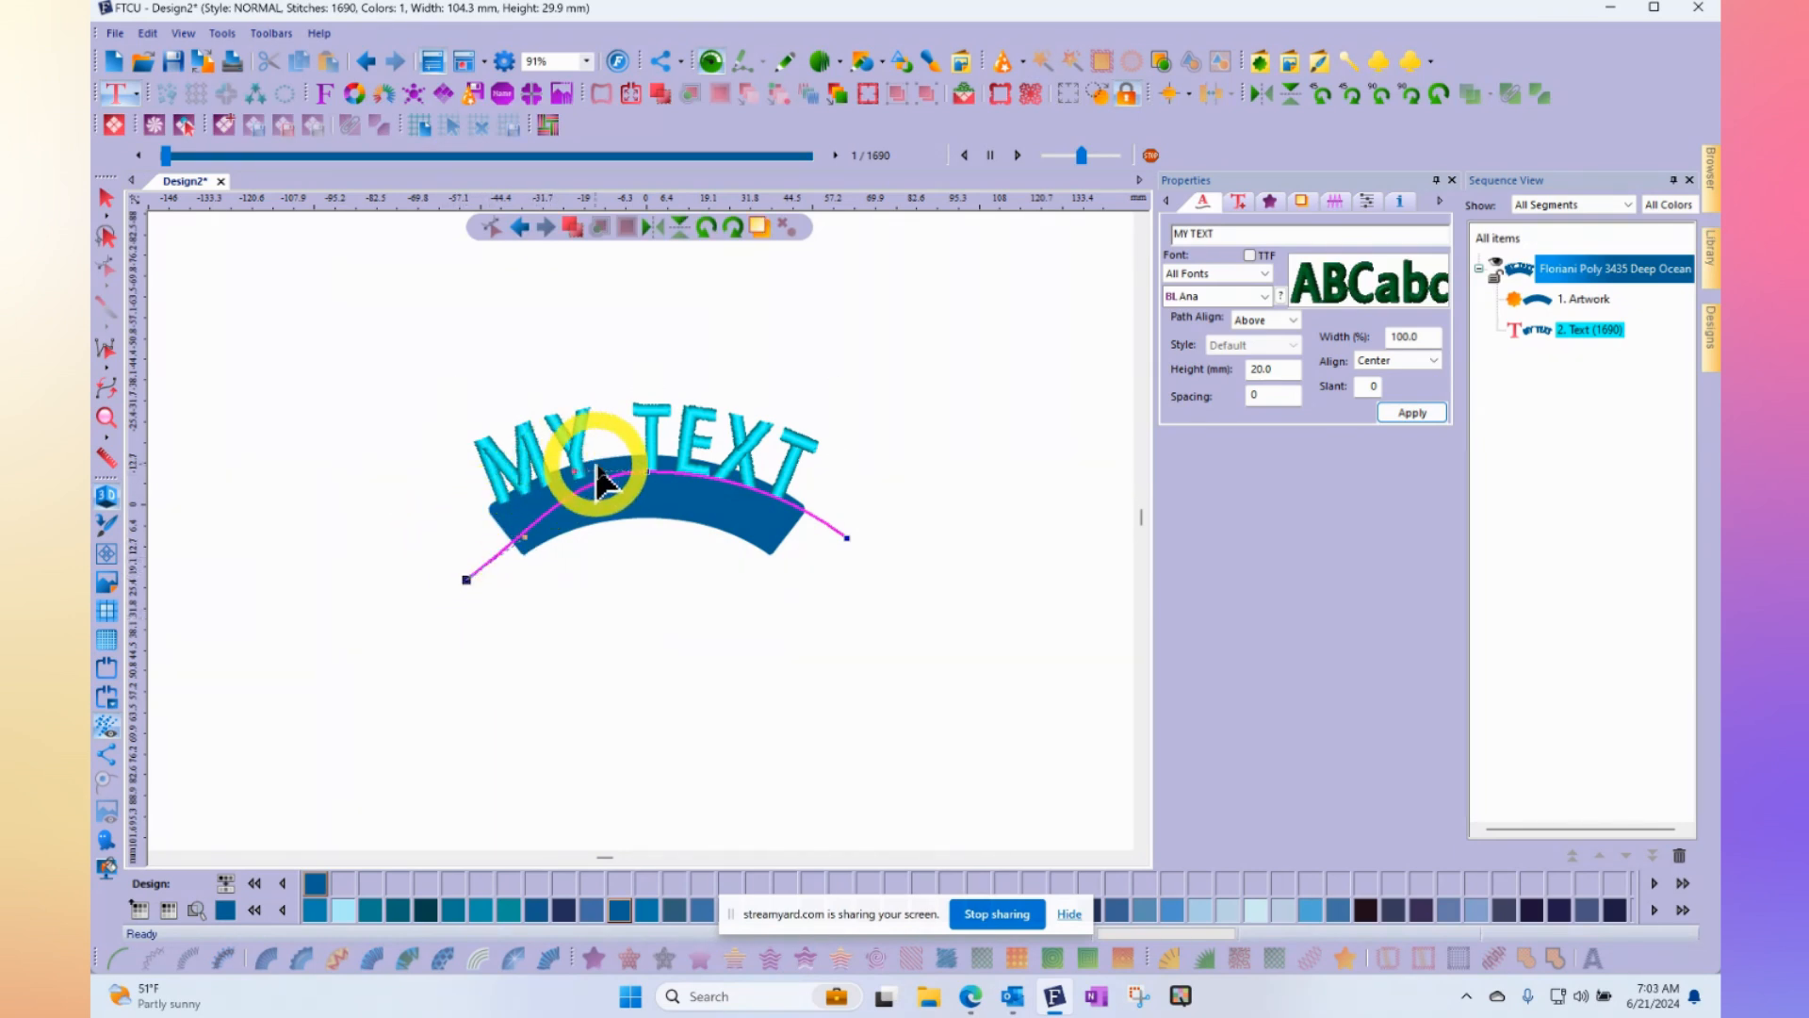
pyautogui.rightClick(606, 485)
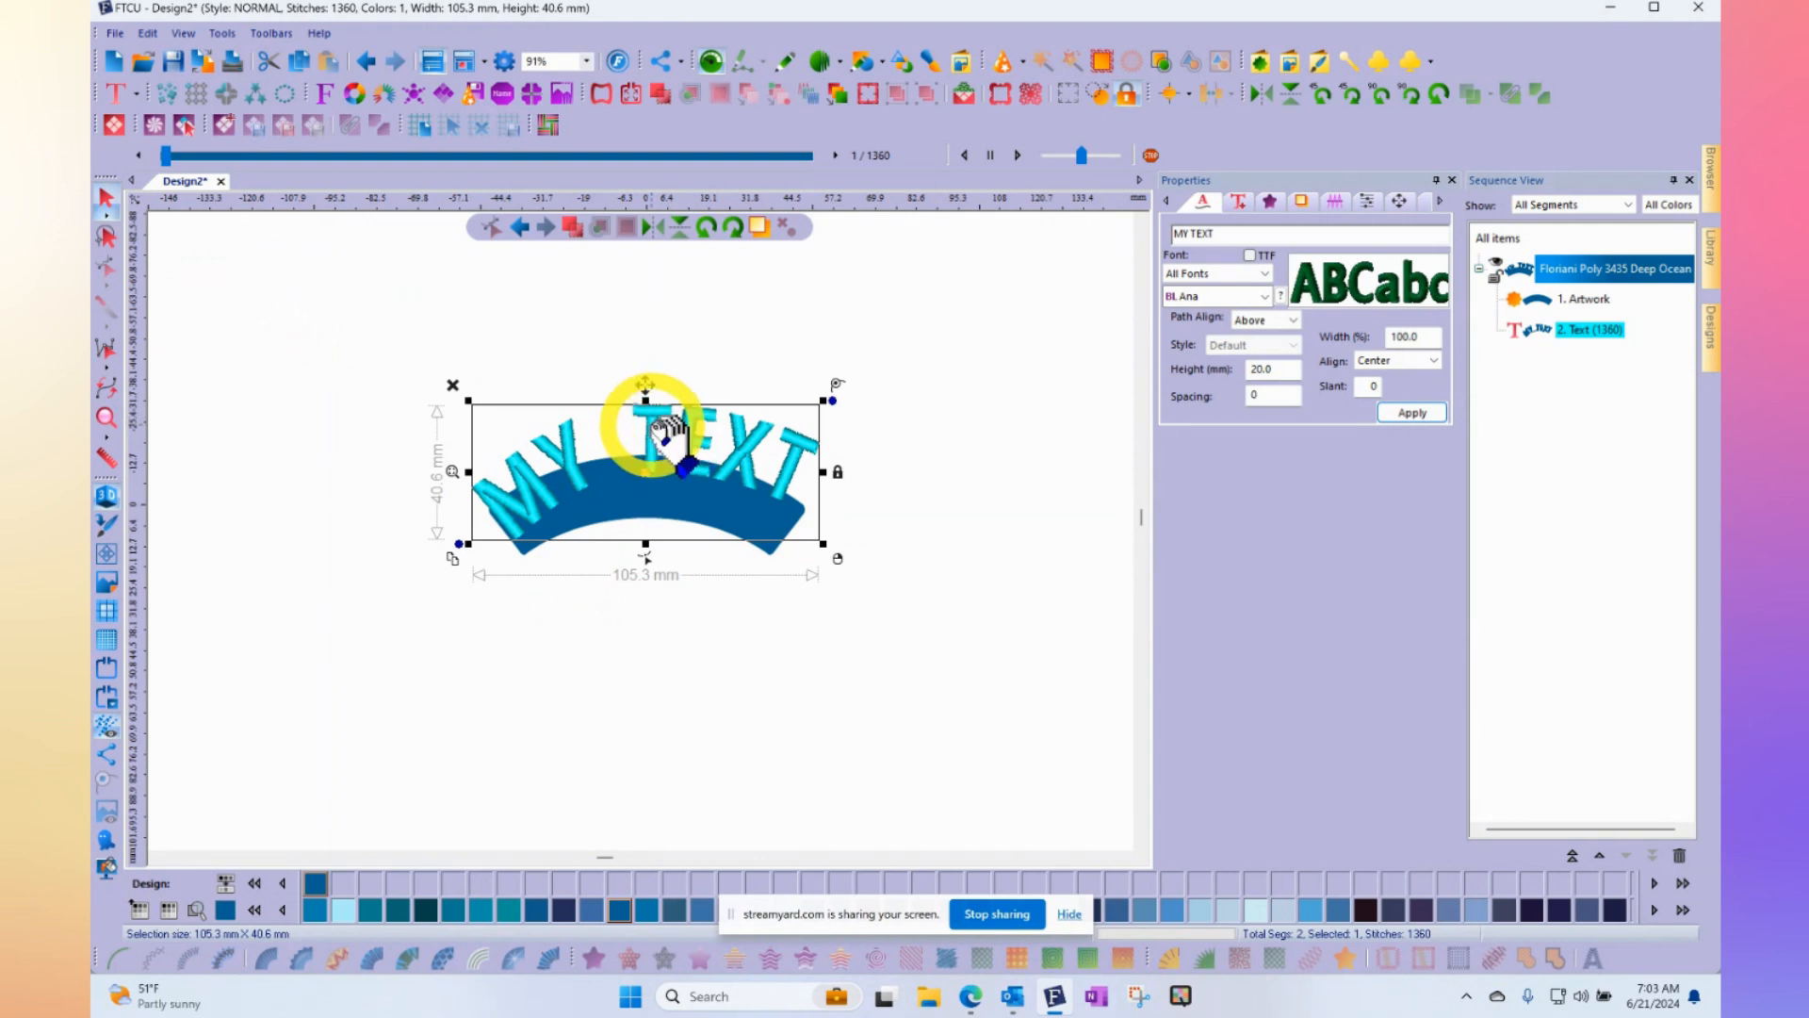
# Return the lettering to text editing and make its baseline editable again
pyautogui.rightClick(669, 462)
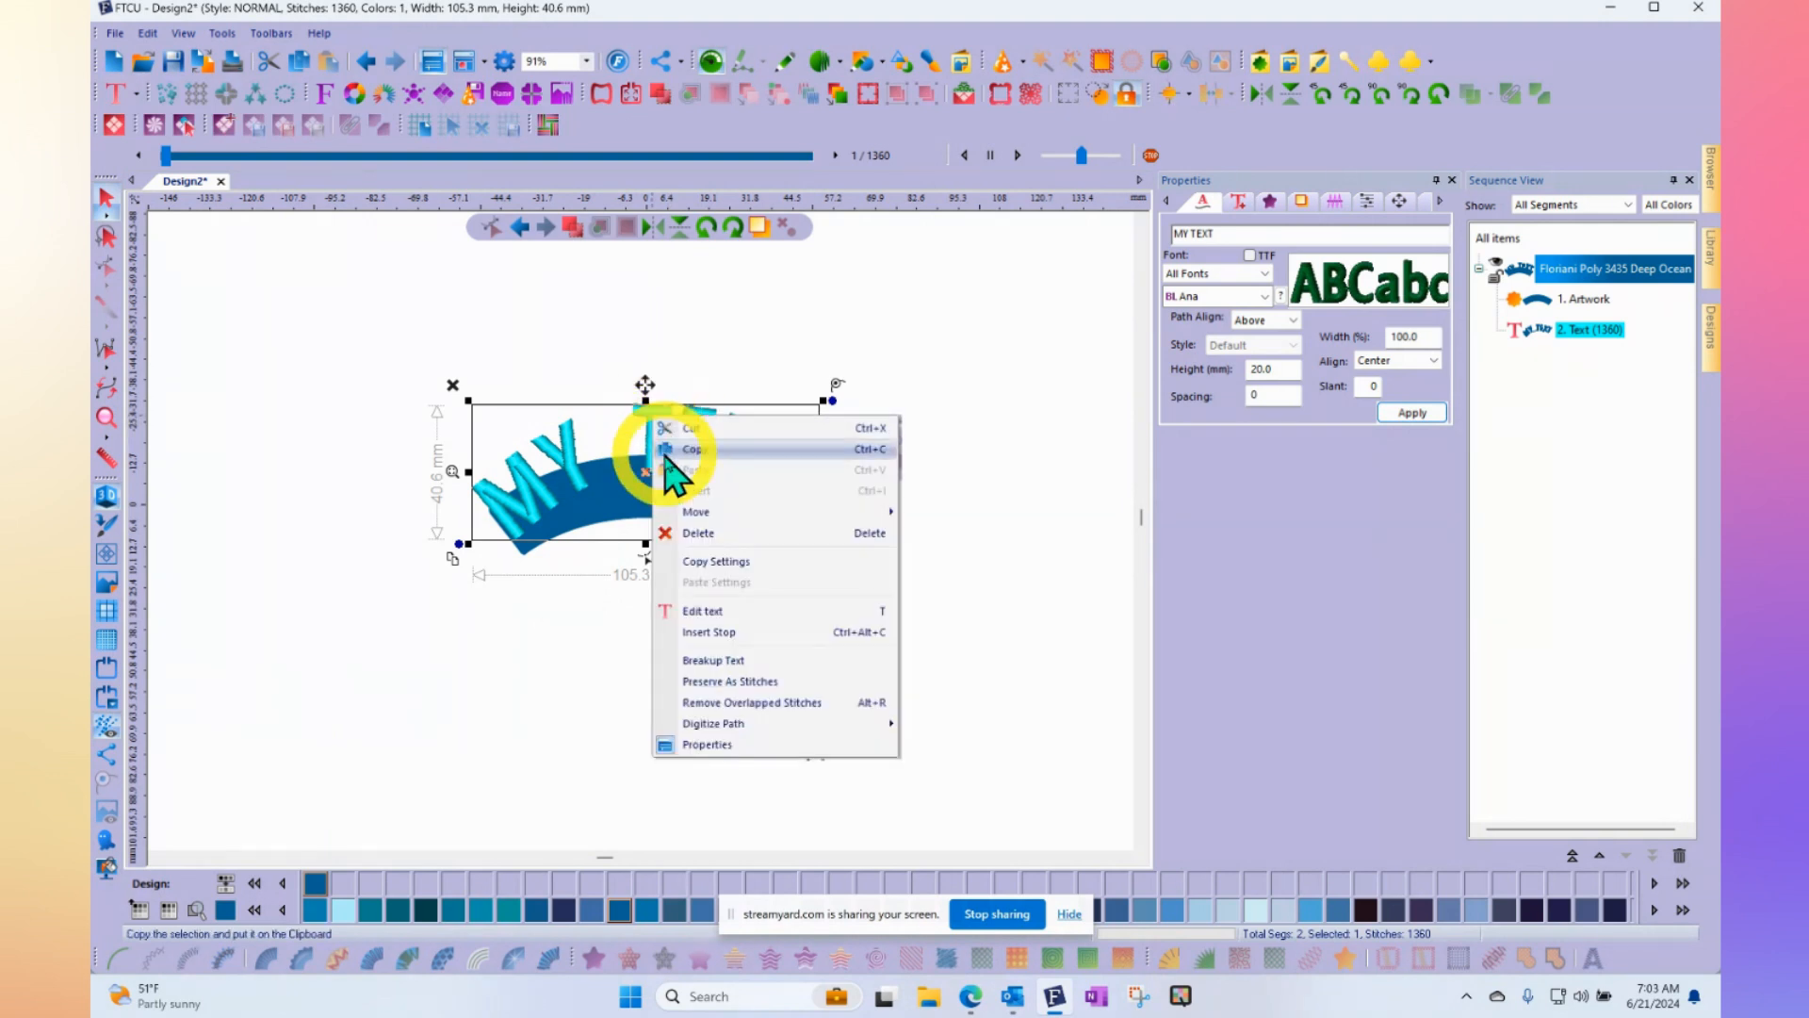
pyautogui.moveTo(710, 623)
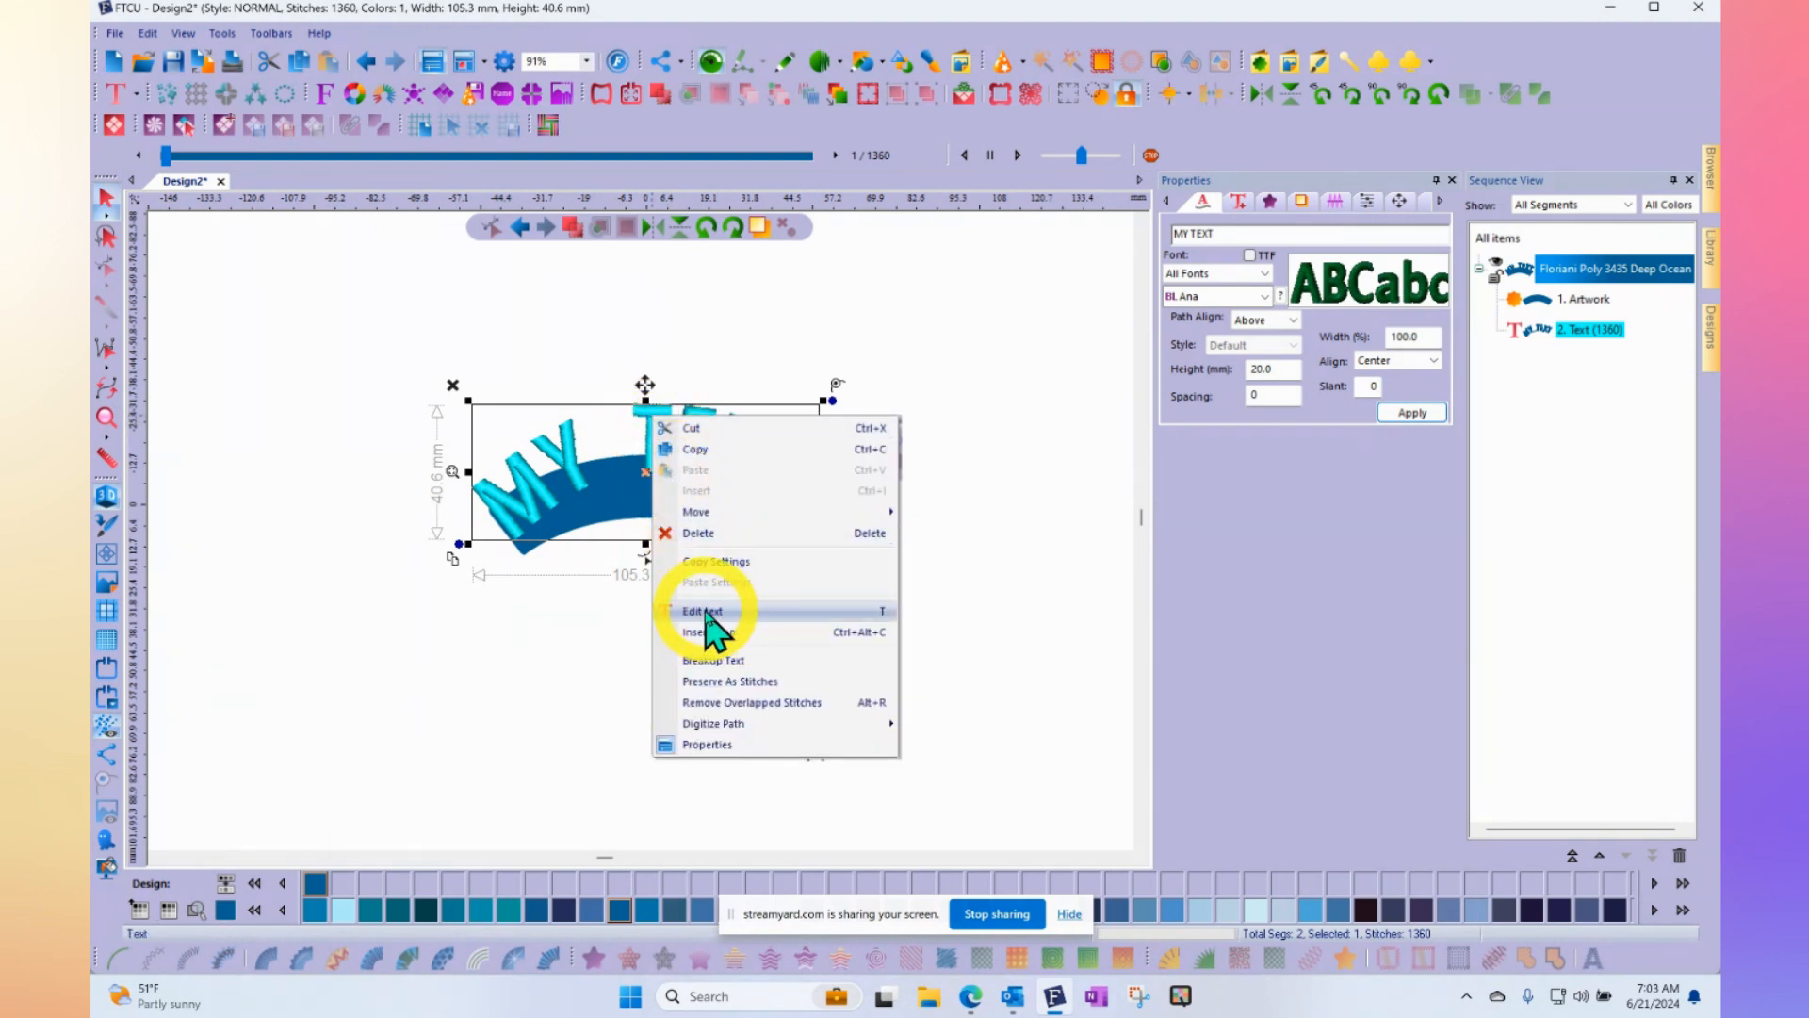
pyautogui.click(704, 610)
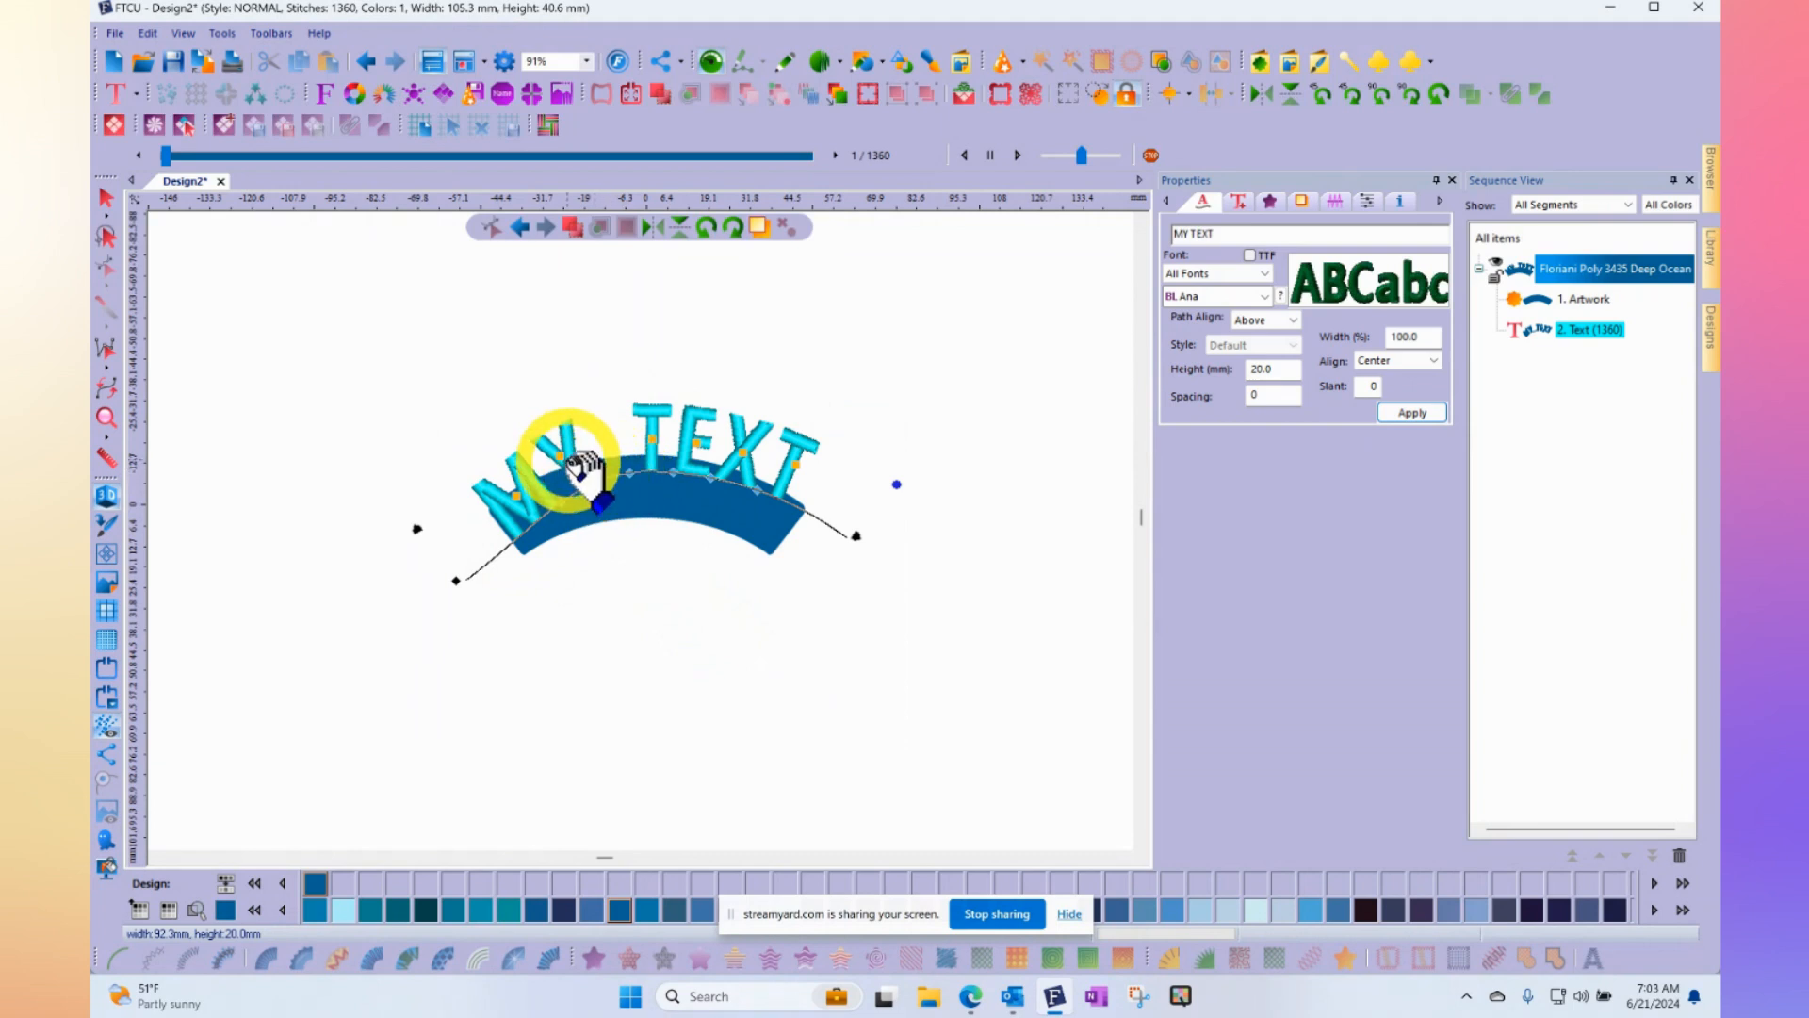
pyautogui.rightClick(594, 473)
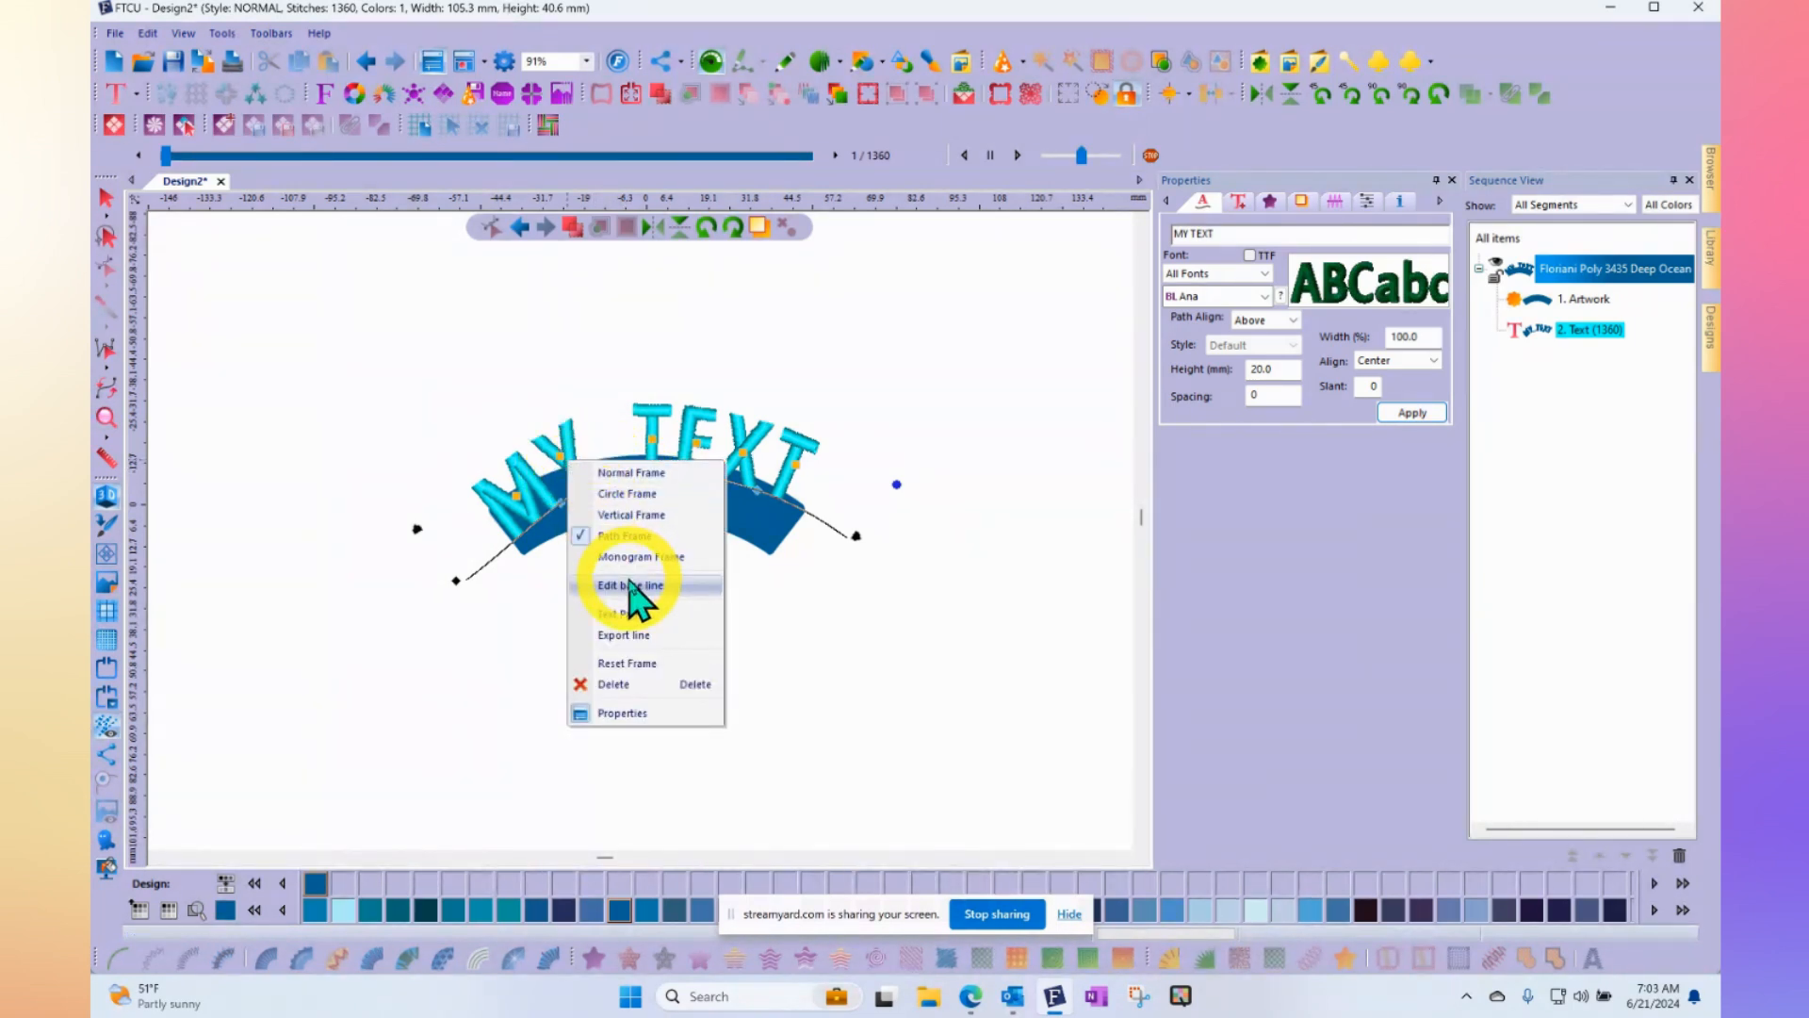
pyautogui.click(632, 585)
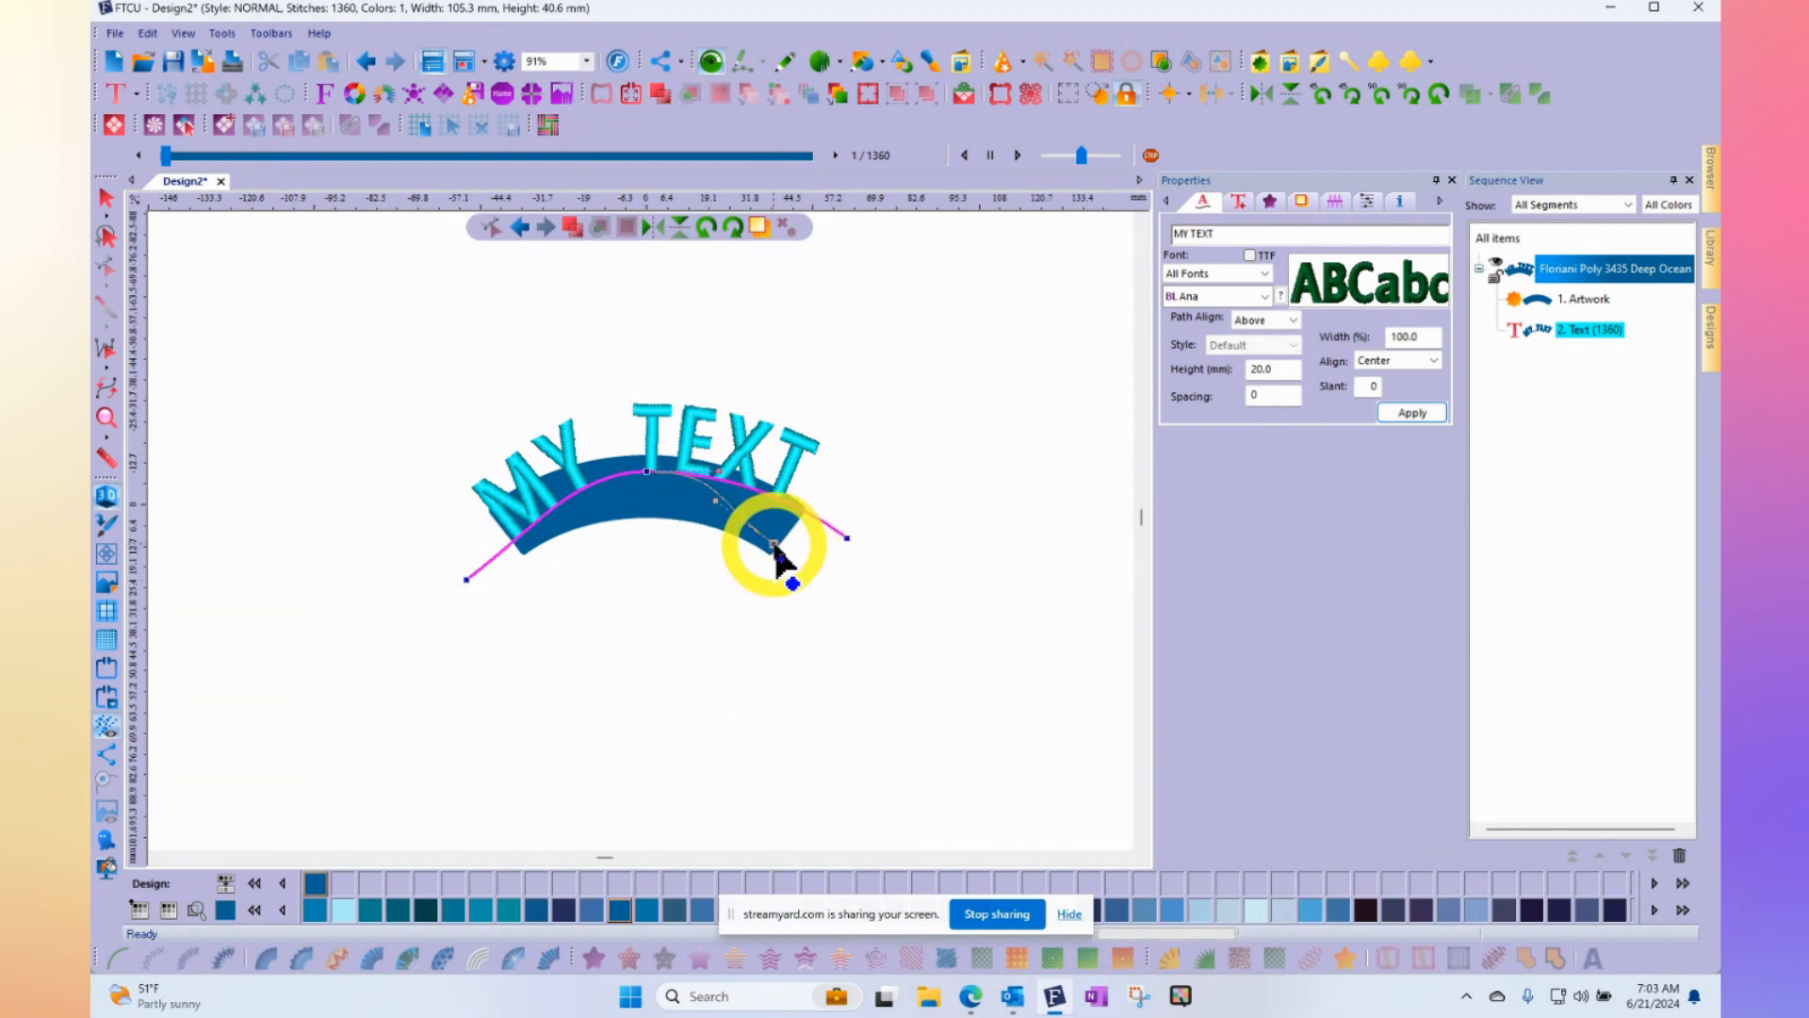
# Bend the baseline down inside the banner so the text follows its arch
pyautogui.moveTo(772, 551); pyautogui.dragTo(490, 567)
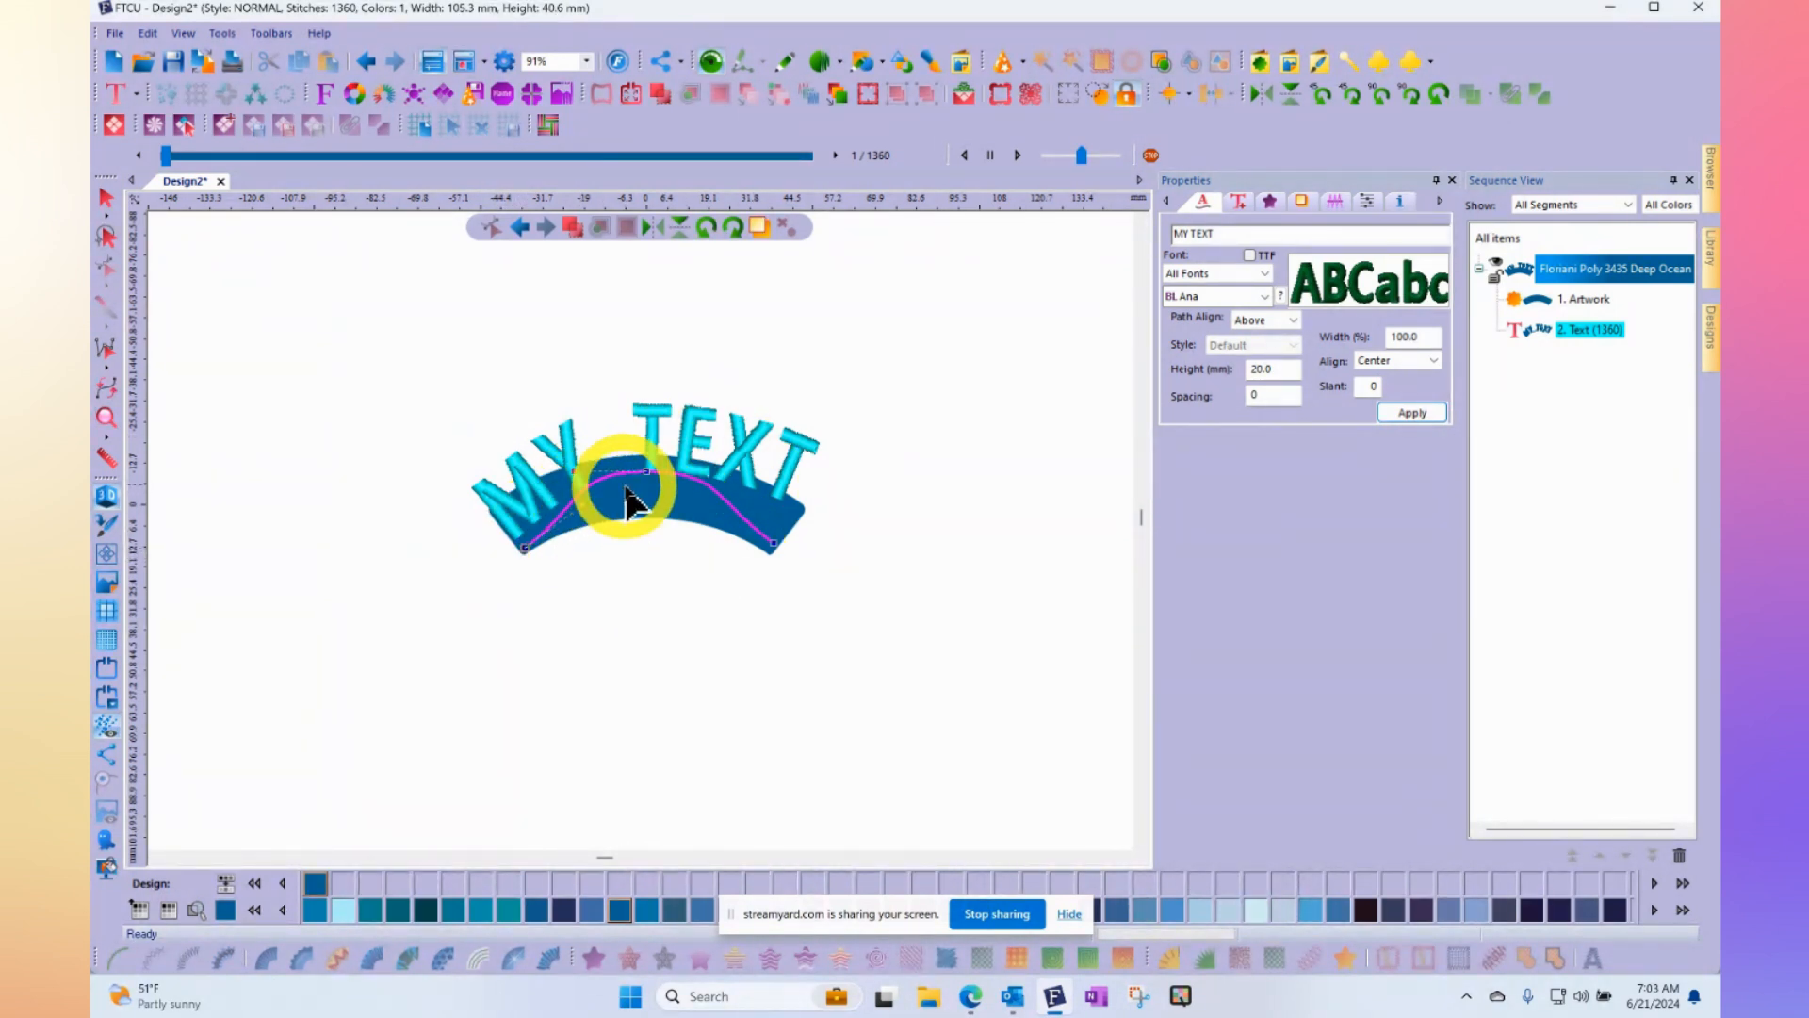
pyautogui.moveTo(629, 490); pyautogui.dragTo(652, 525)
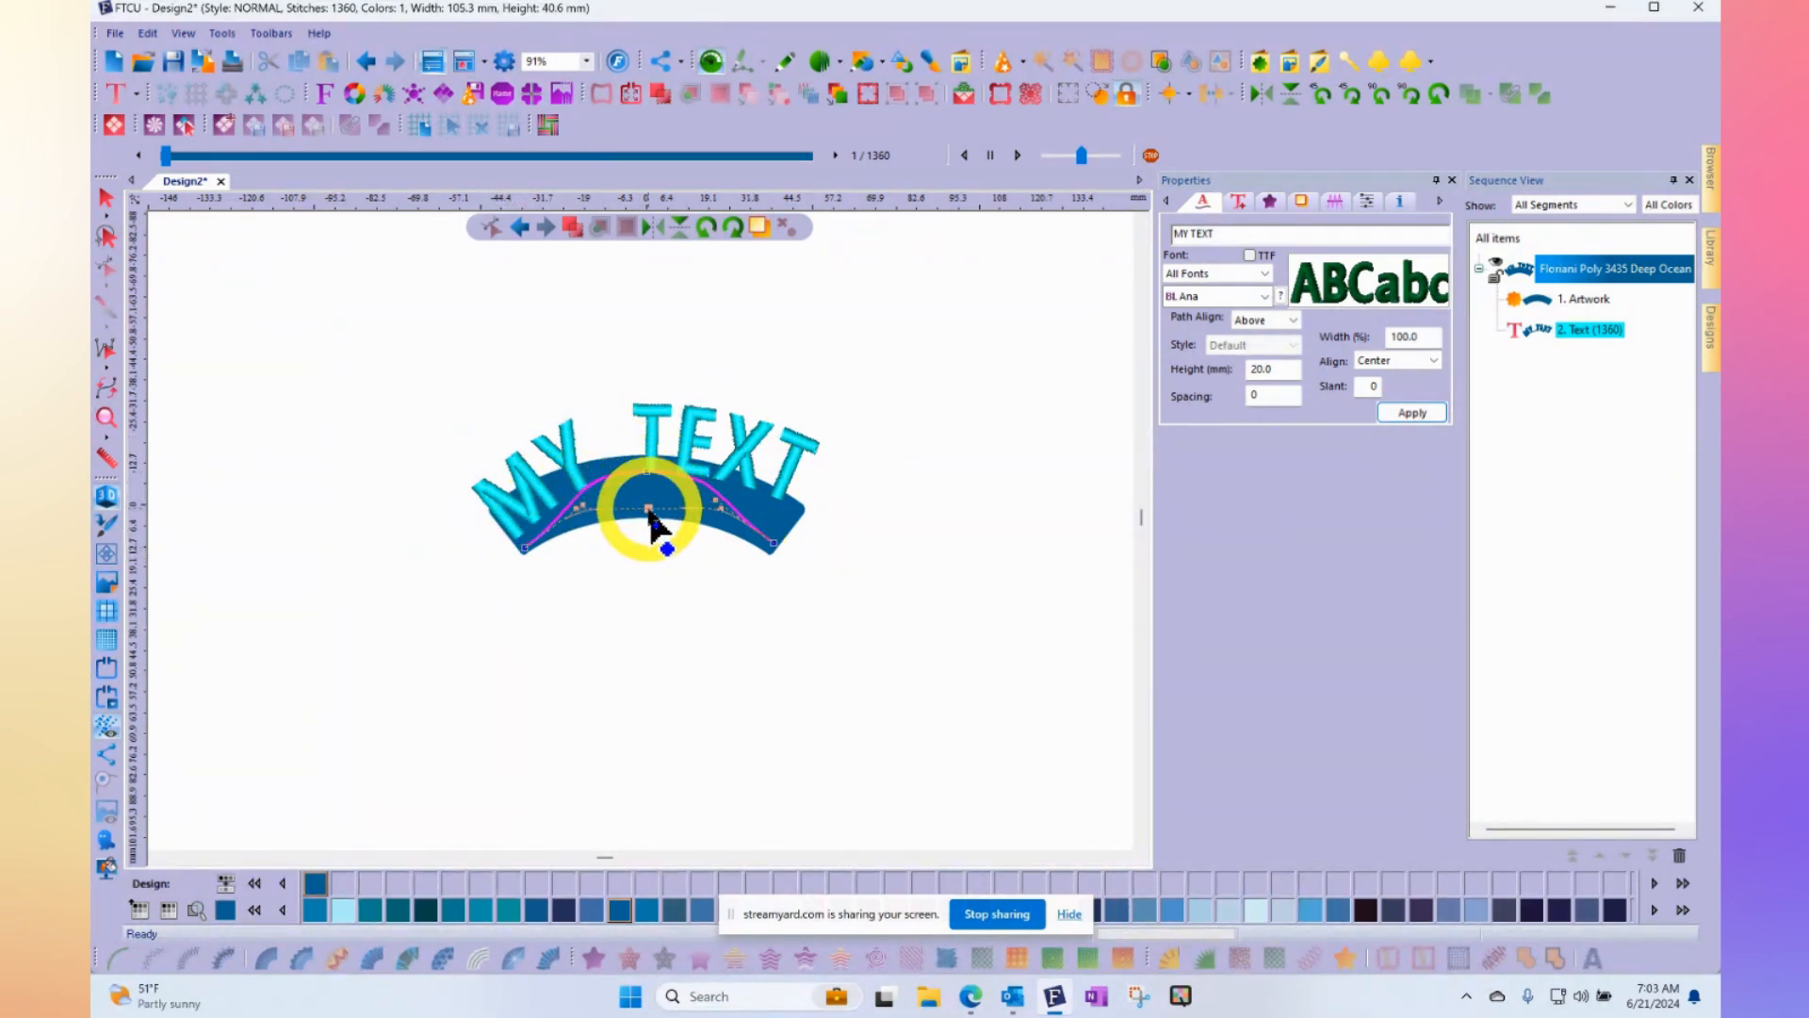
pyautogui.moveTo(652, 513); pyautogui.dragTo(582, 502)
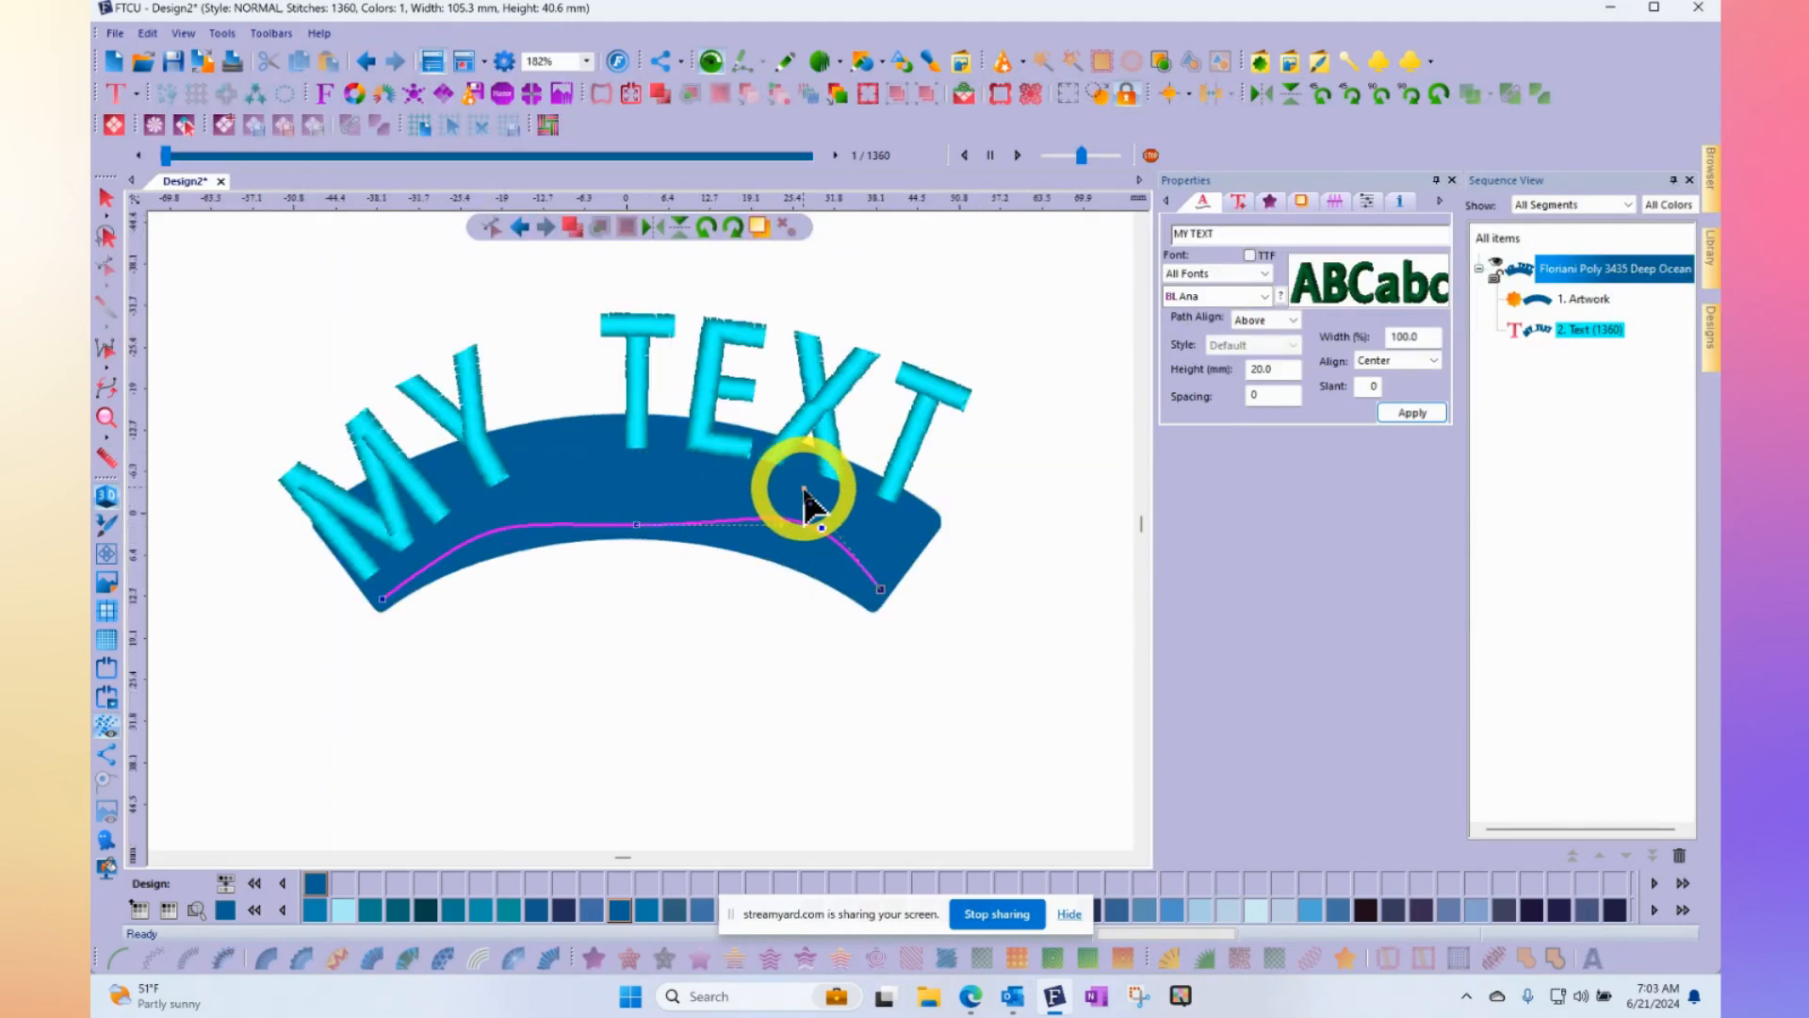
# Anchor the baseline ends at the banner's lower corners and reshape both halves of the curve
pyautogui.moveTo(807, 490); pyautogui.dragTo(842, 554)
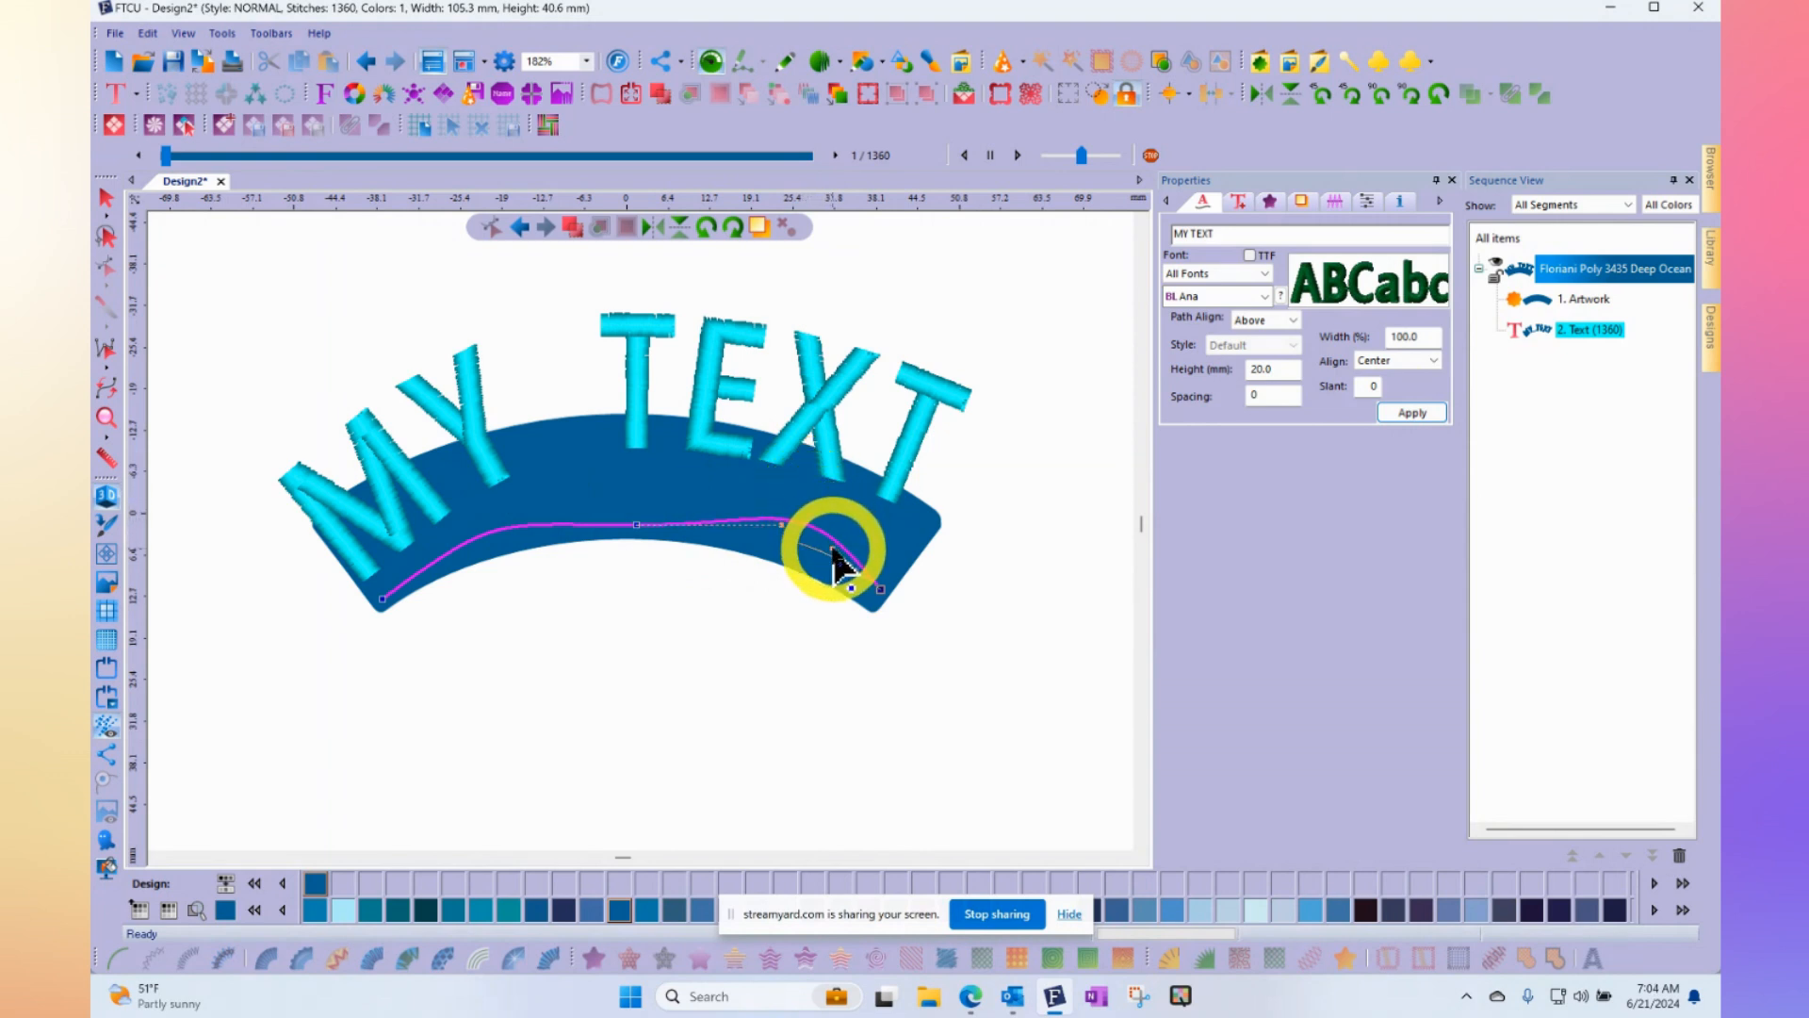
pyautogui.moveTo(848, 559); pyautogui.dragTo(387, 600)
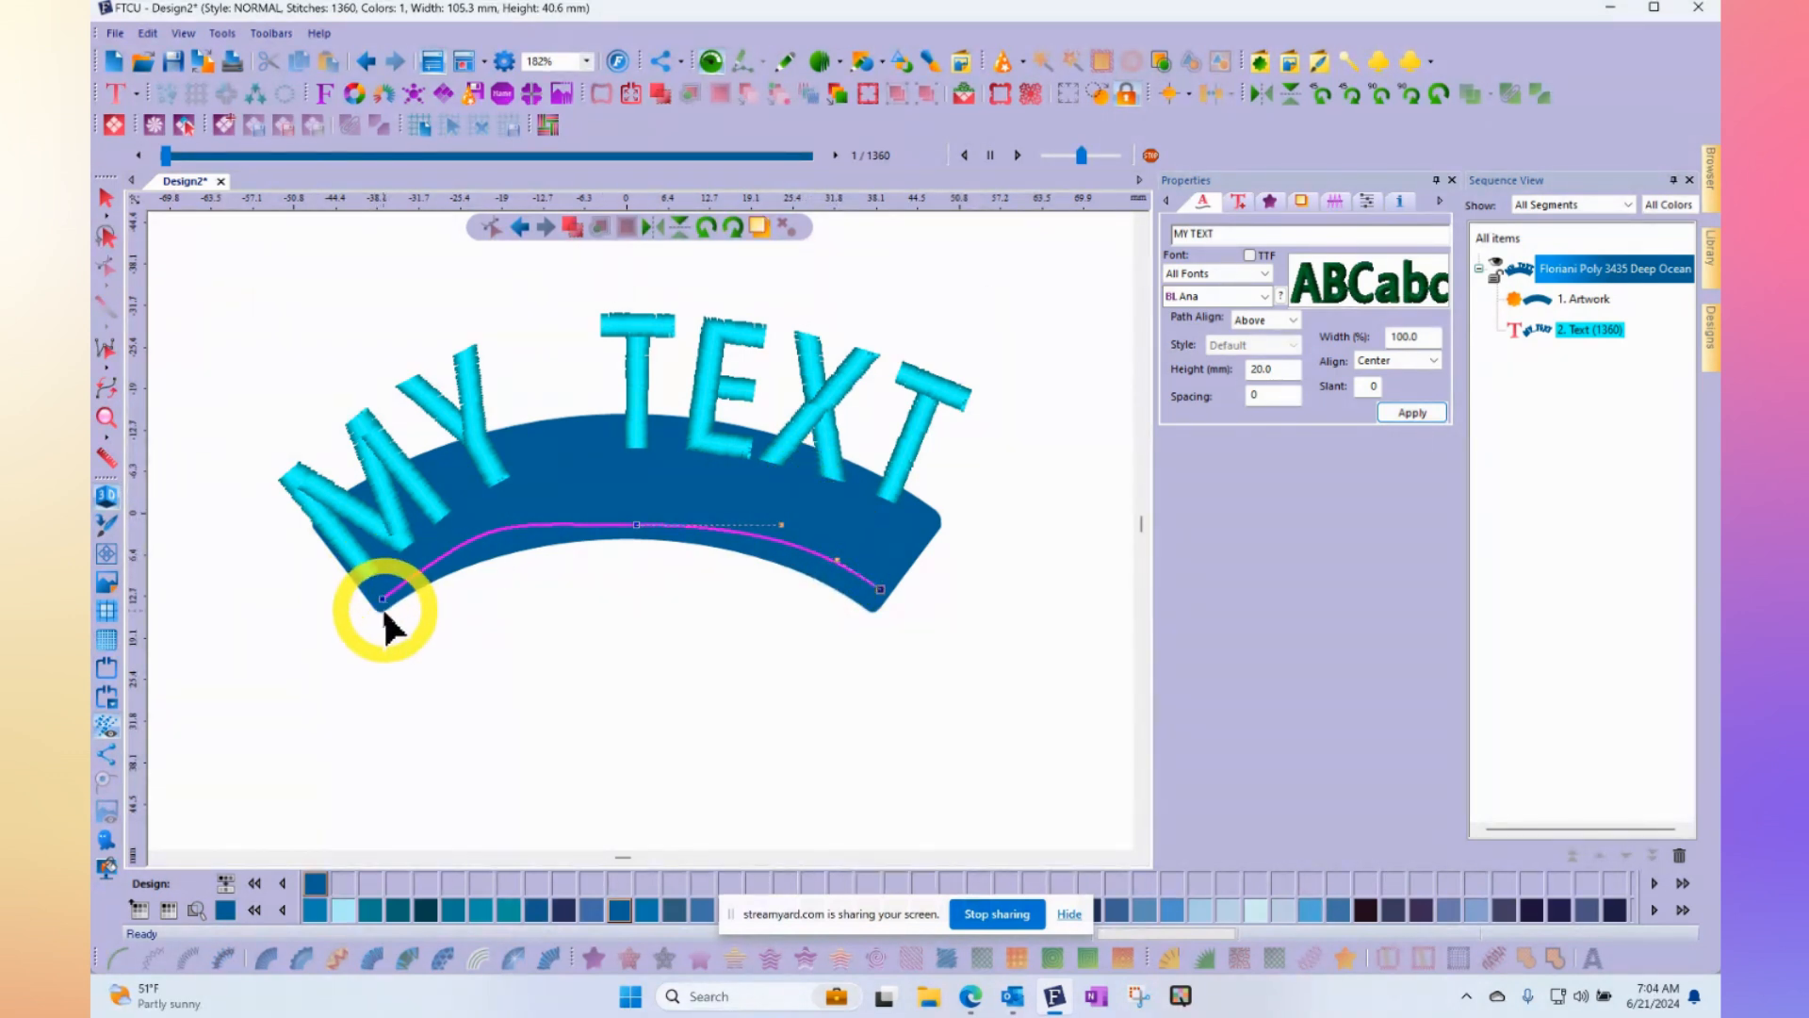
pyautogui.moveTo(380, 598); pyautogui.dragTo(490, 531)
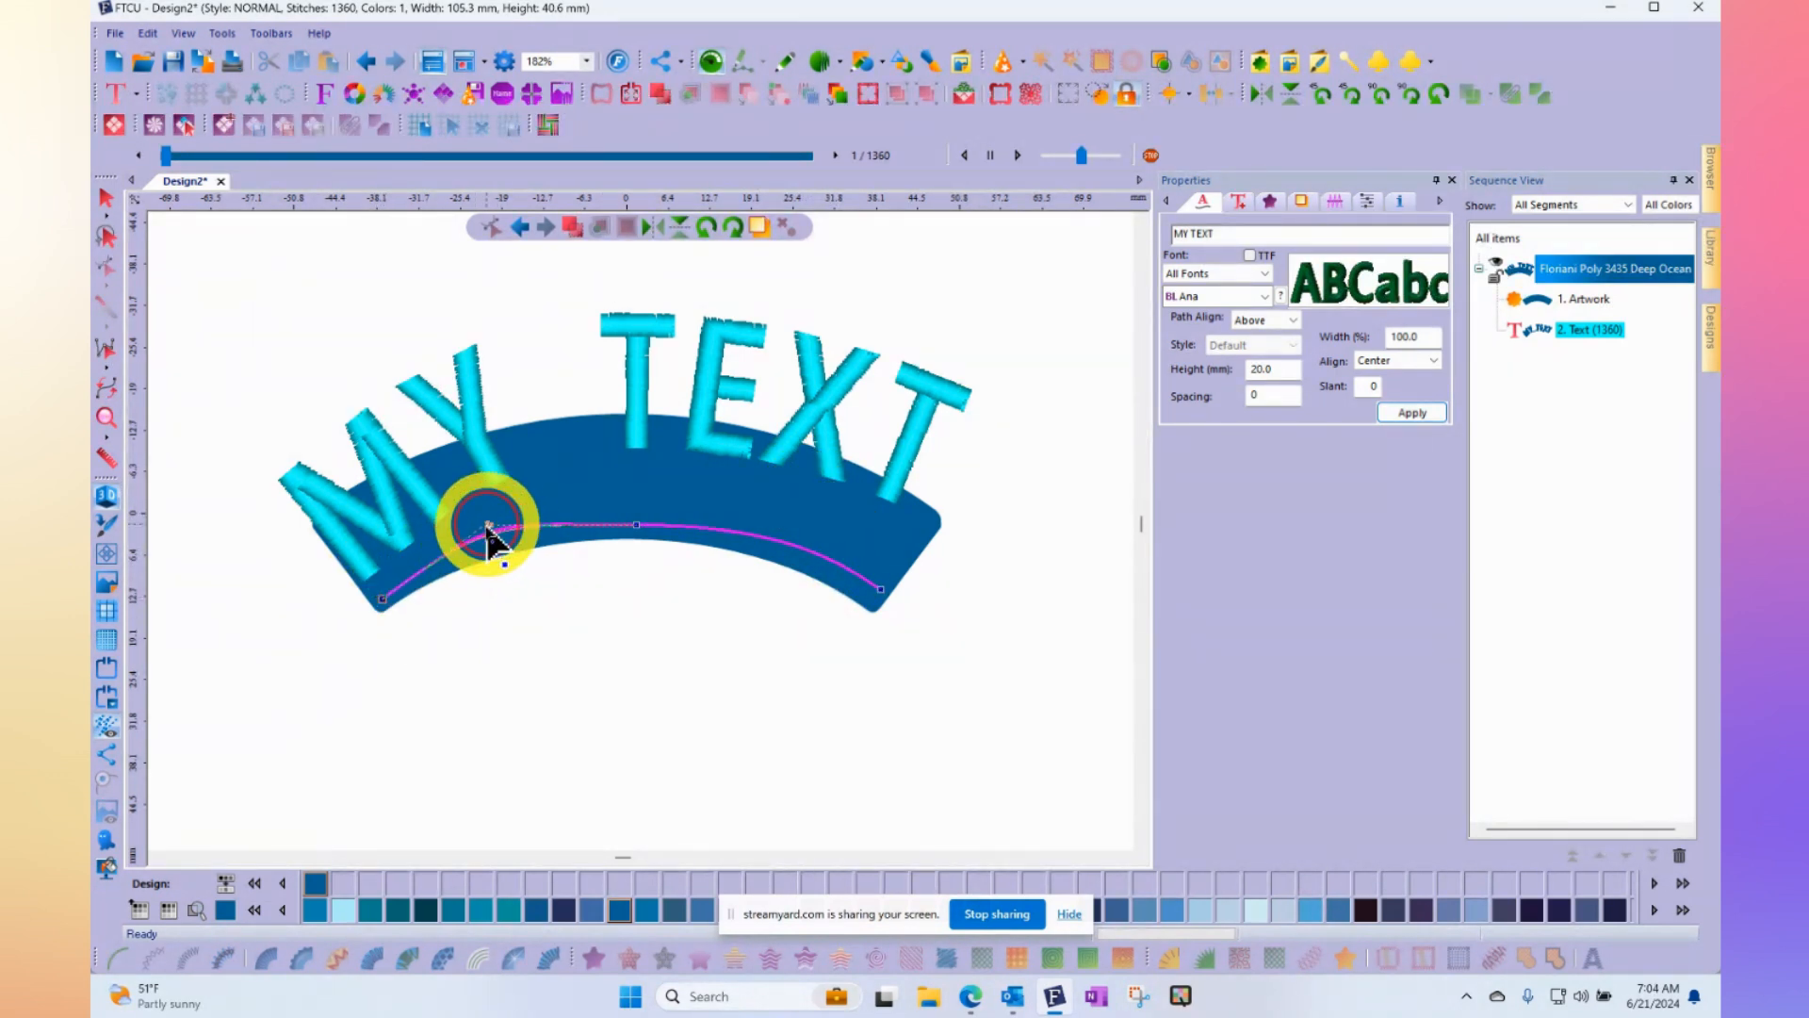
pyautogui.moveTo(490, 530); pyautogui.dragTo(629, 554)
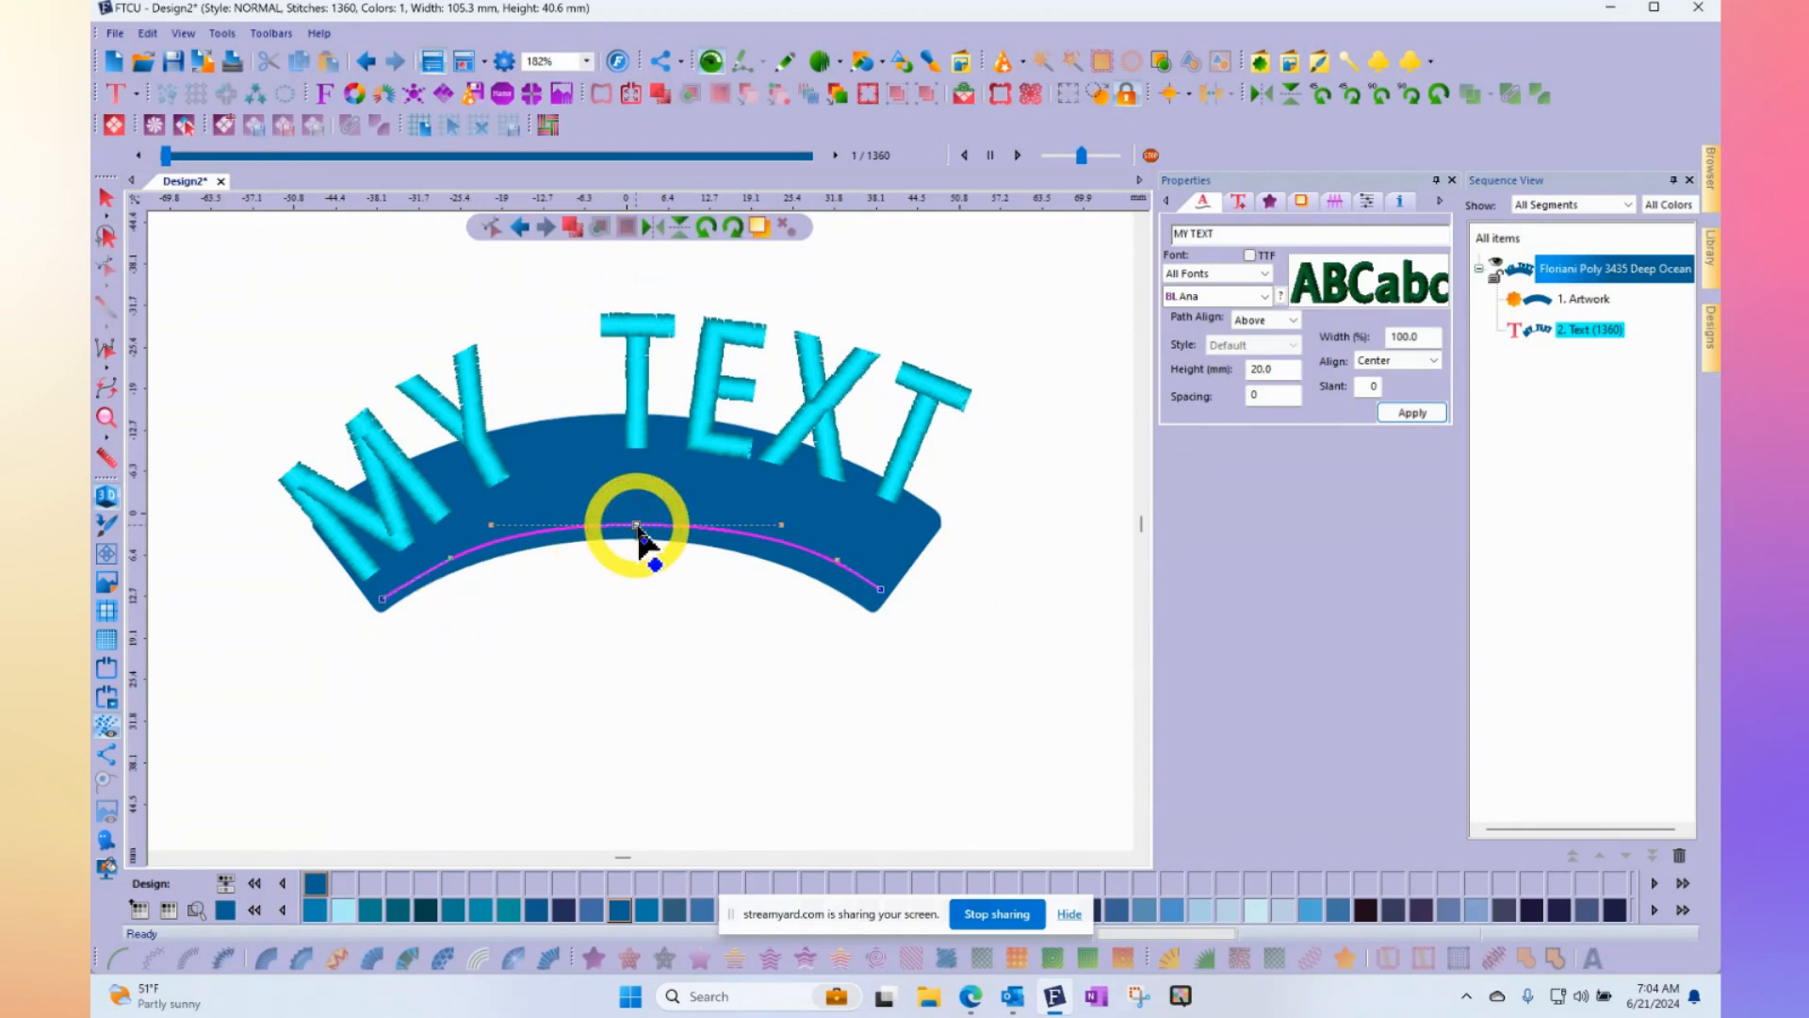
# Make the middle baseline point Symmetrical and even out the arch across the banner
pyautogui.rightClick(637, 528)
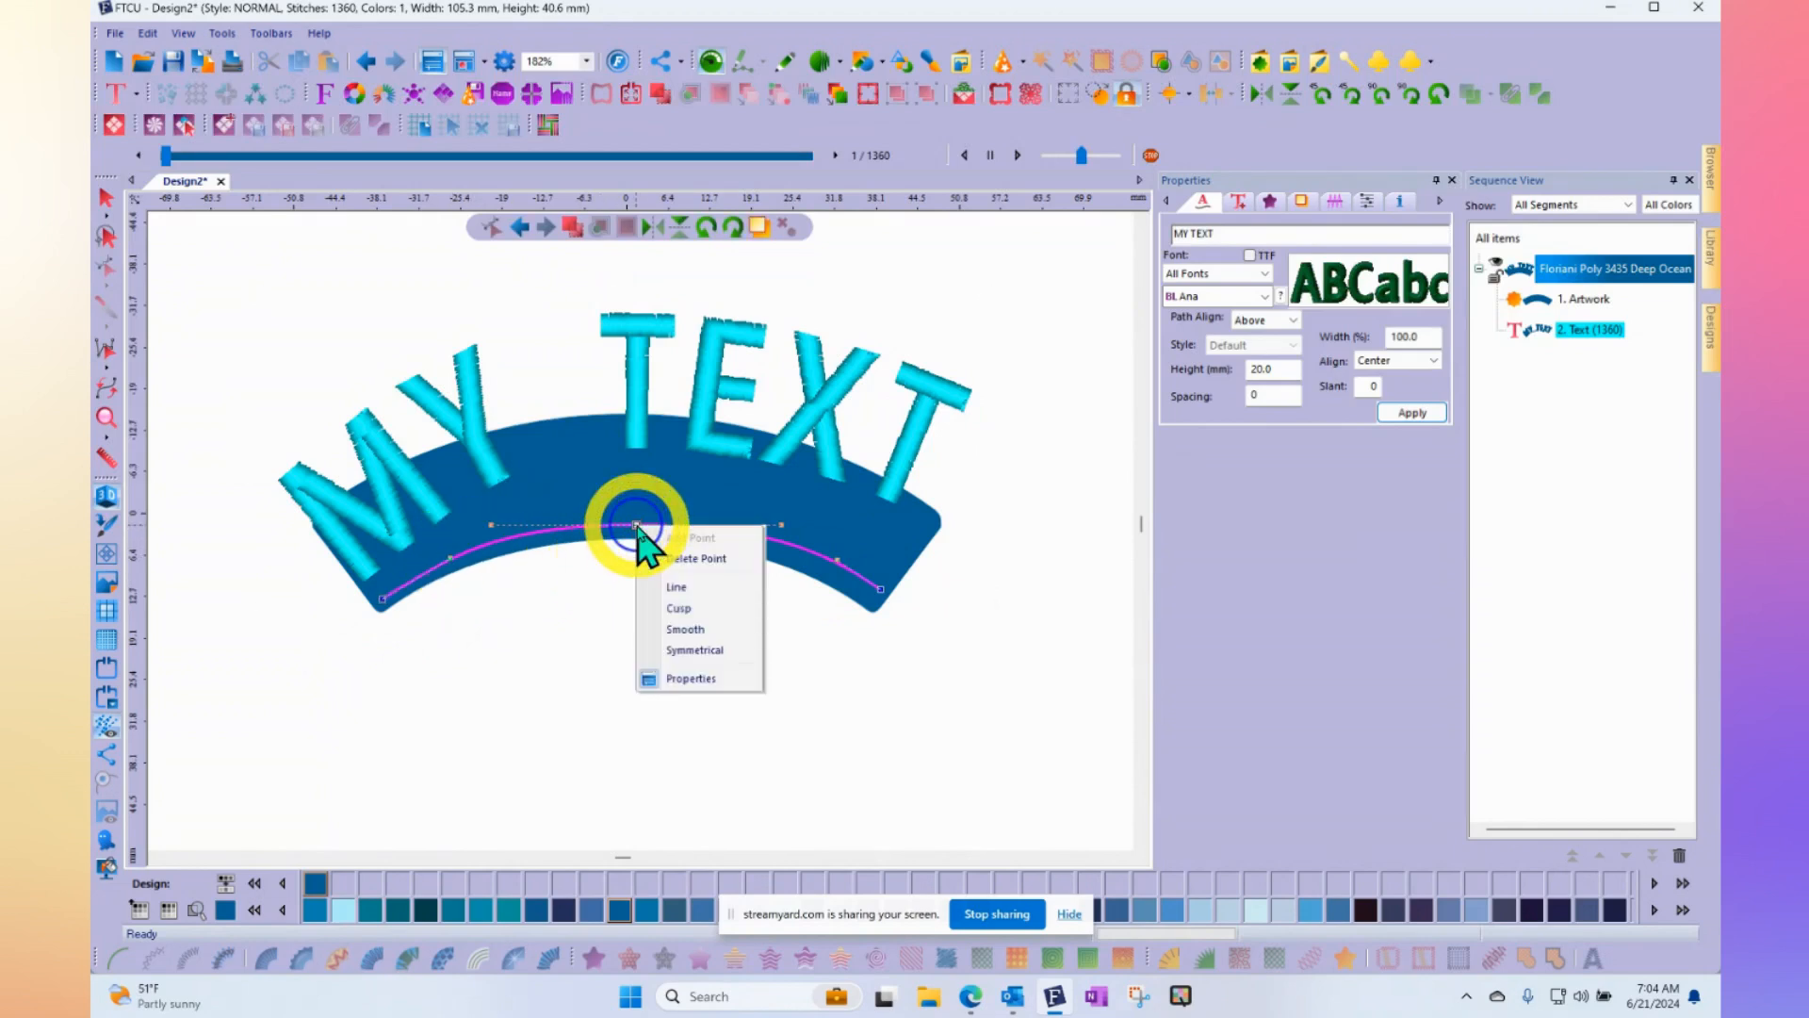
pyautogui.moveTo(694, 649)
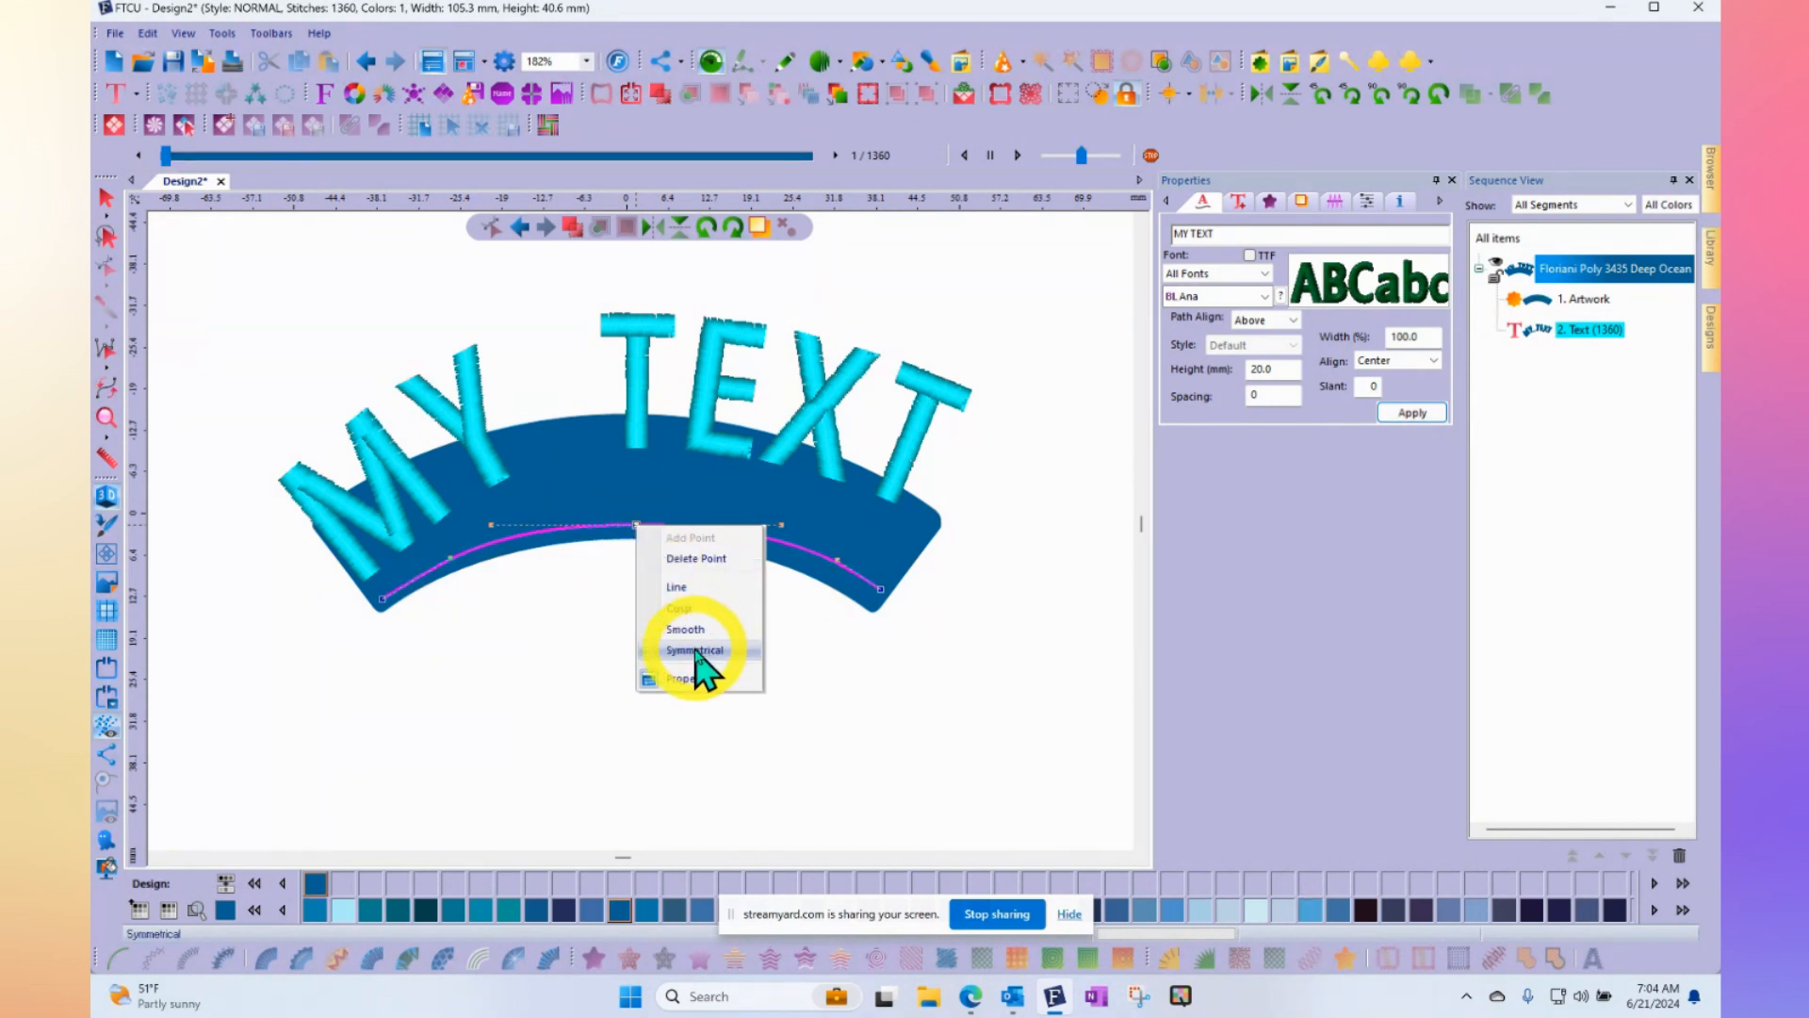
pyautogui.click(694, 649)
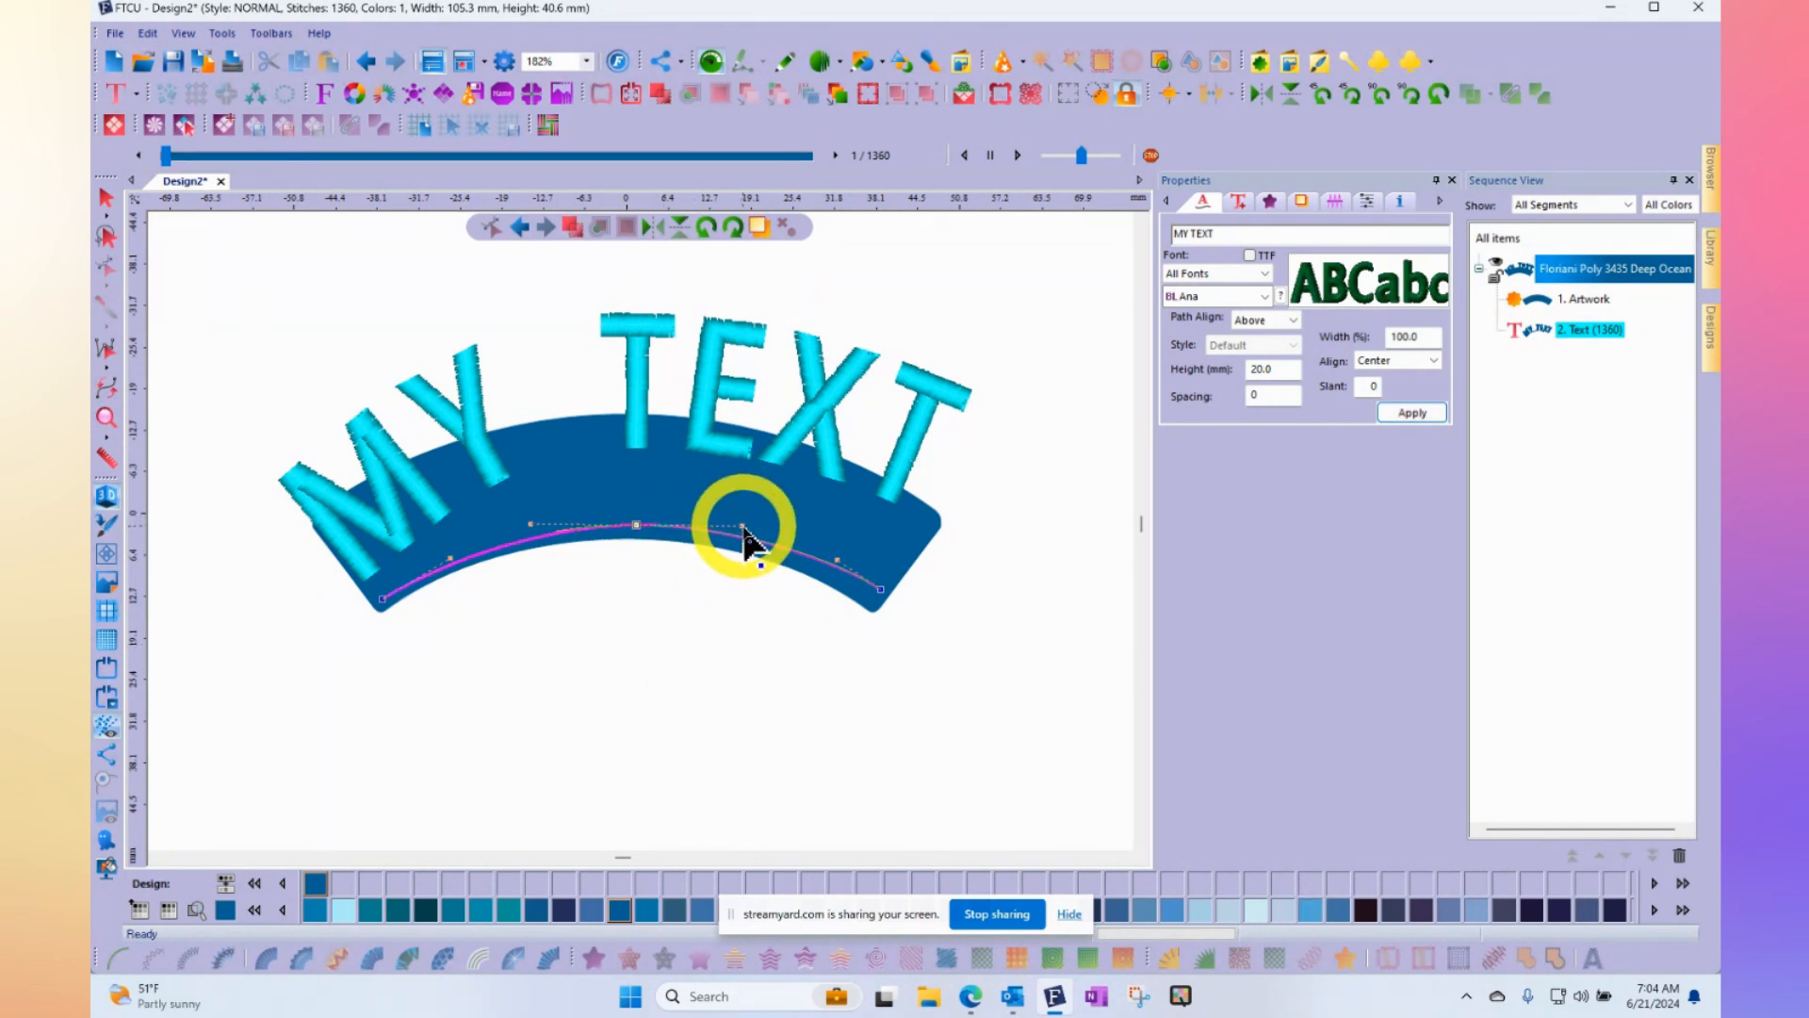
pyautogui.moveTo(750, 539); pyautogui.dragTo(883, 591)
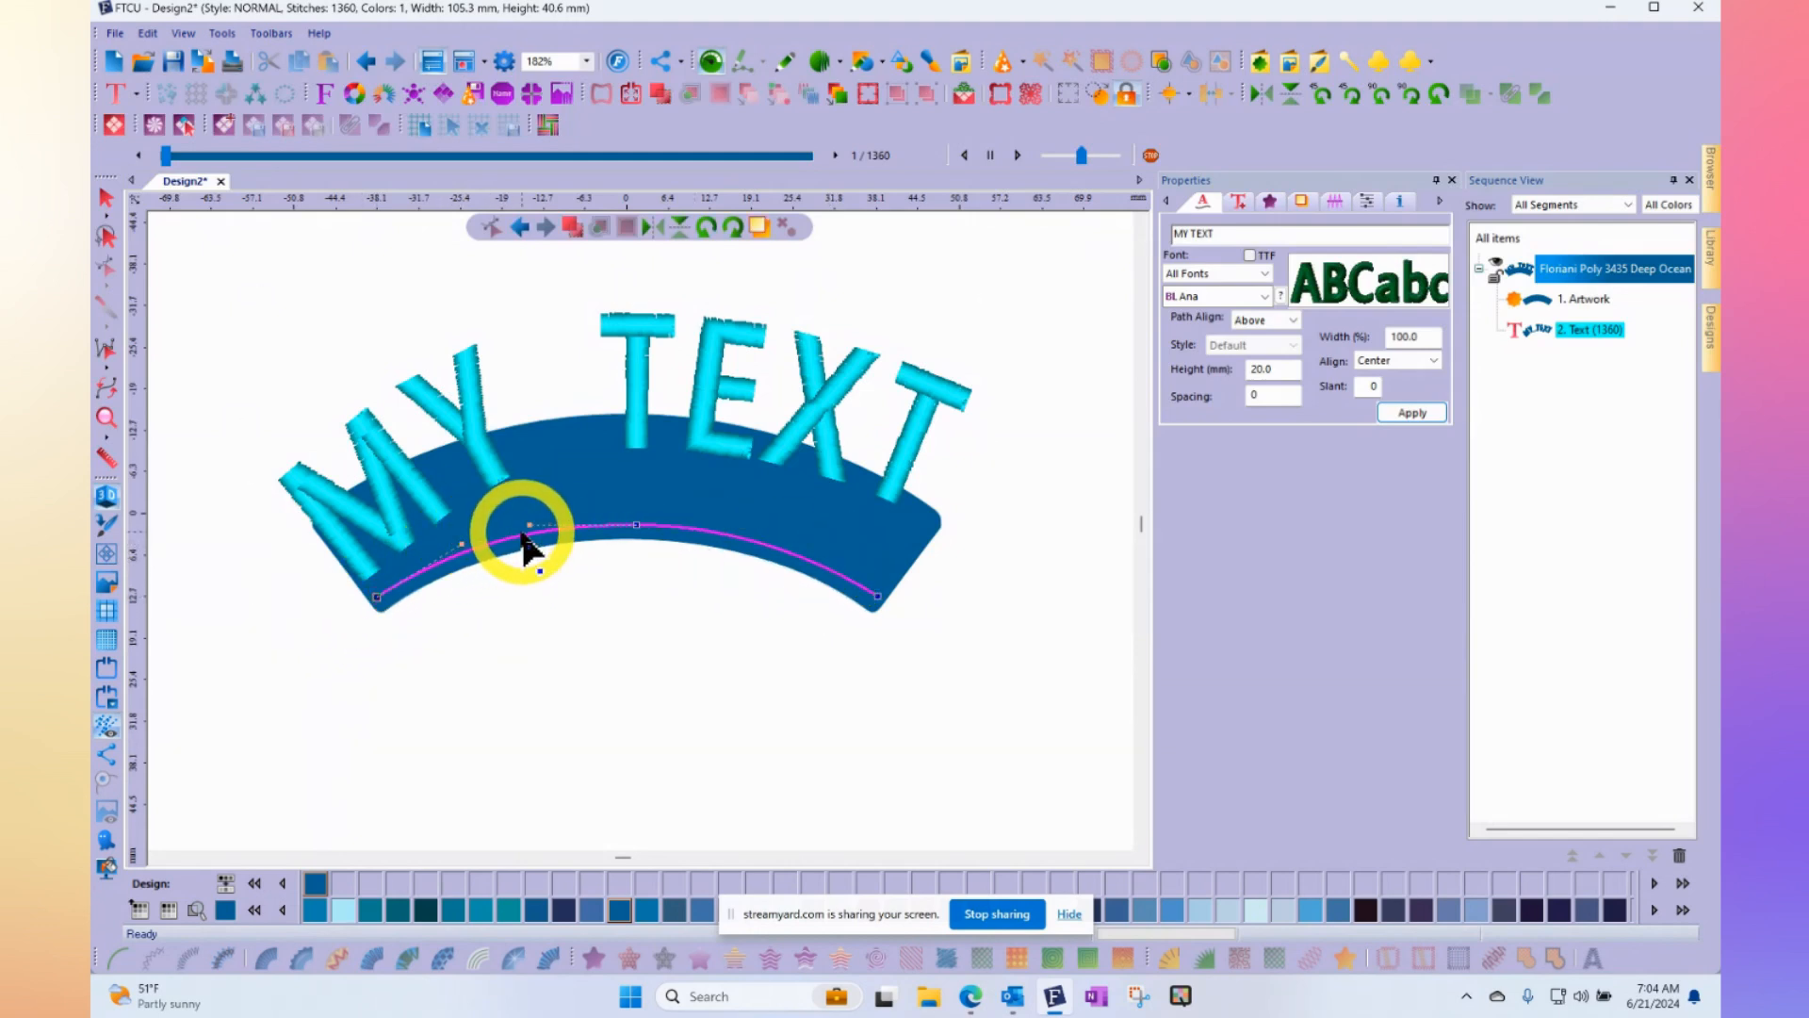
pyautogui.rightClick(526, 533)
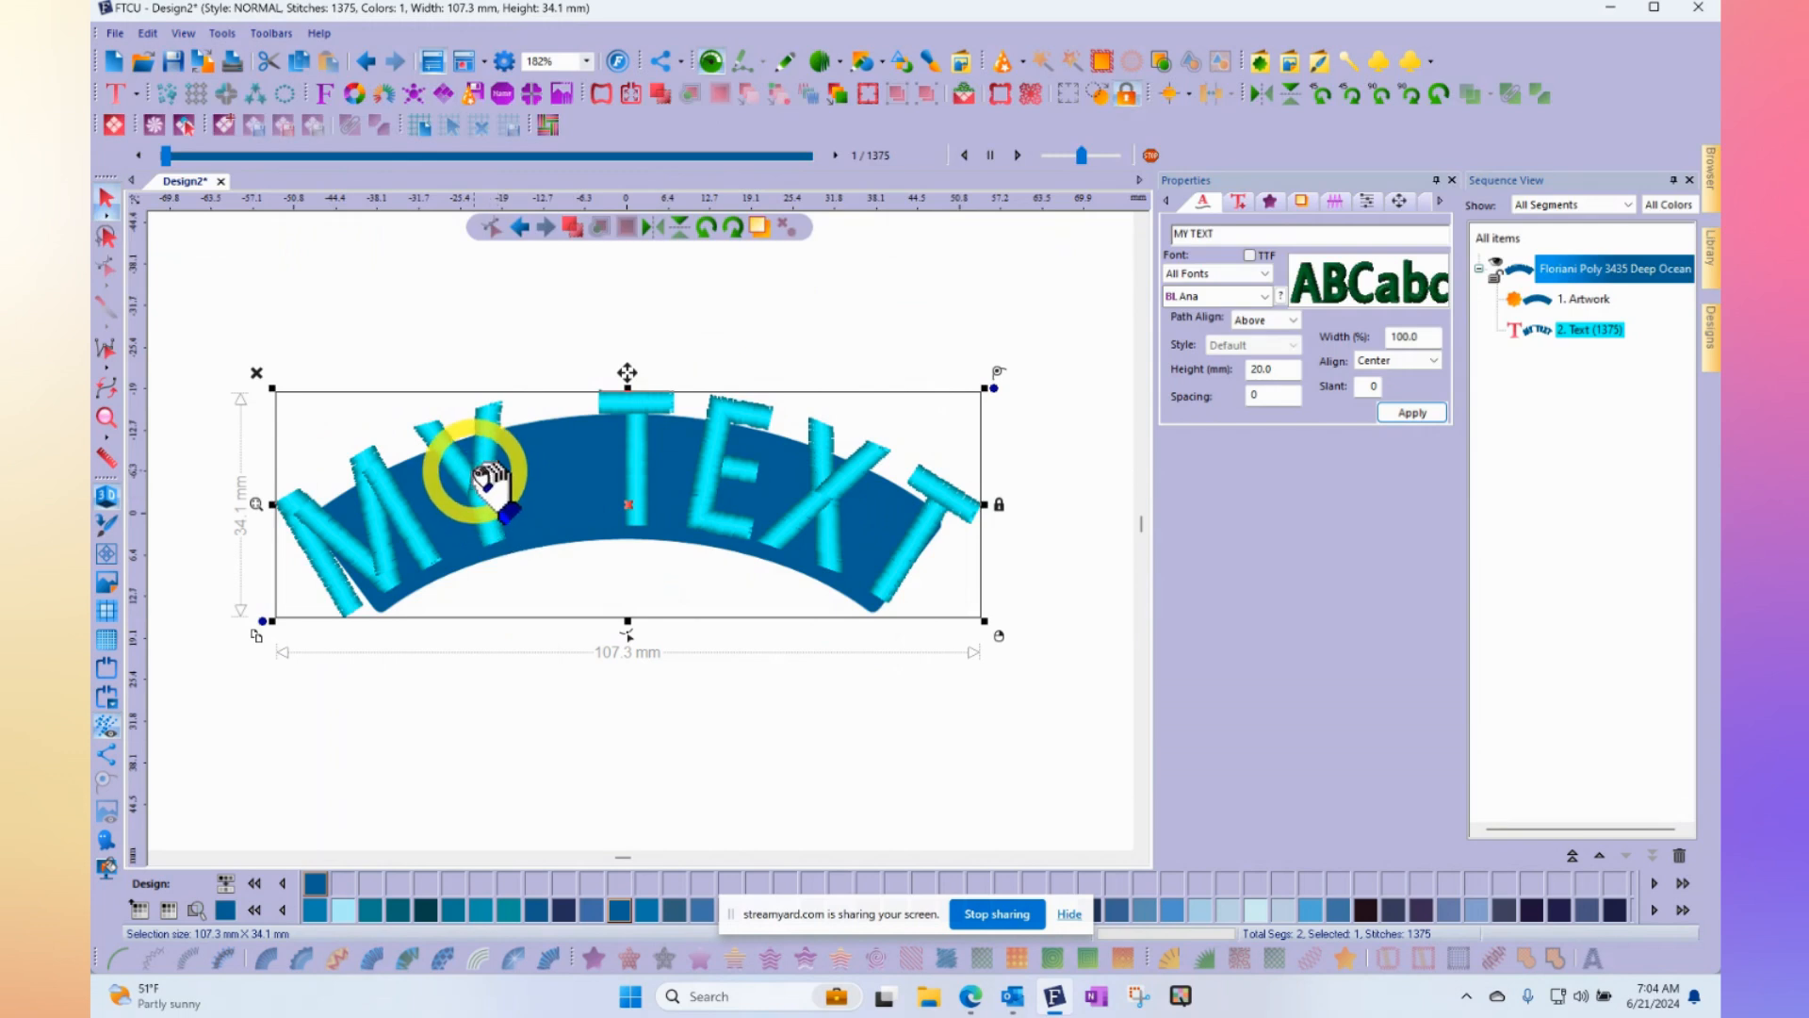
# Set the lettering Height to 15 mm and apply it so the text fits inside the banner
pyautogui.rightClick(484, 484)
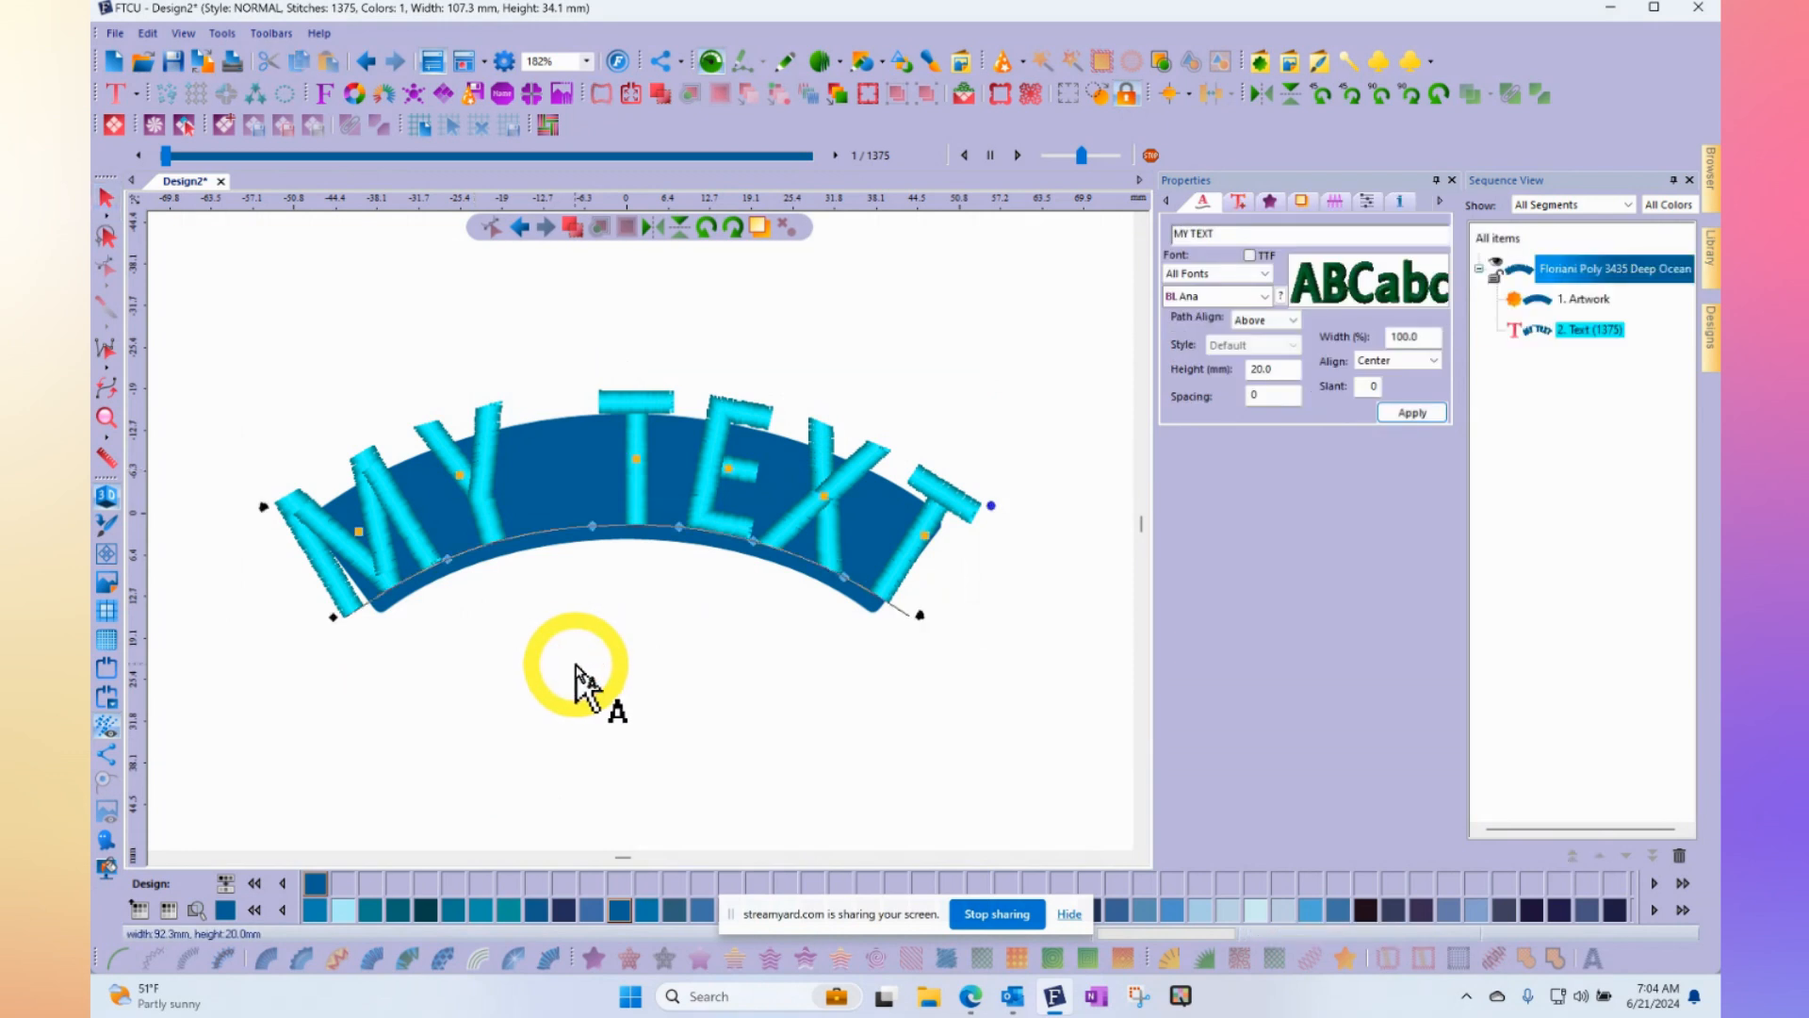
pyautogui.moveTo(1136, 443)
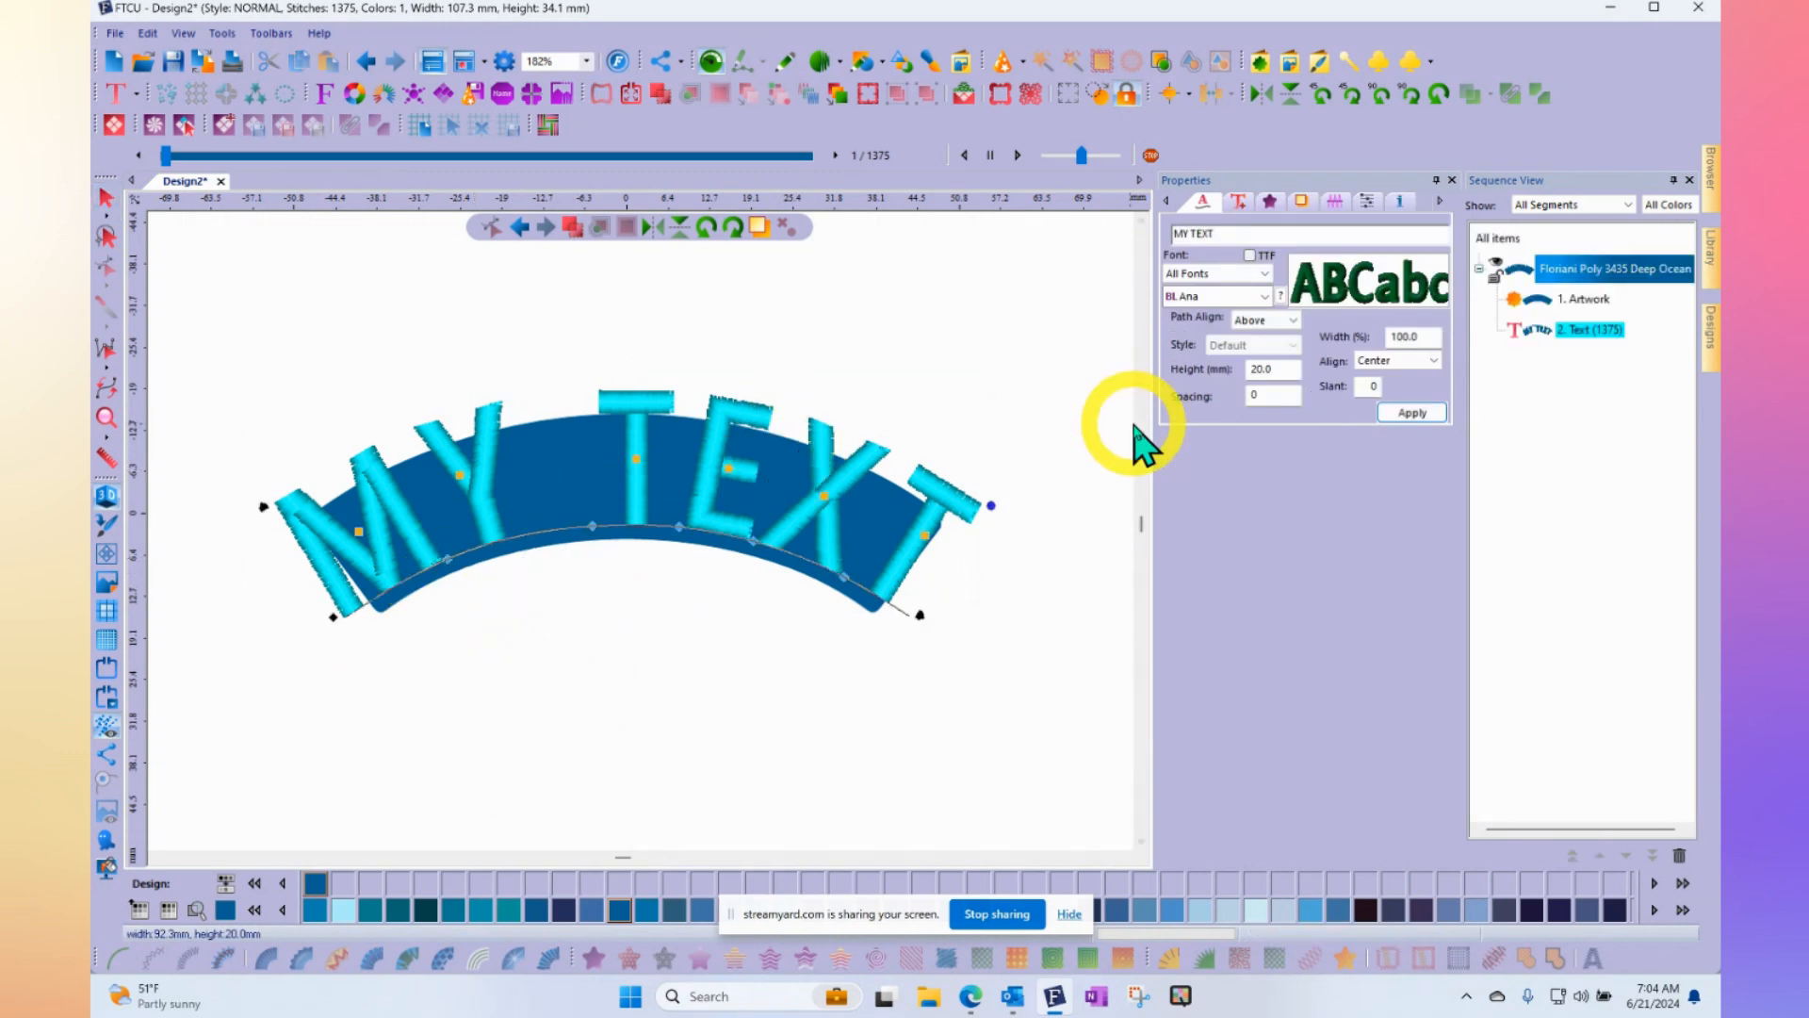
pyautogui.tripleClick(1269, 368)
pyautogui.write('15')
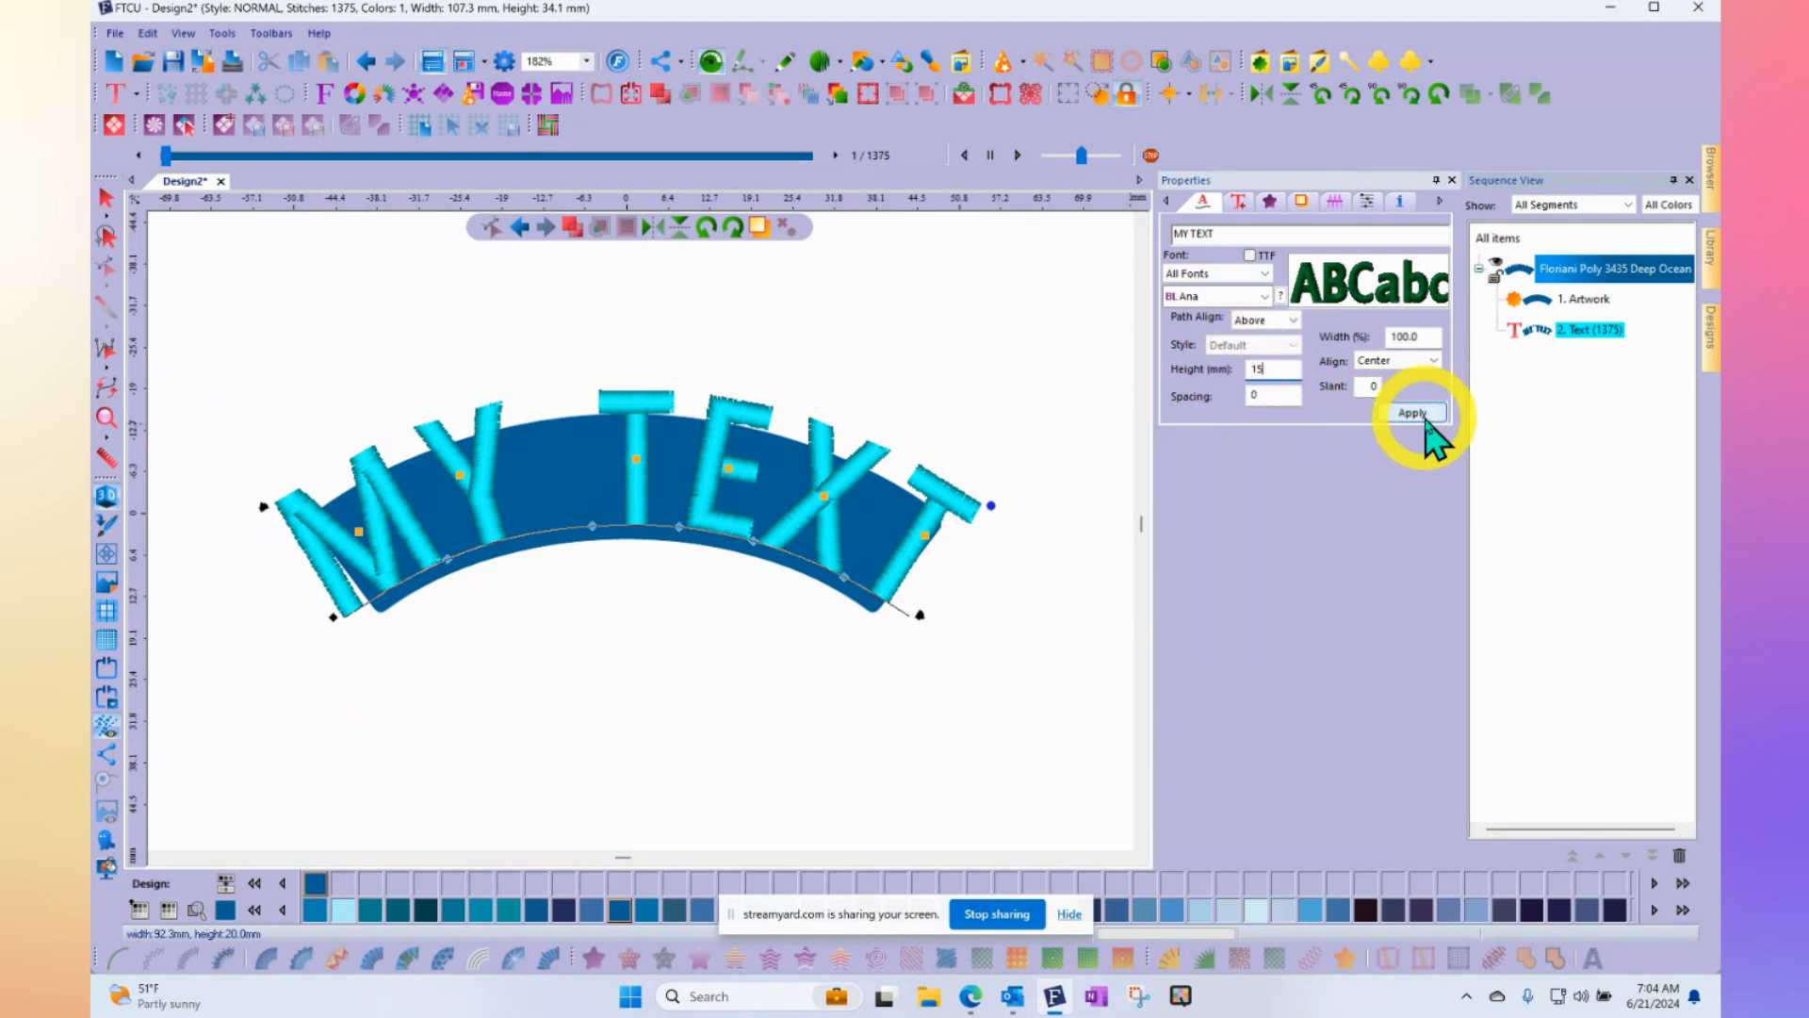
pyautogui.click(1412, 411)
pyautogui.write('Trevor')
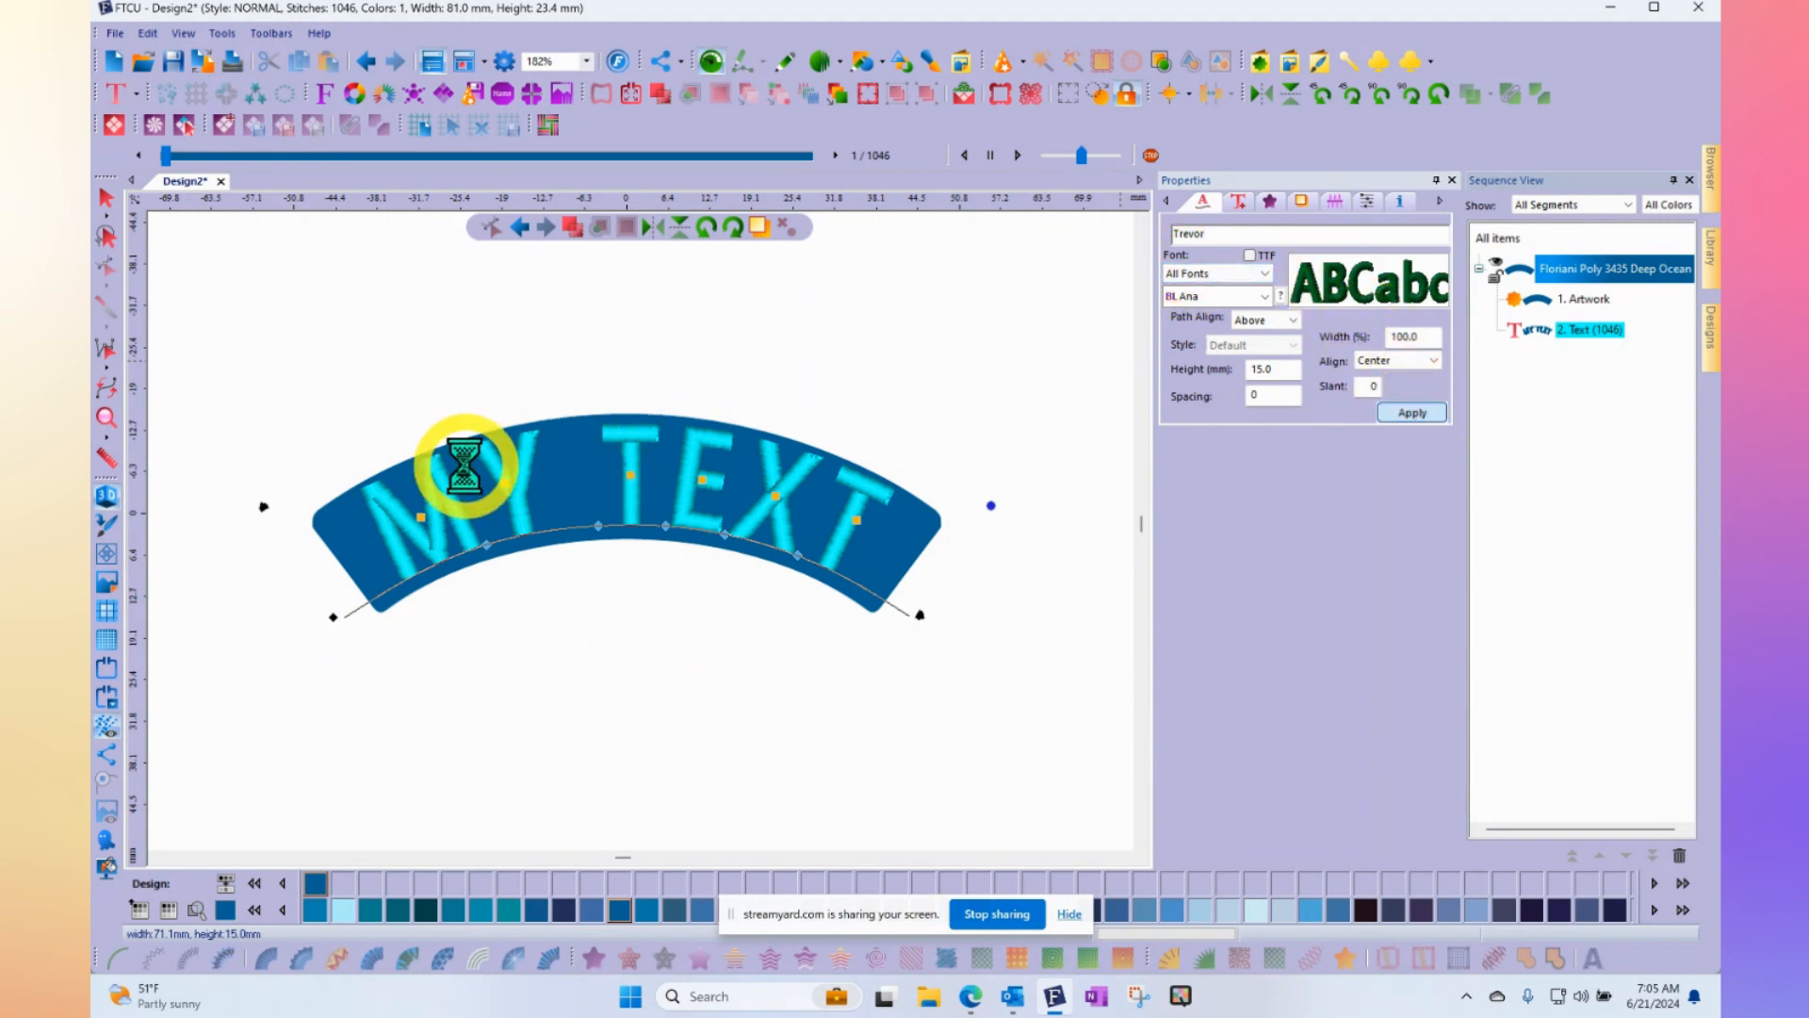
# Replace MY TEXT with Trevor, then JASON, applying each to the arched banner text
pyautogui.click(1409, 412)
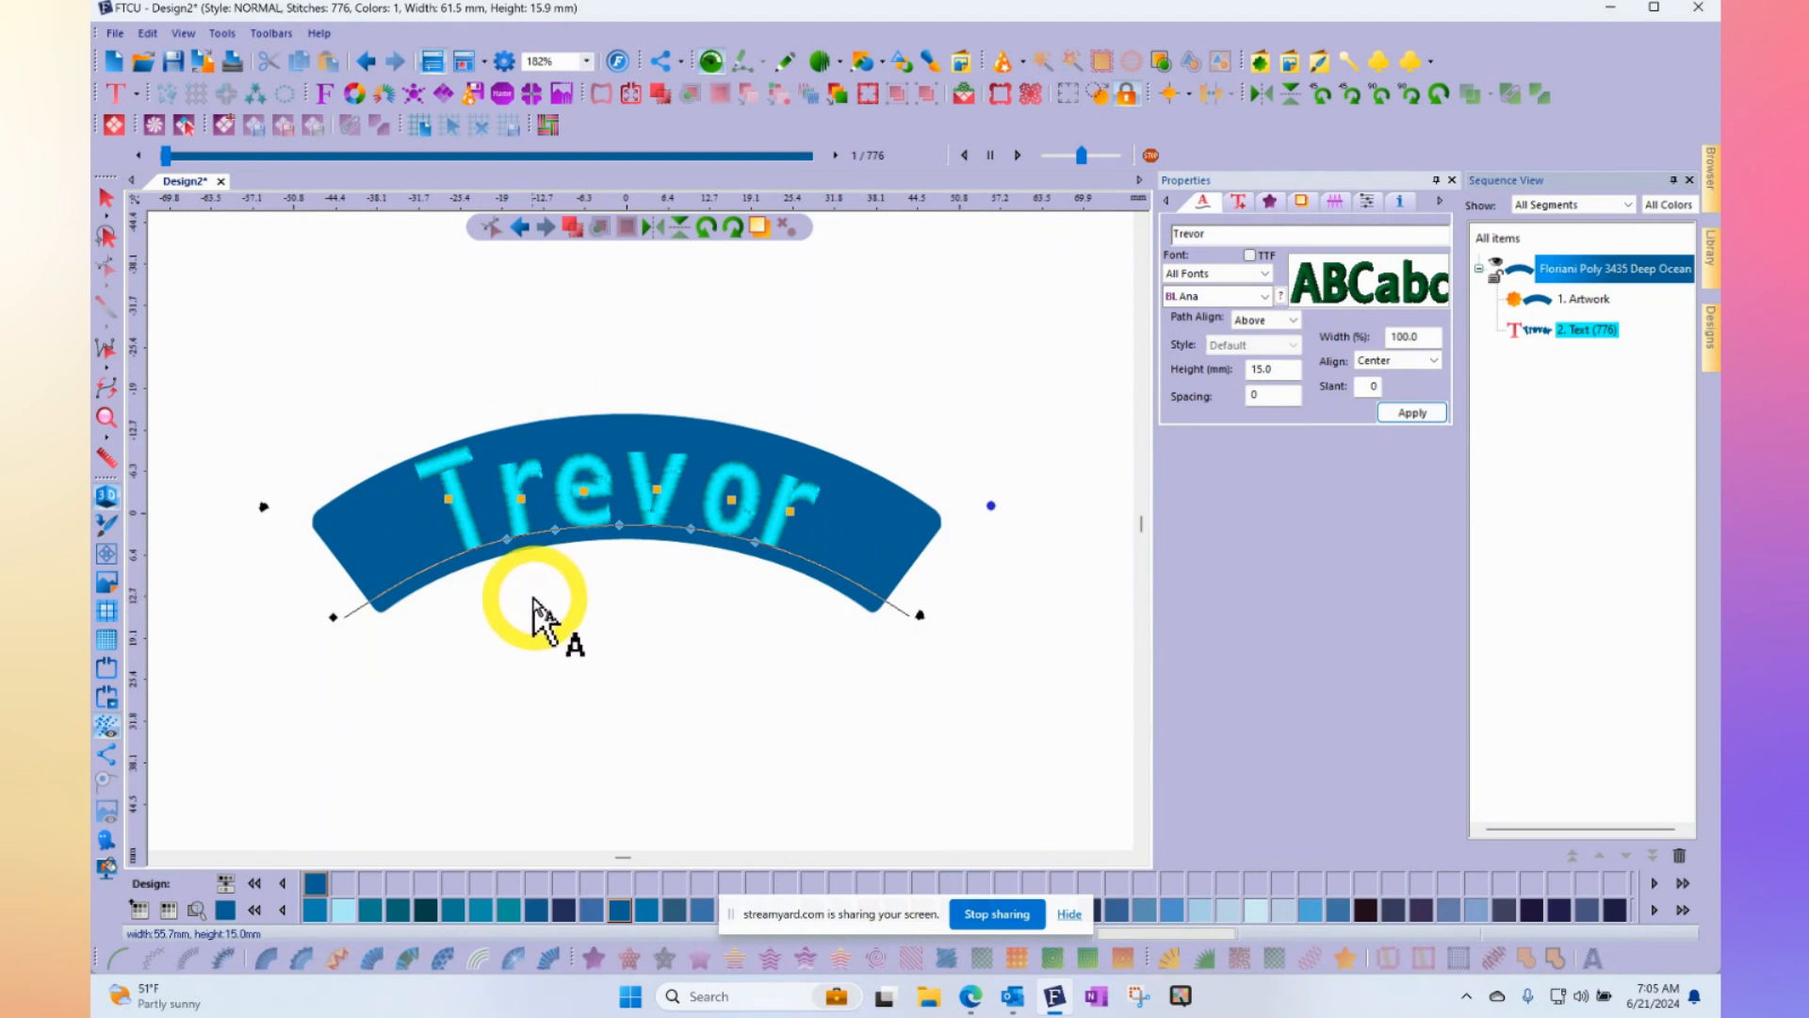
pyautogui.moveTo(623, 571)
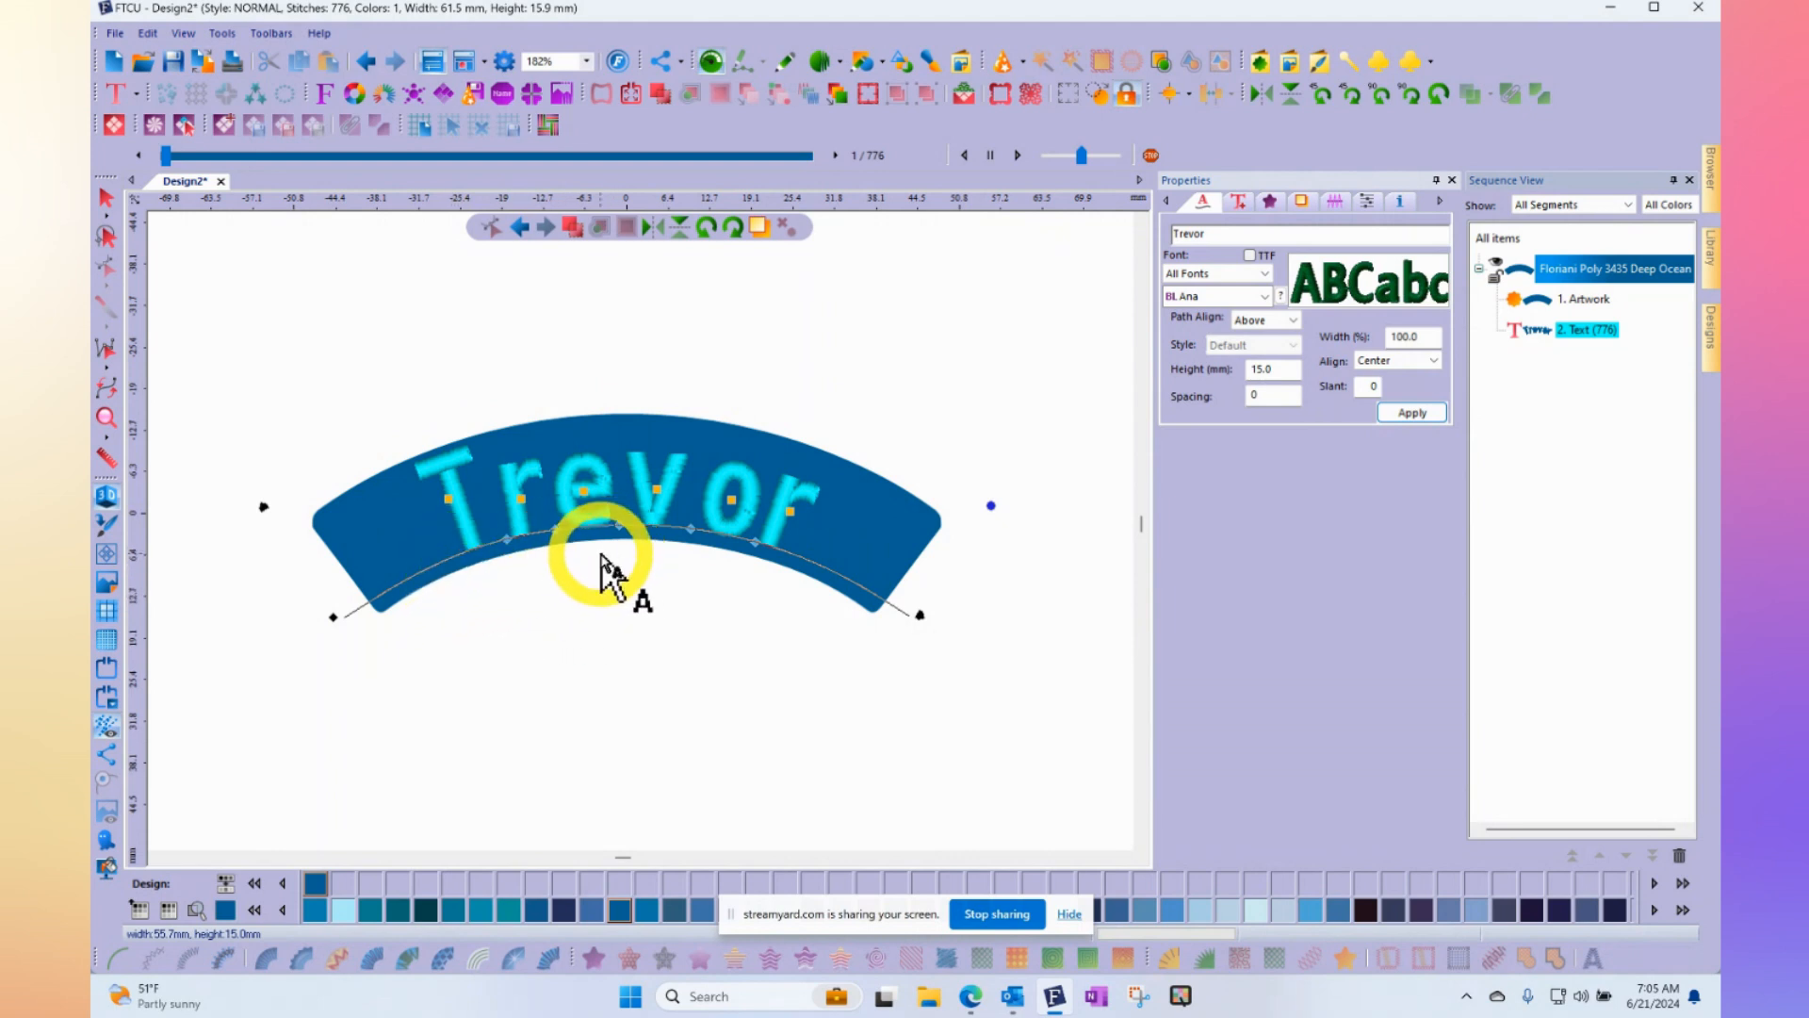
pyautogui.moveTo(405, 381)
pyautogui.write('SON')
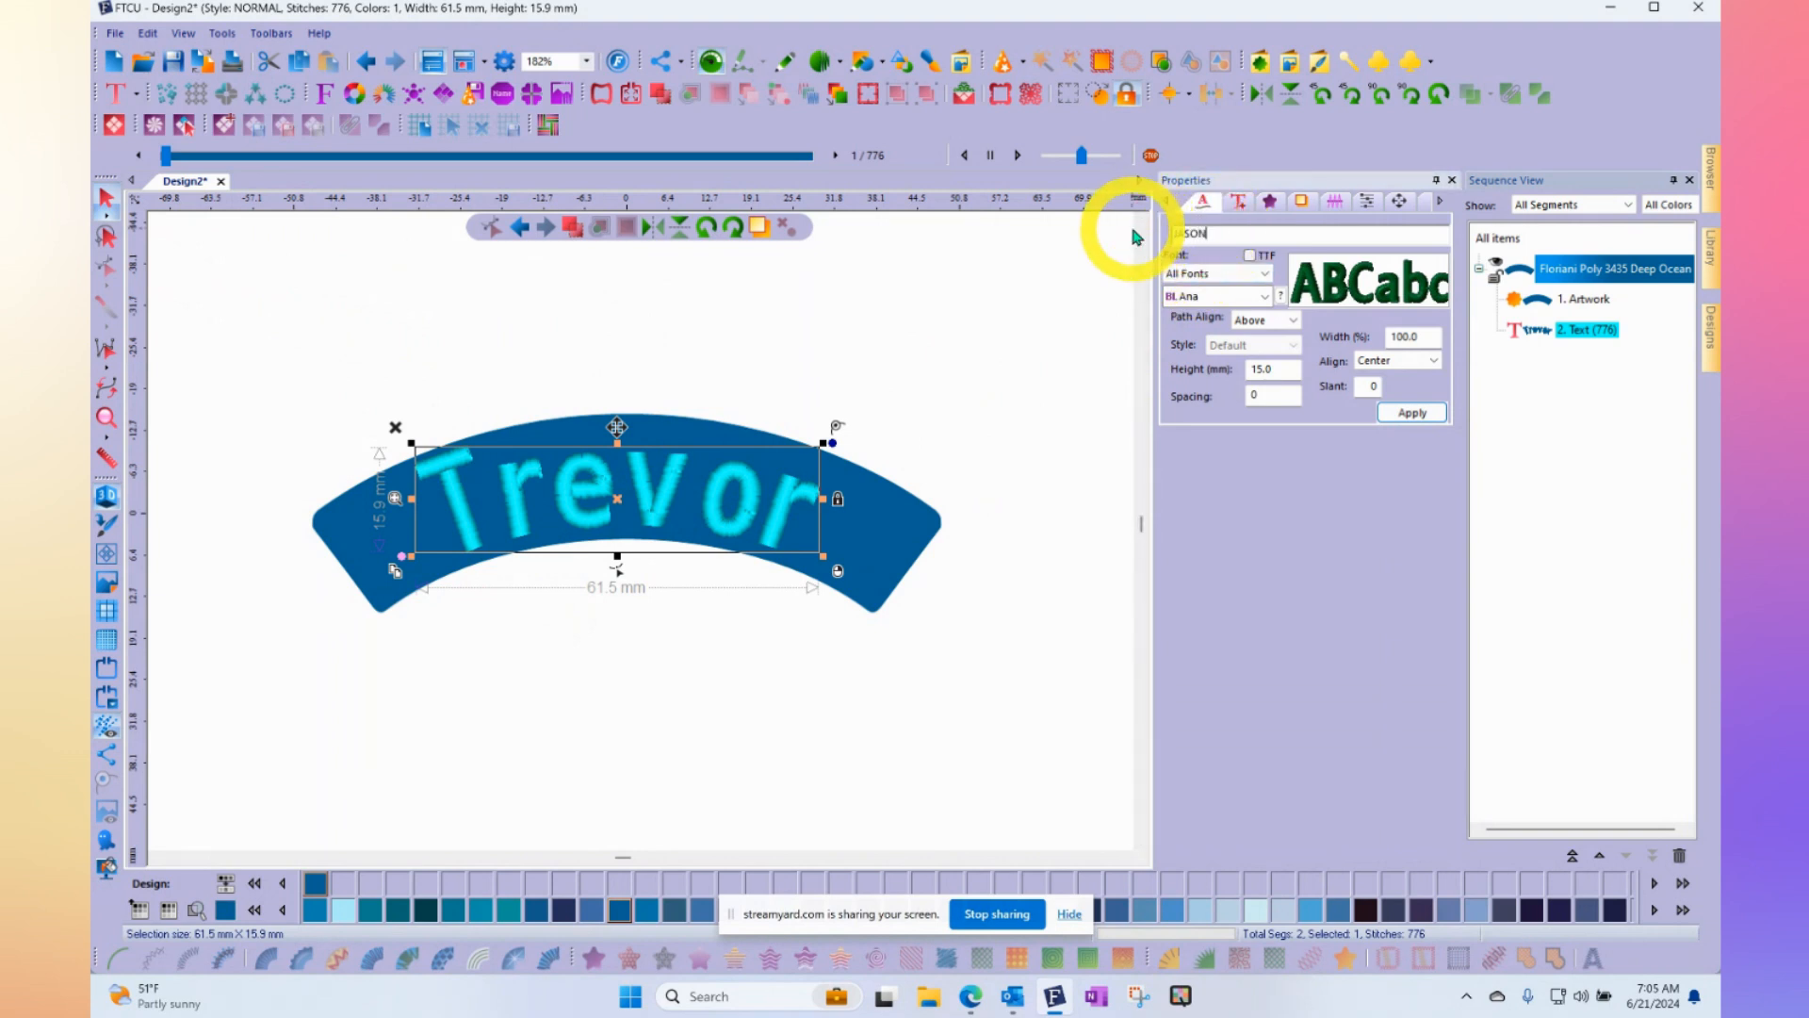
pyautogui.click(1409, 411)
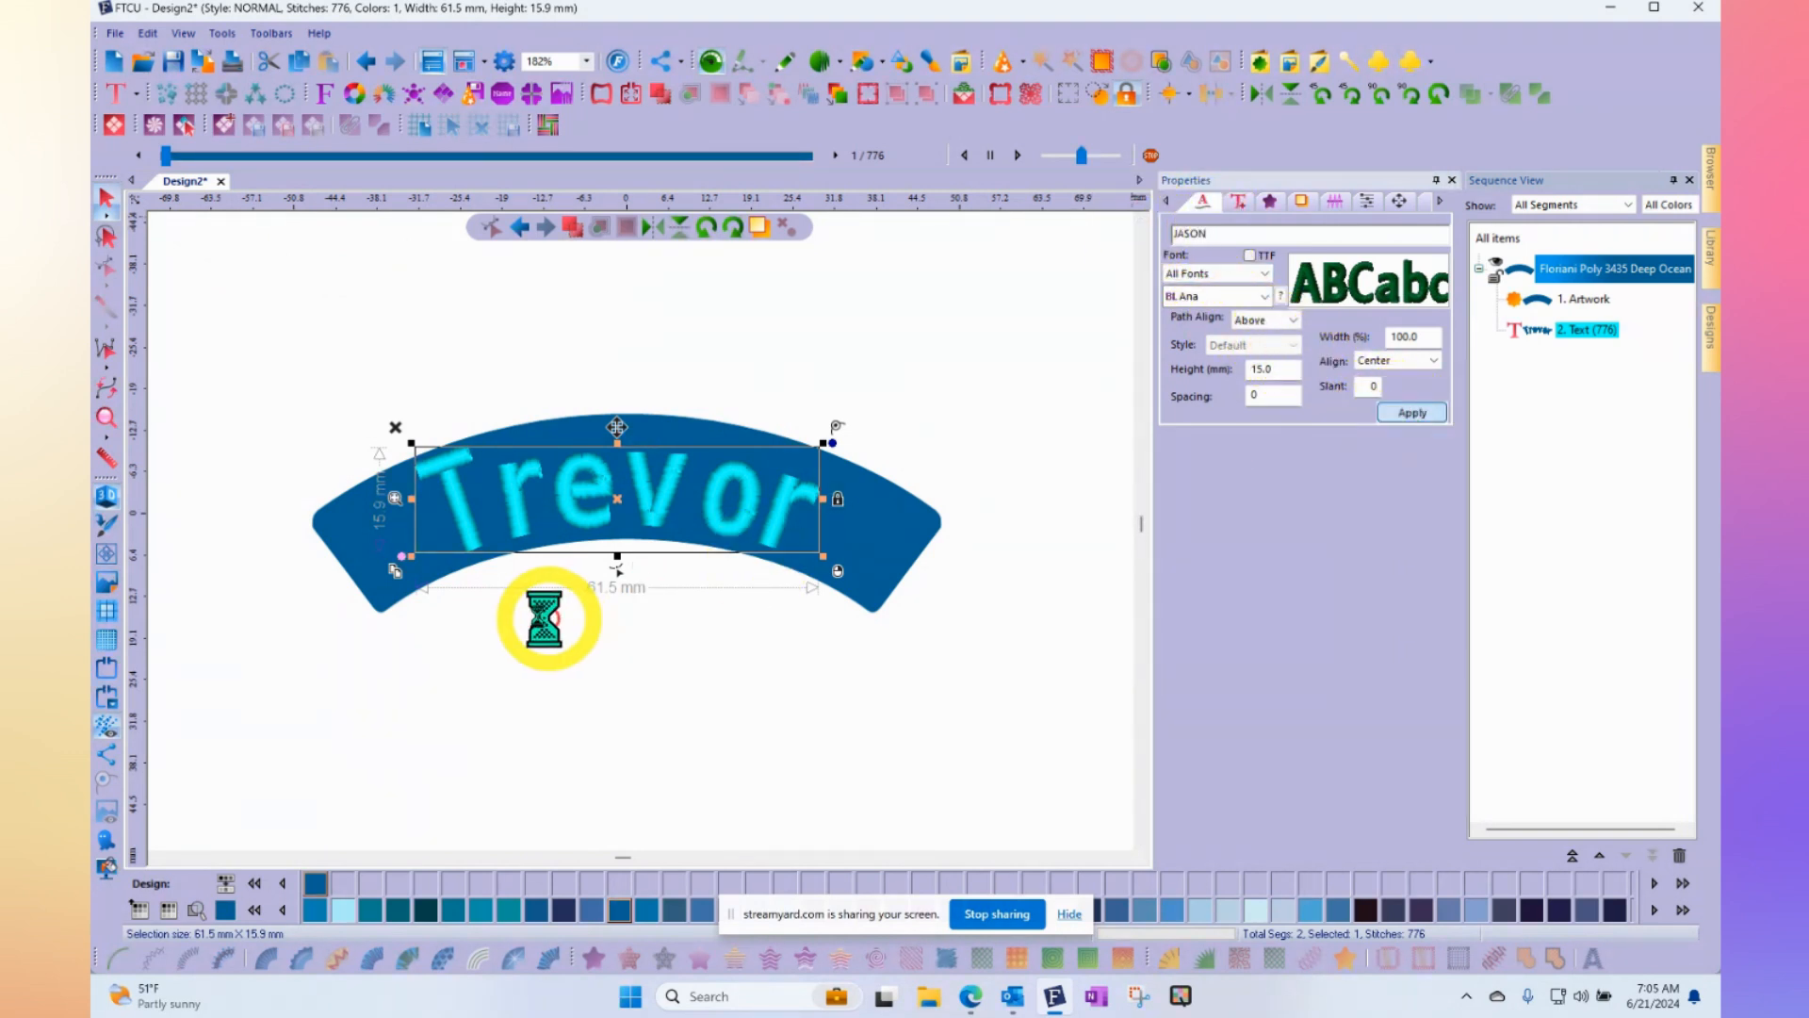
pyautogui.click(1412, 412)
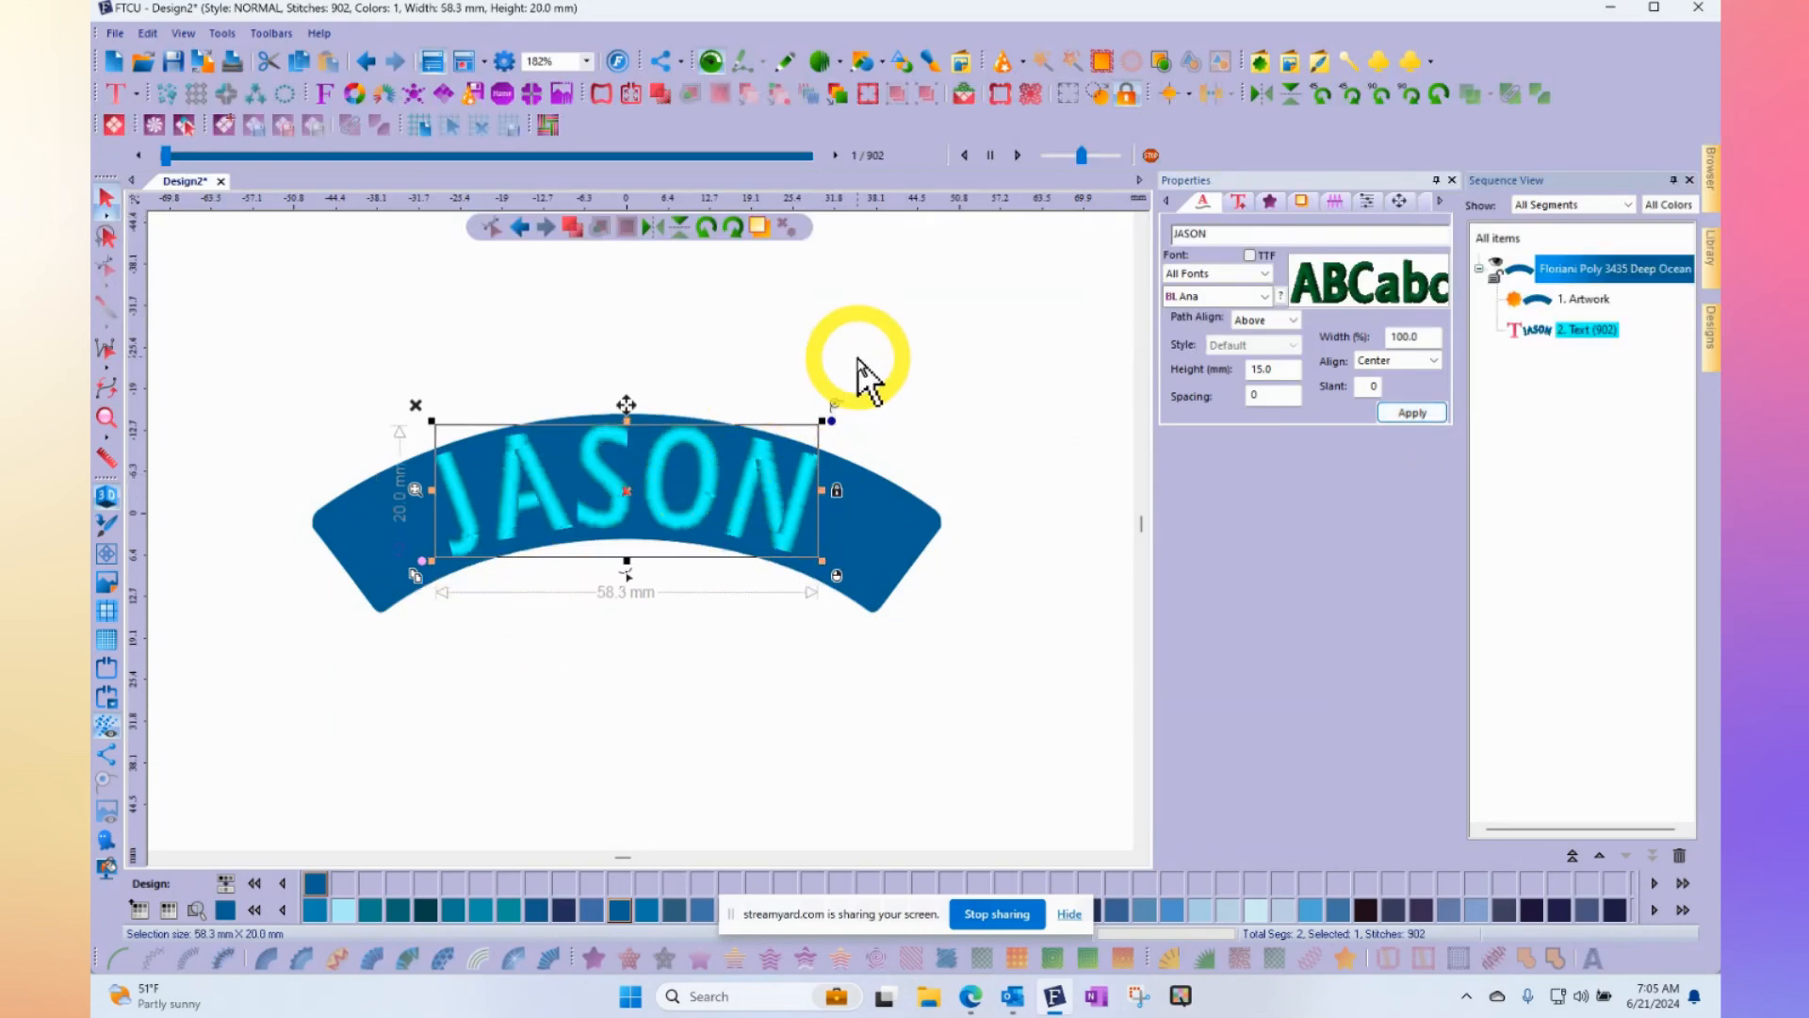